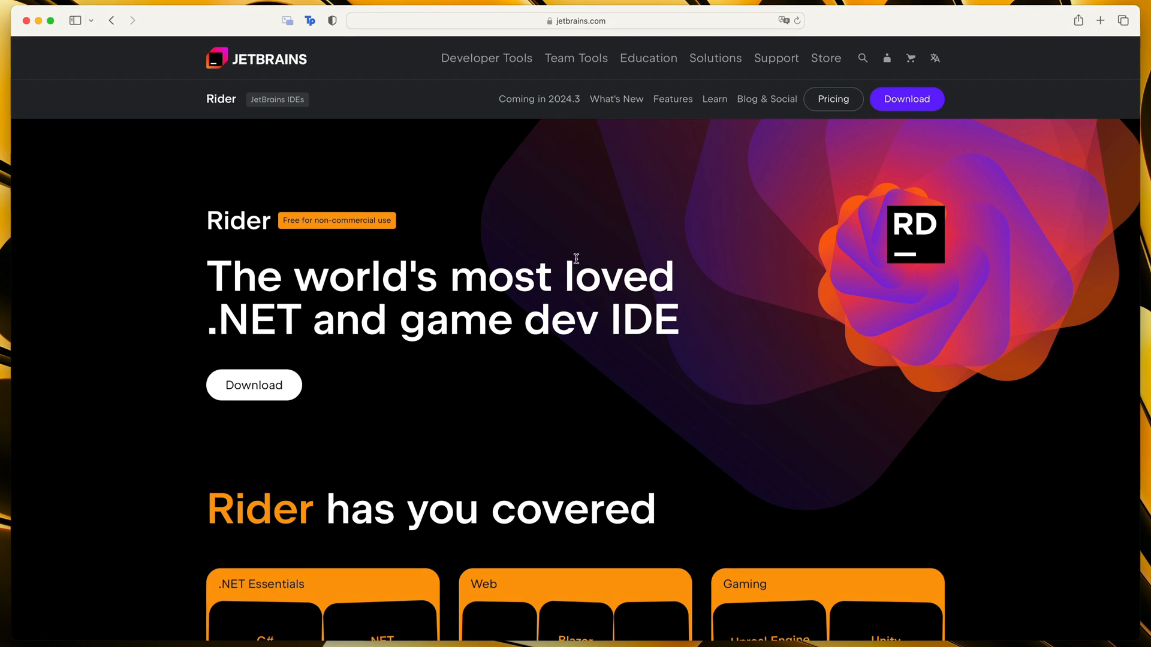
pyautogui.moveTo(283, 65)
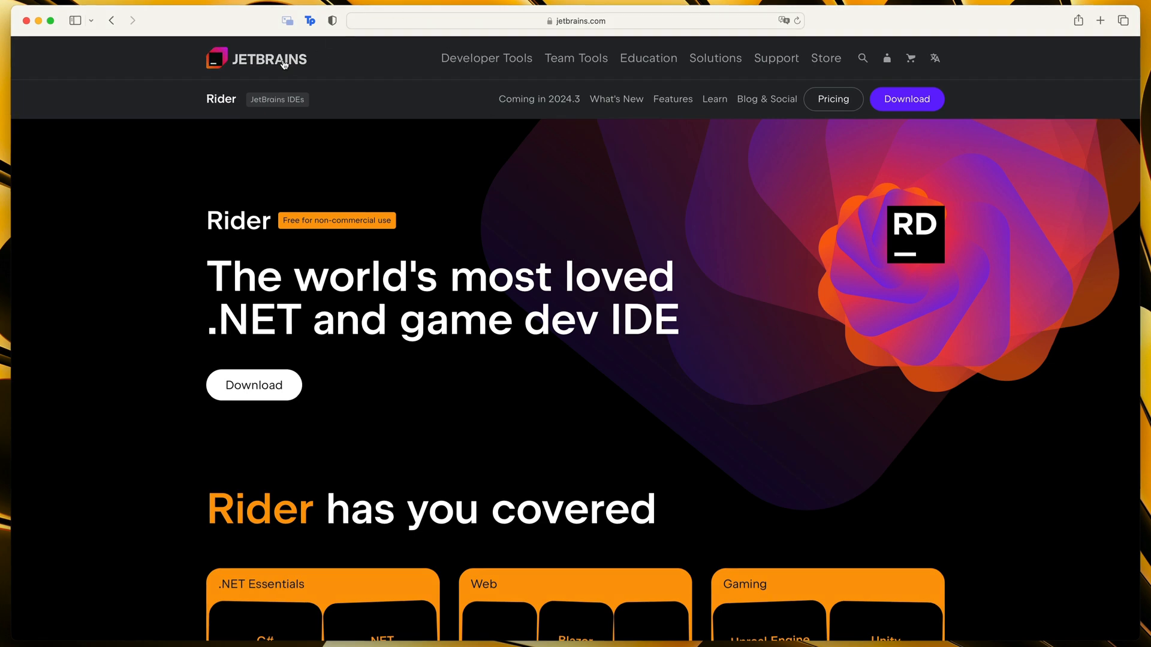
# - Go to the JetBrains homepage and scroll down to its 'Enjoy building software' tools section
pyautogui.click(256, 59)
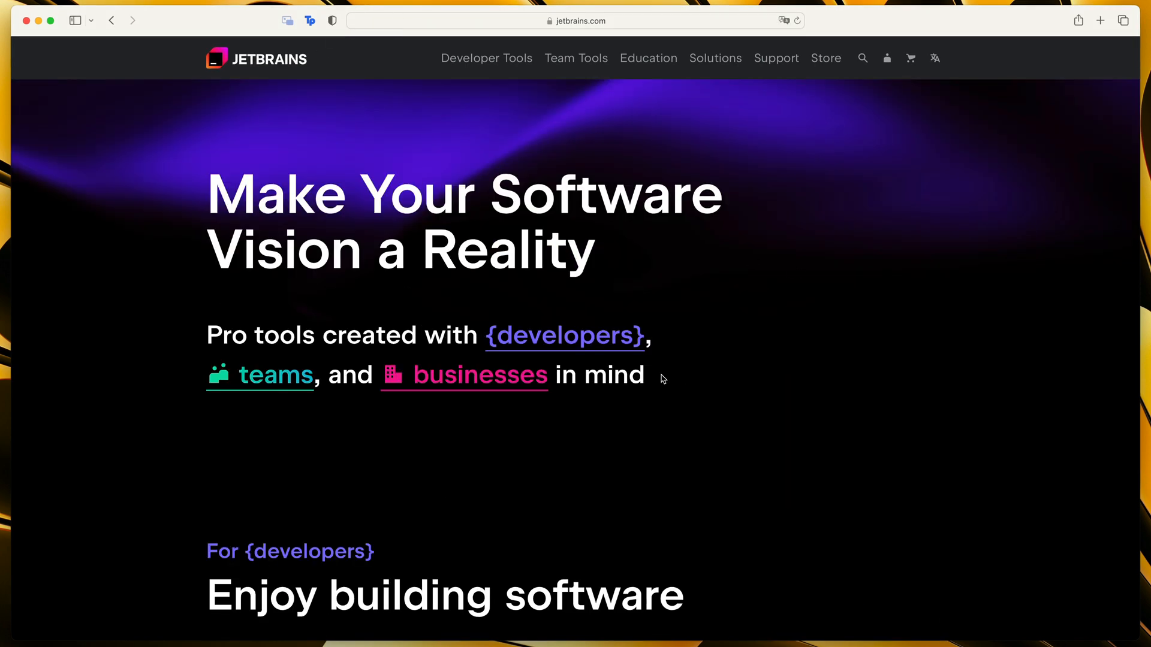
pyautogui.scroll(-3)
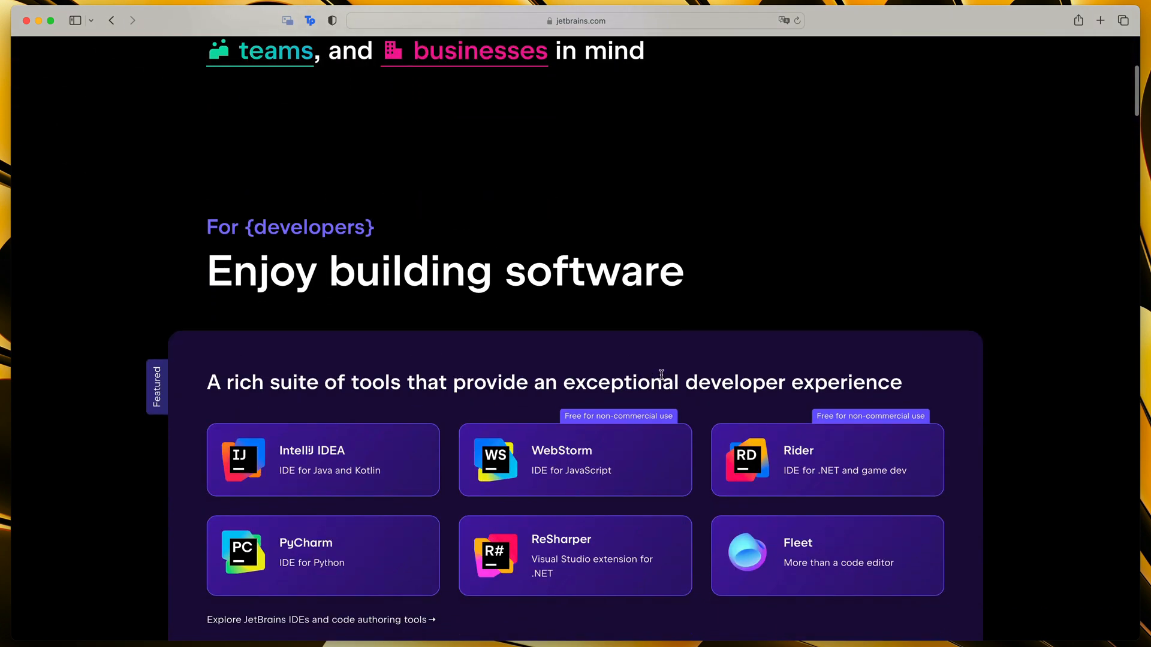
pyautogui.scroll(-3)
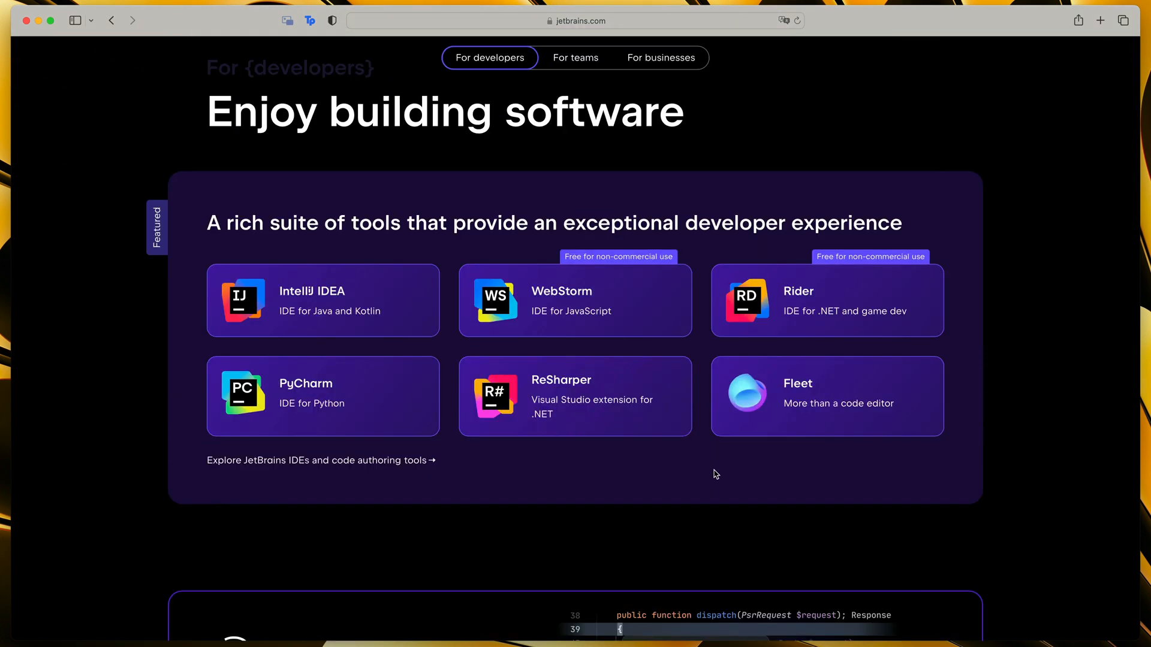
pyautogui.moveTo(616, 346)
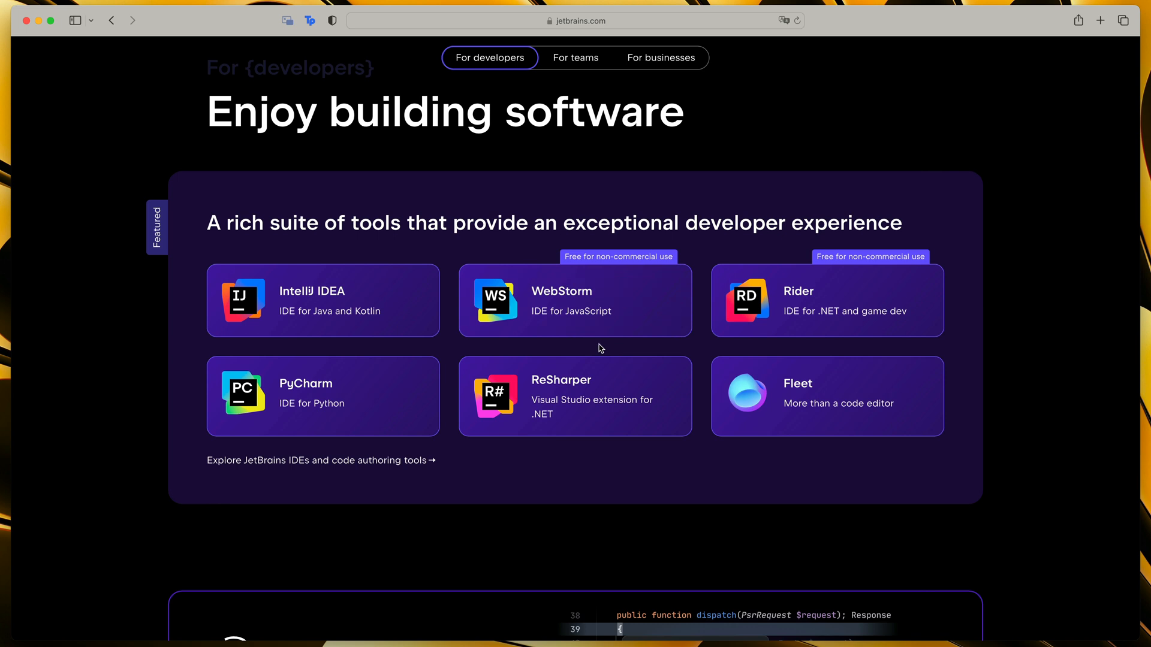
pyautogui.moveTo(699, 349)
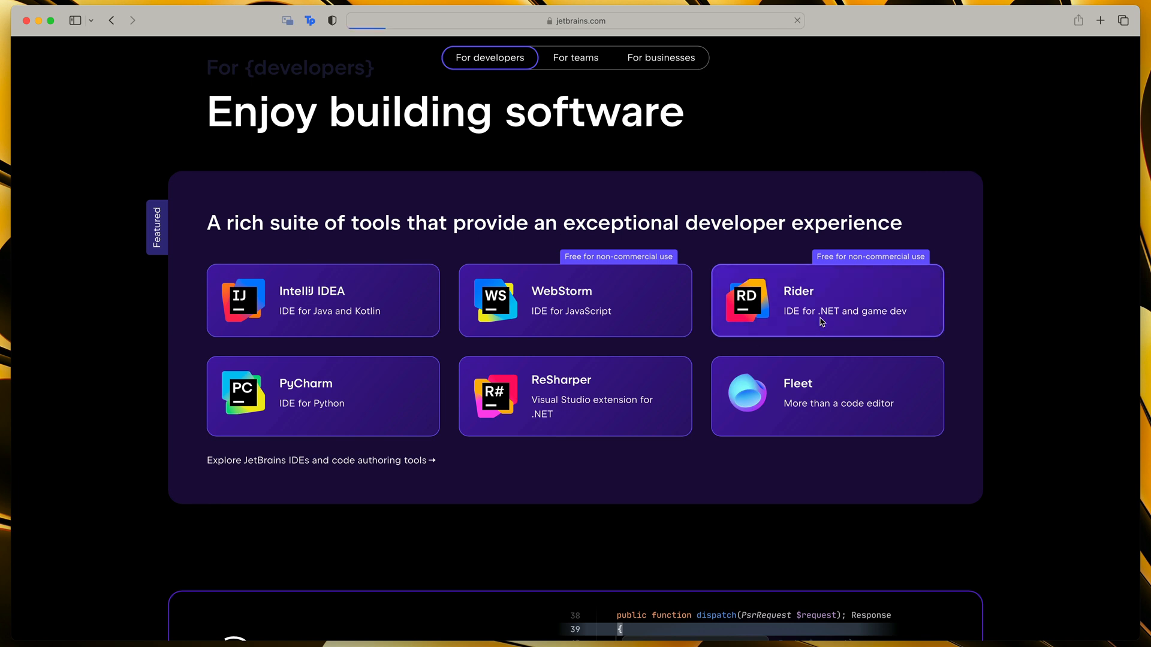
# - Open the Rider product page, select 'IDE' in the headline, and scroll through its features
pyautogui.click(826, 300)
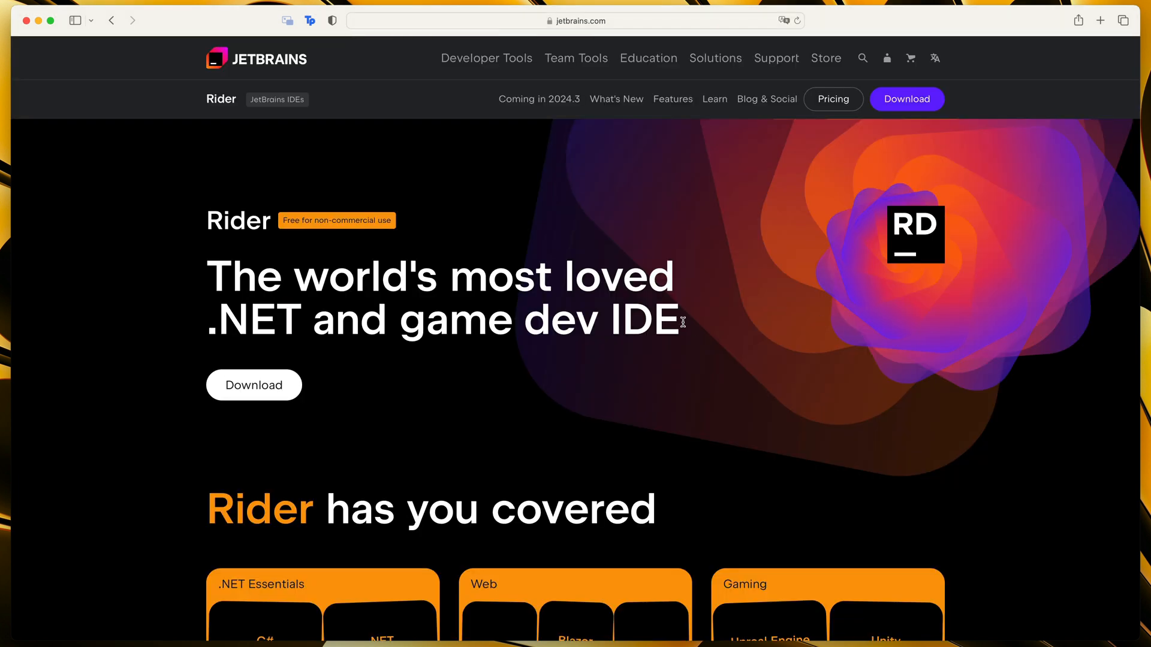
pyautogui.doubleClick(645, 320)
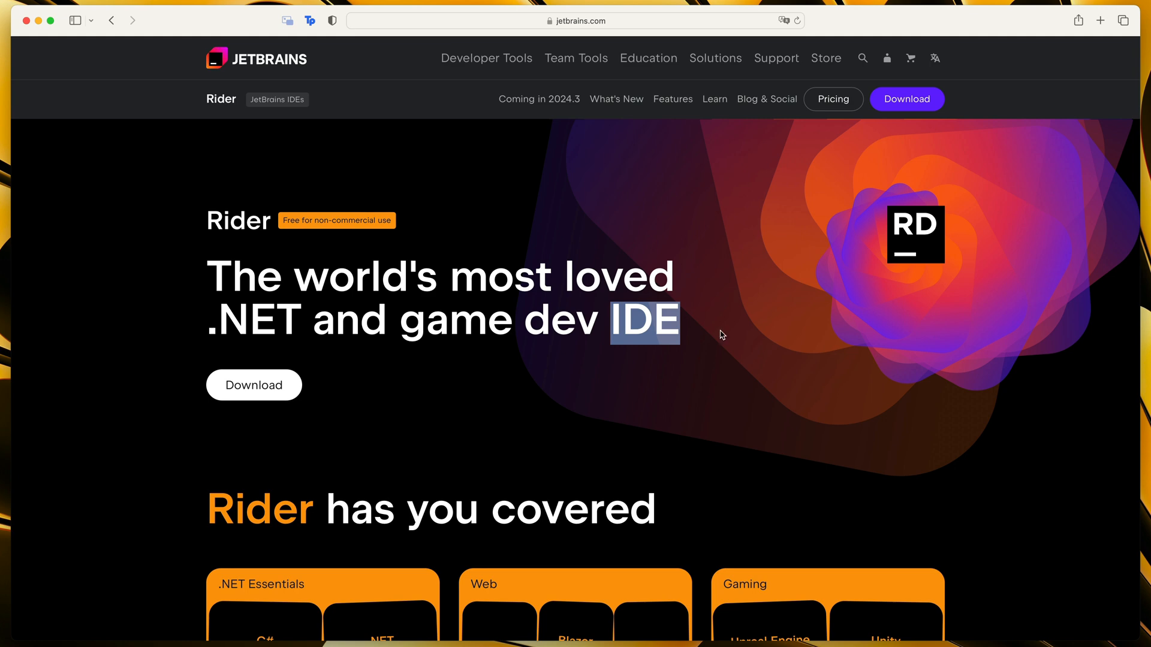
pyautogui.scroll(-3)
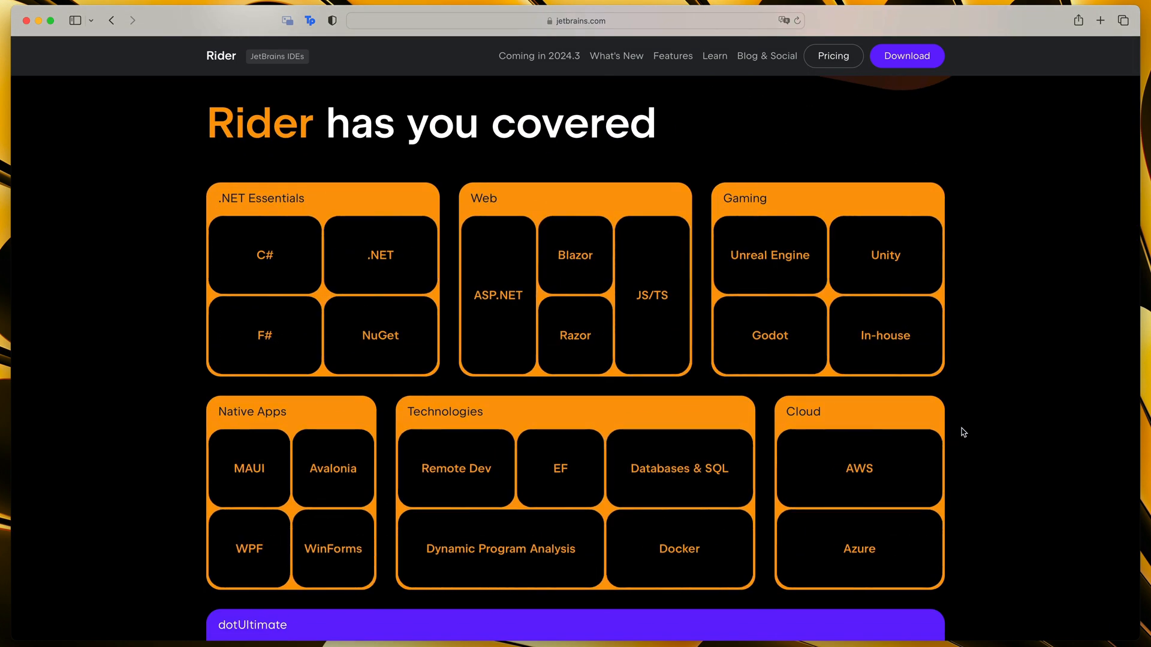
pyautogui.moveTo(1072, 546)
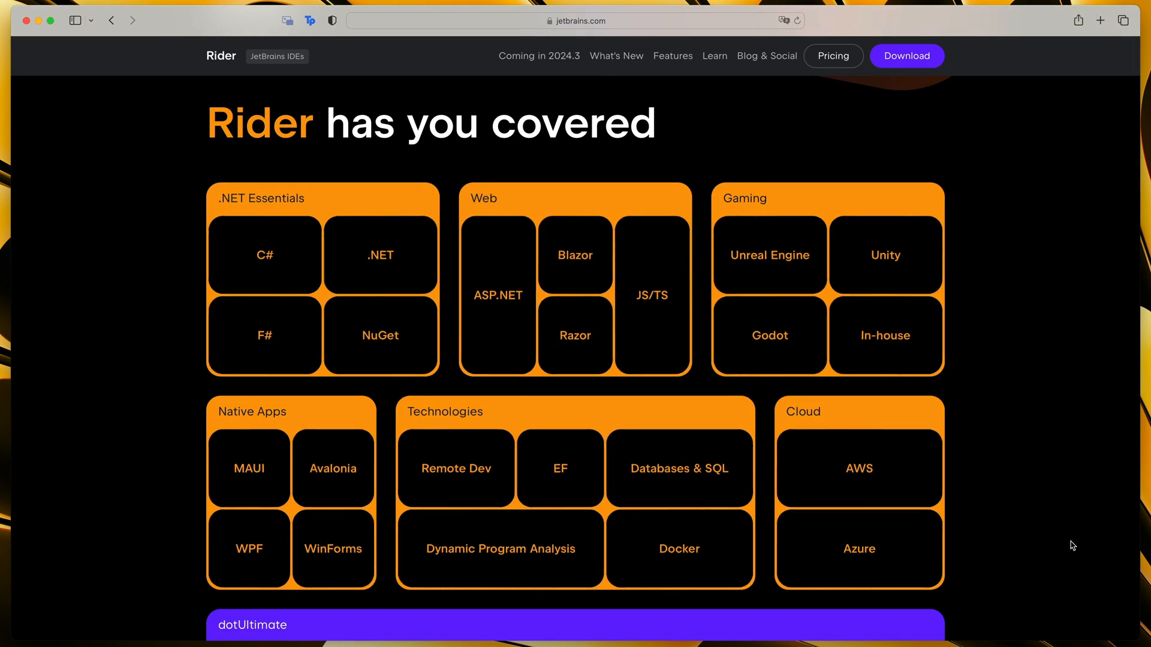
pyautogui.moveTo(568, 102)
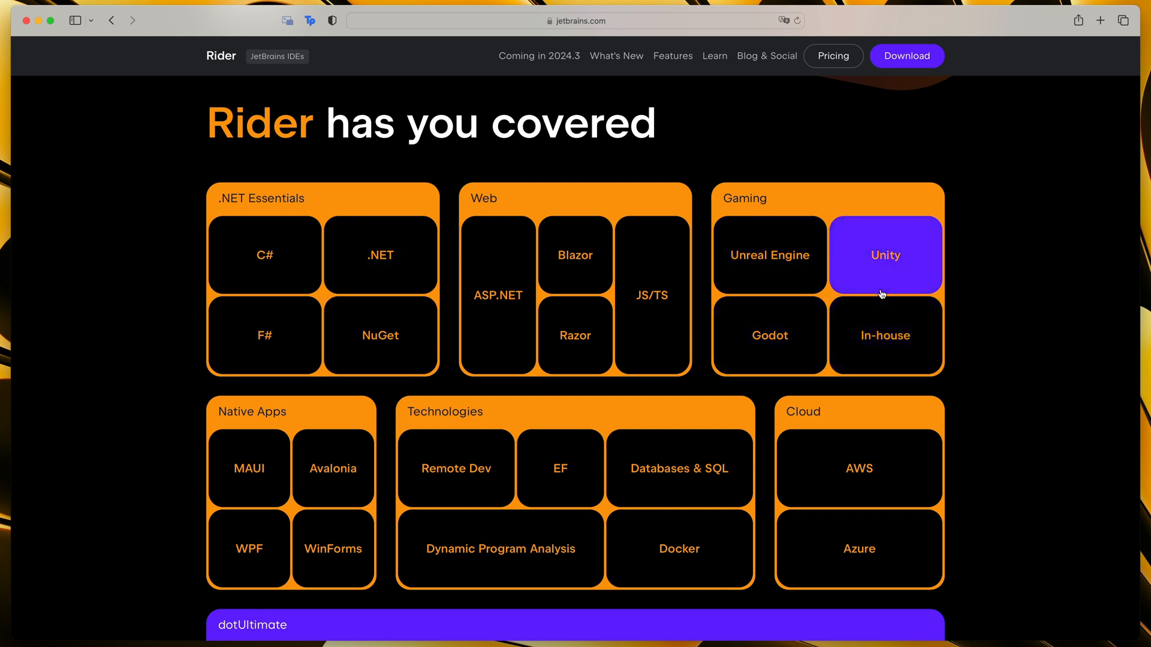
pyautogui.moveTo(853, 285)
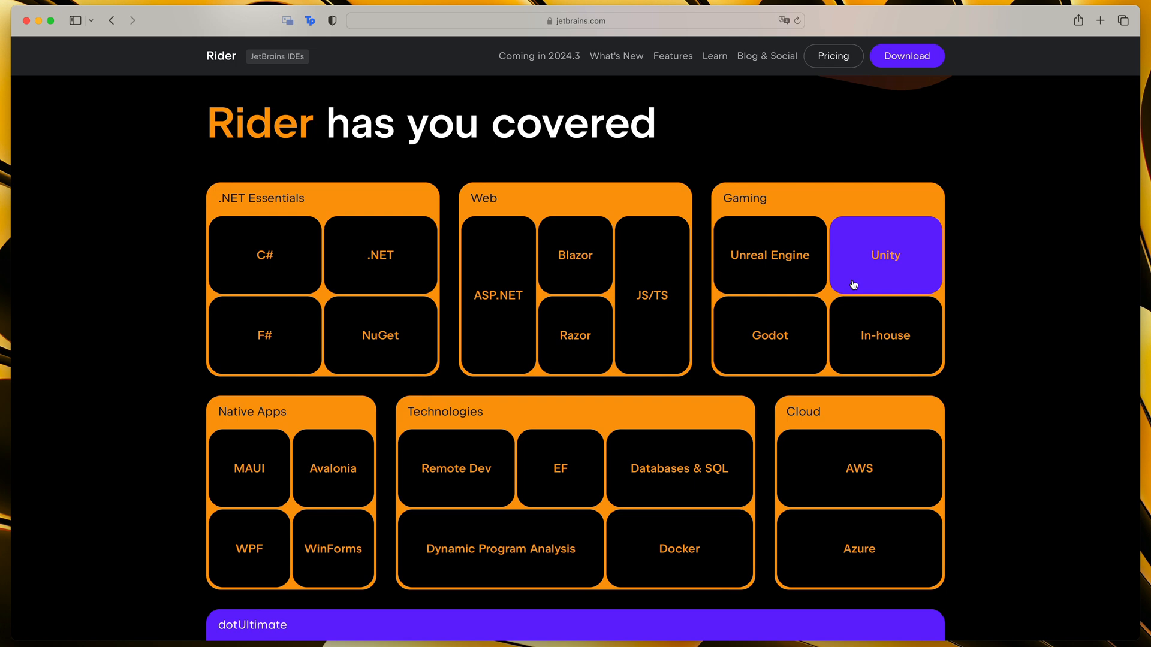
pyautogui.moveTo(996, 386)
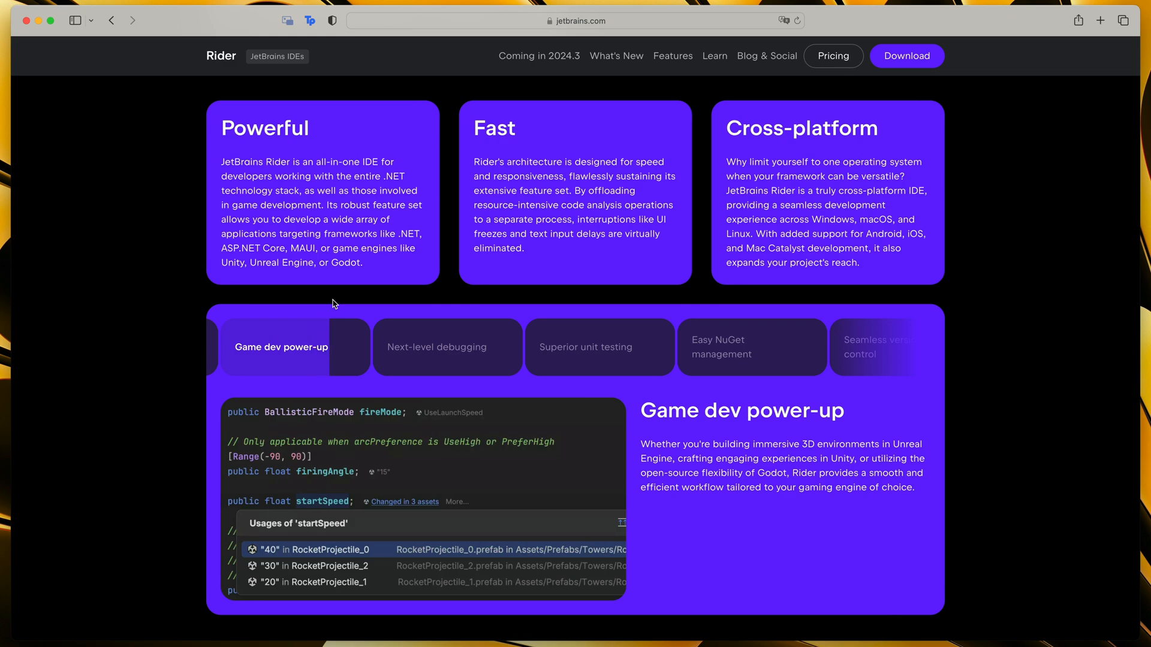
pyautogui.scroll(3)
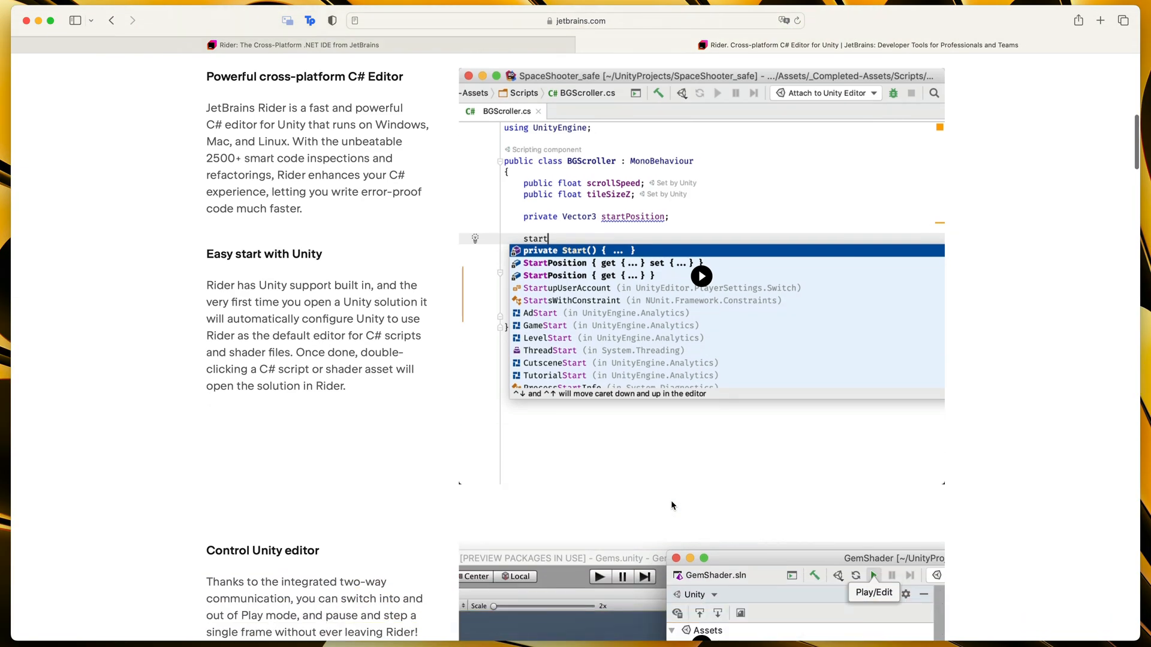
pyautogui.moveTo(958, 465)
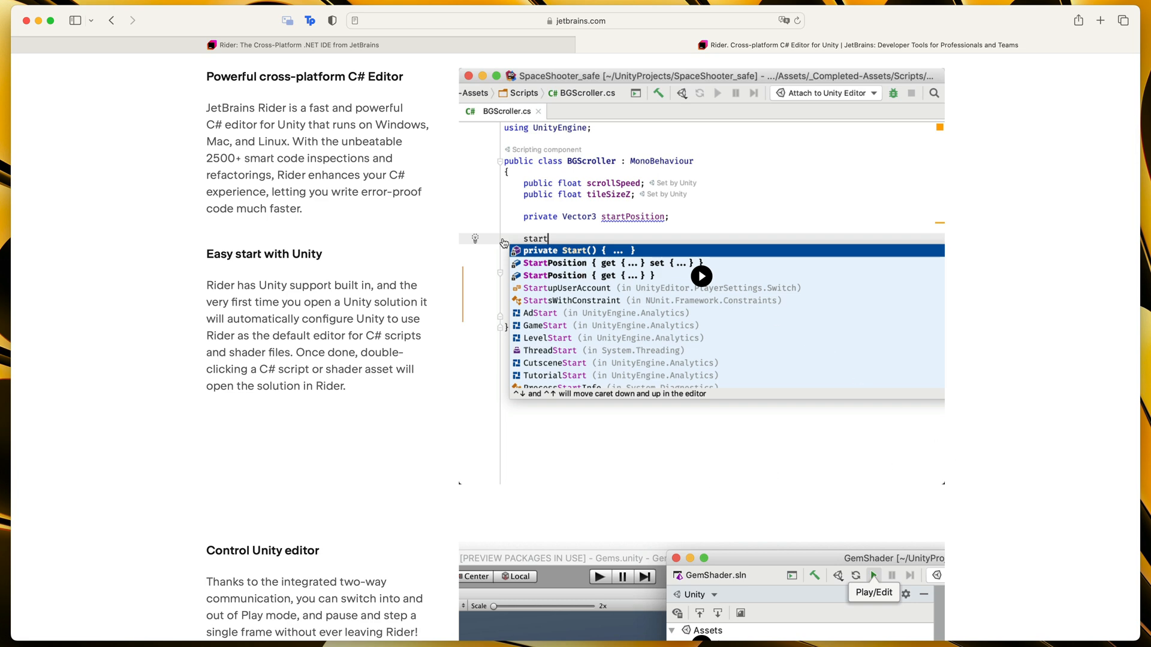
pyautogui.scroll(-3)
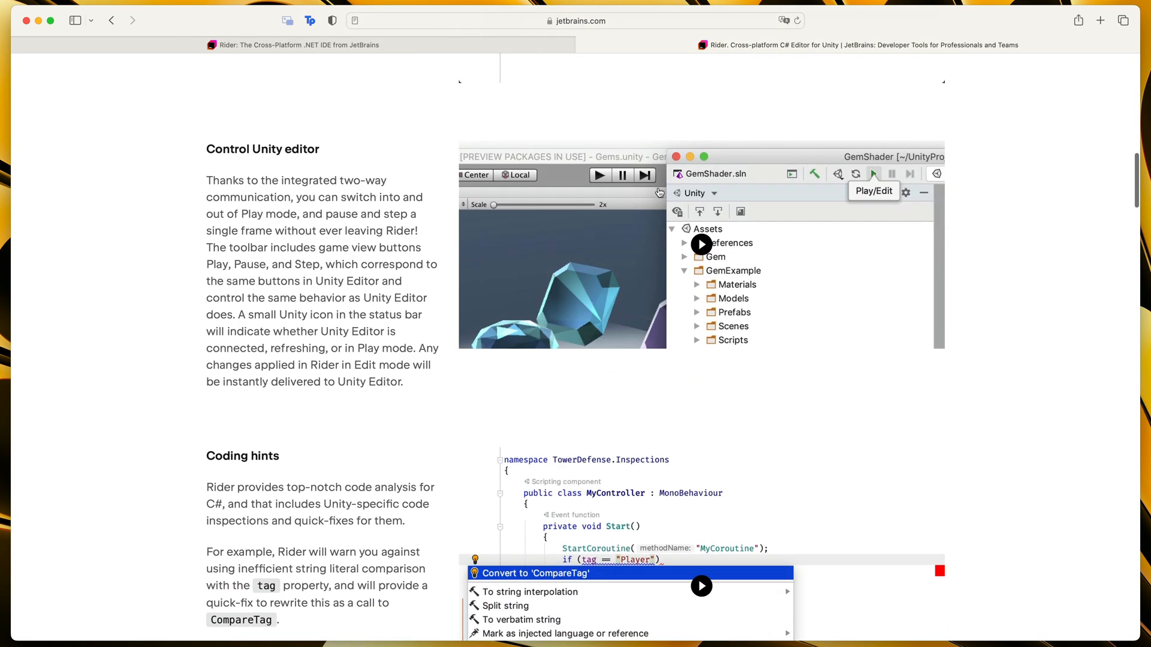
pyautogui.moveTo(874, 238)
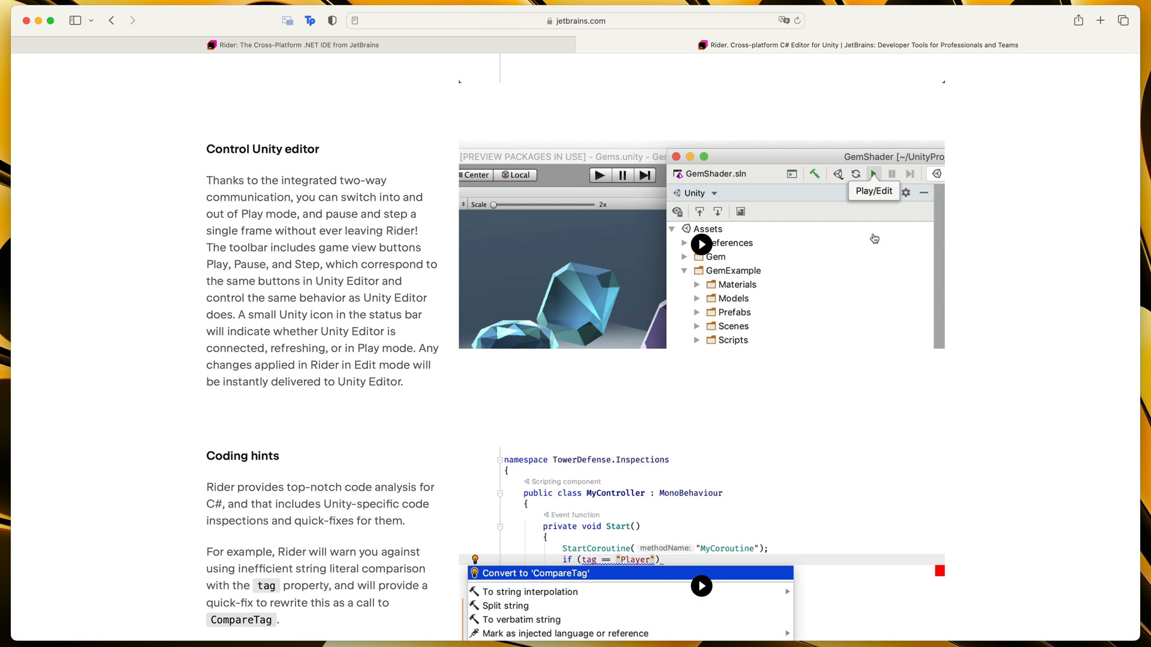
pyautogui.moveTo(888, 249)
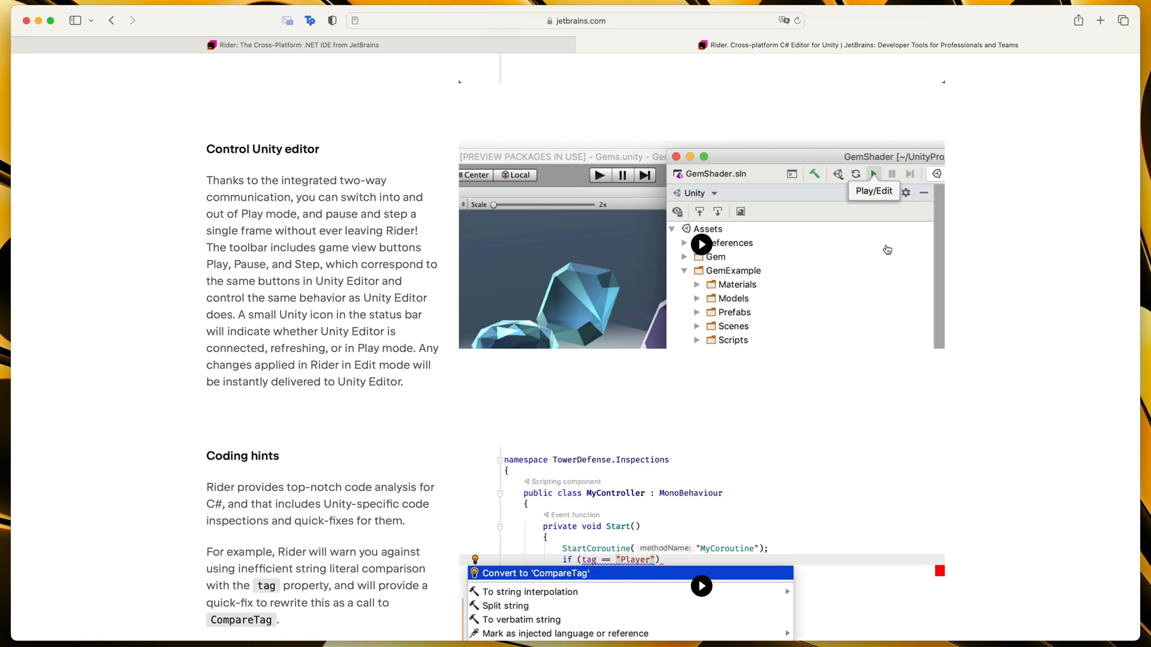
pyautogui.scroll(3)
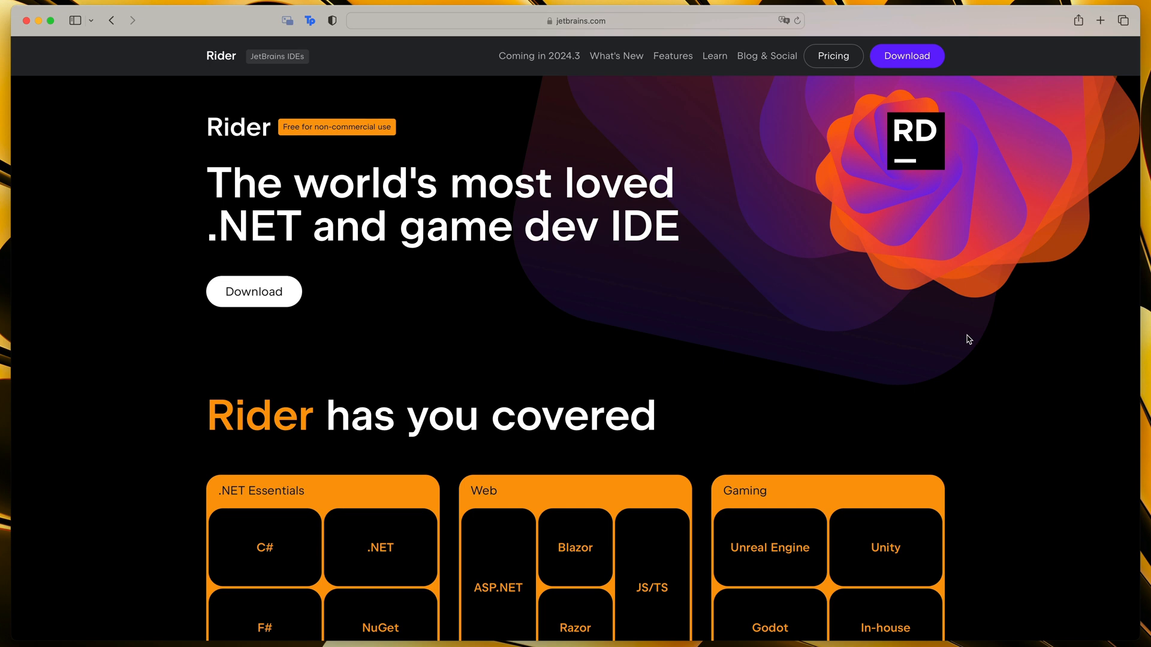
# - Open Rider's pricing page and browse the subscription plans
pyautogui.scroll(3)
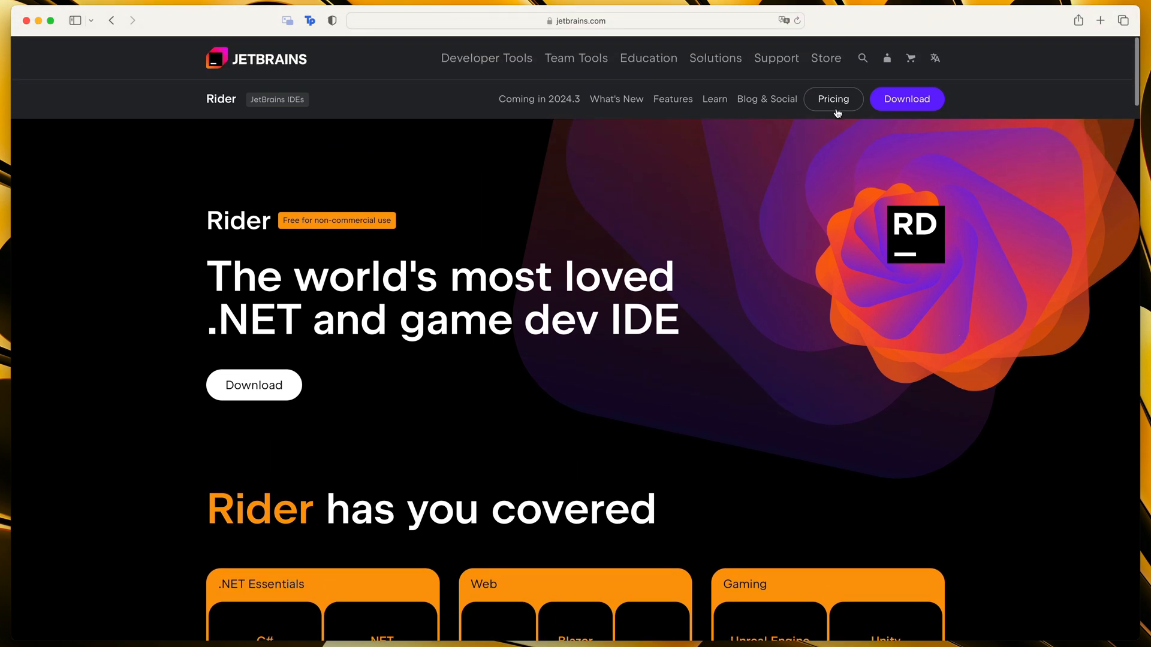
pyautogui.click(833, 98)
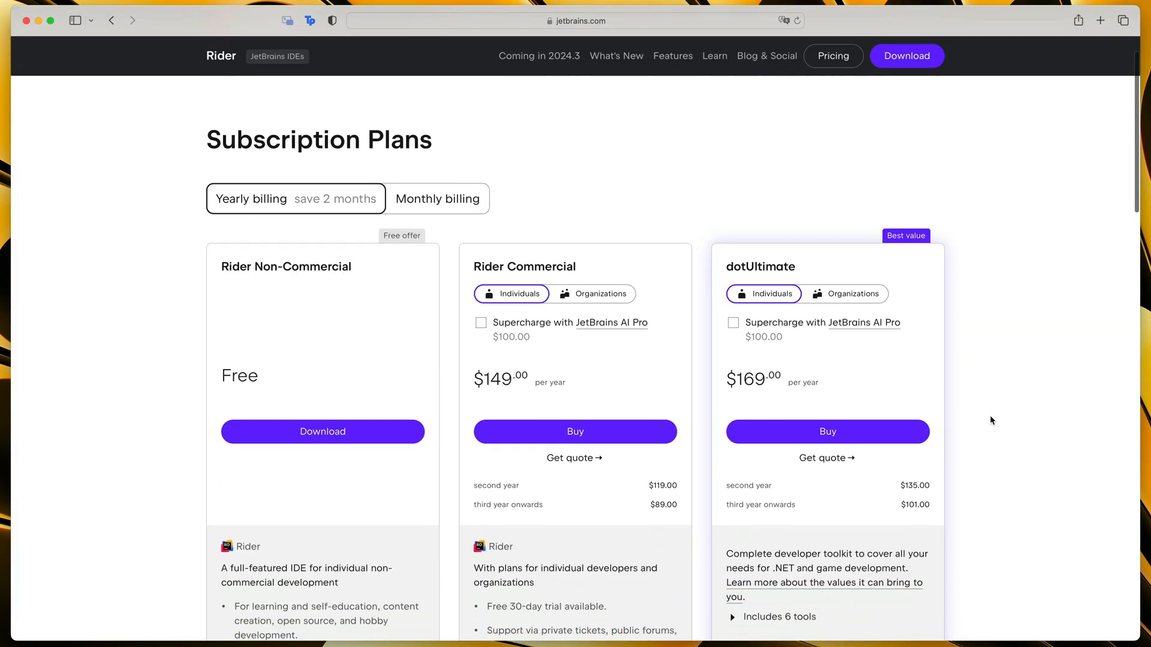
pyautogui.scroll(3)
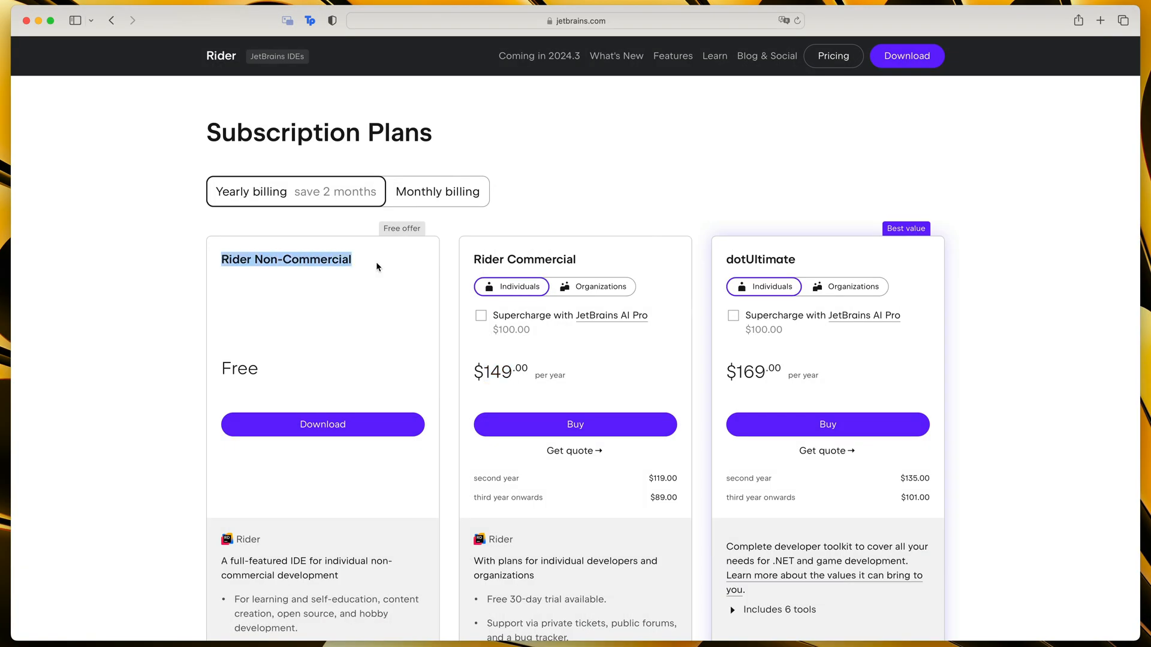
pyautogui.scroll(-3)
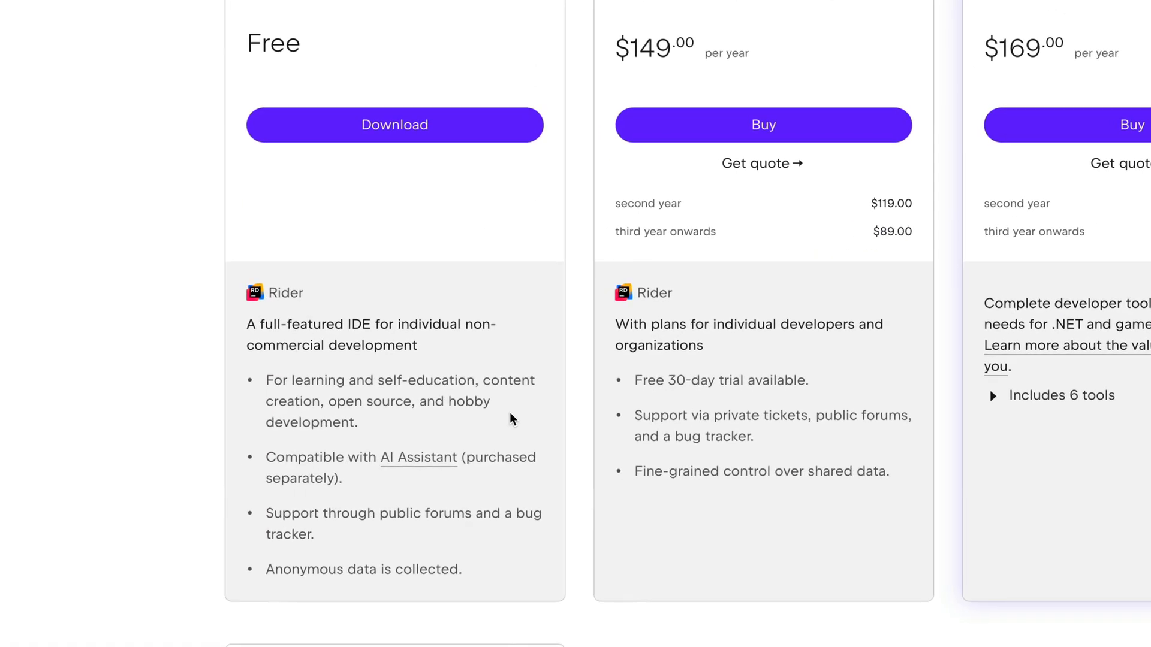
pyautogui.moveTo(532, 431)
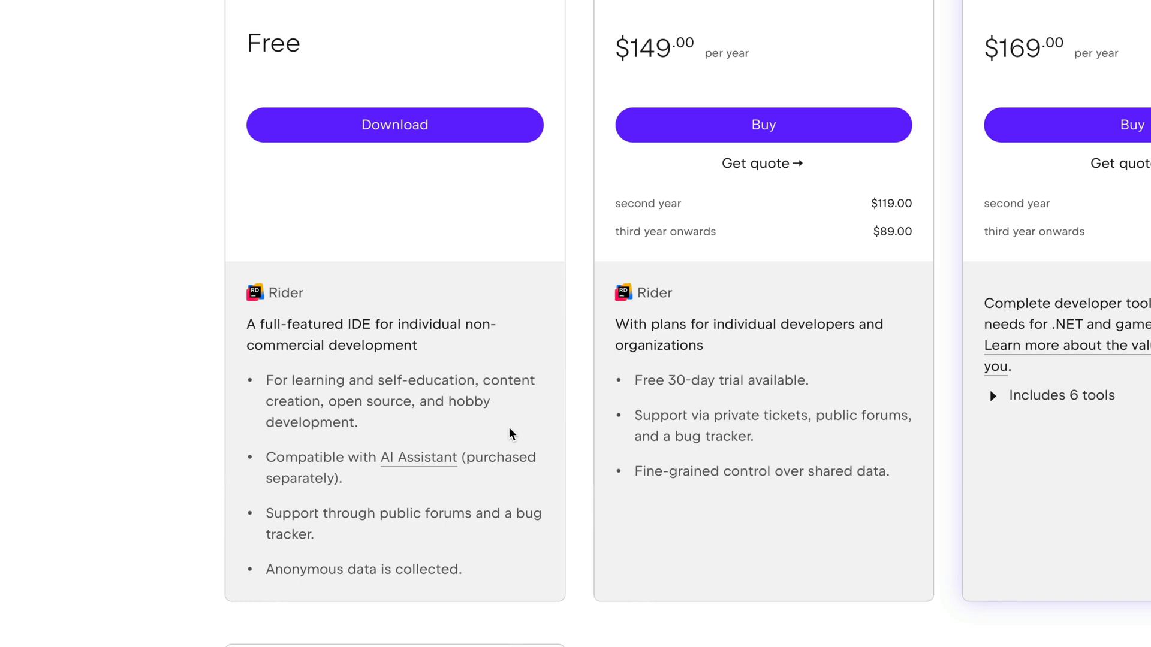
# - Highlight 'open source' and expand the FAQ 'Can I use Rider when my paid subscription is over?'
pyautogui.doubleClick(370, 401)
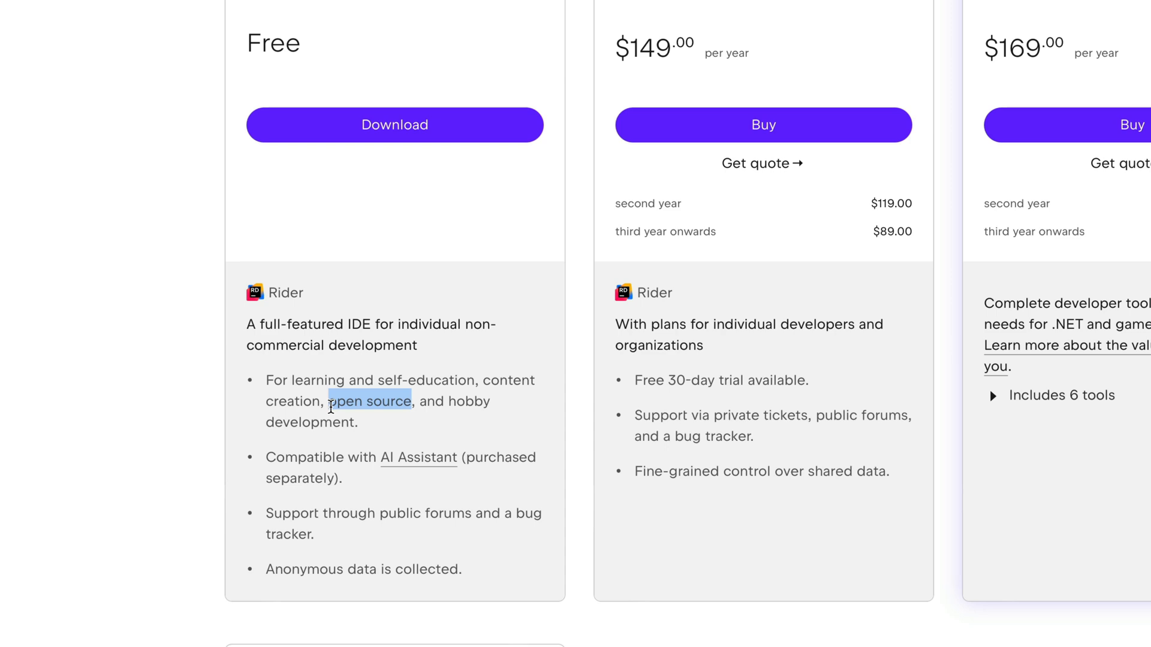
pyautogui.scroll(3)
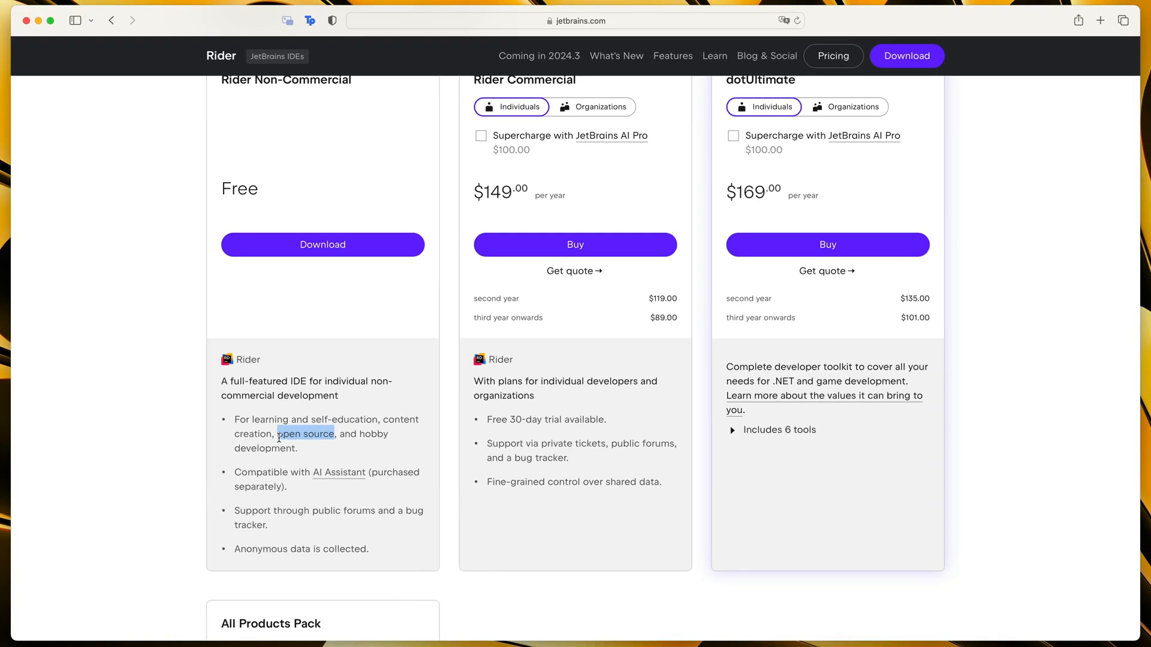
pyautogui.scroll(-3)
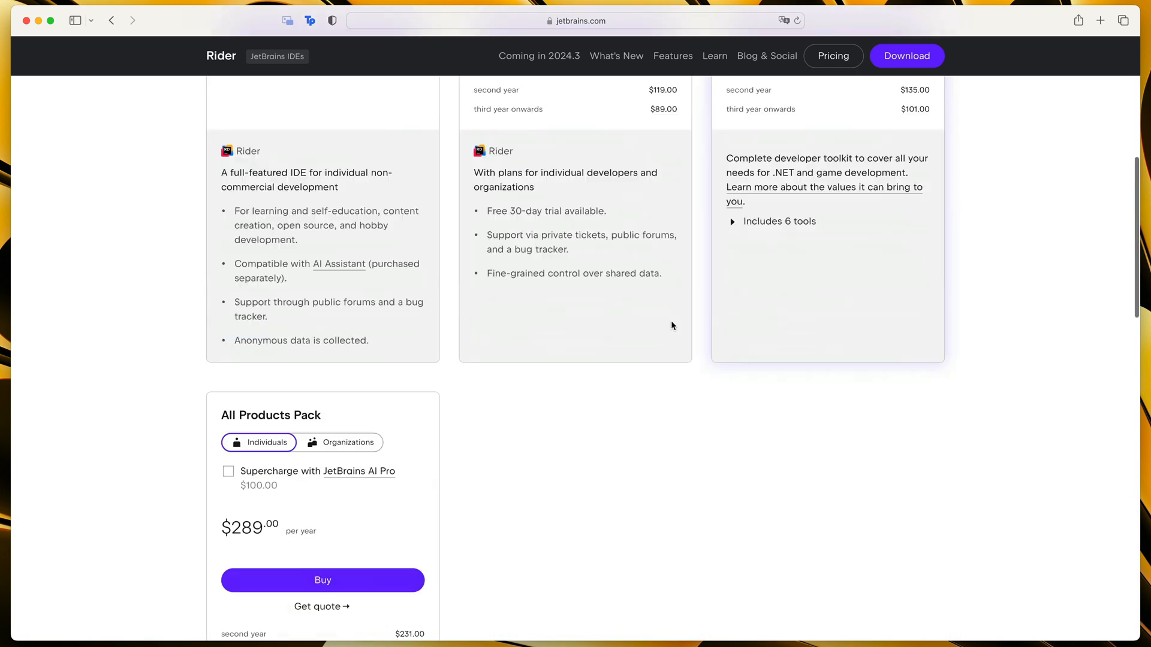
pyautogui.scroll(-3)
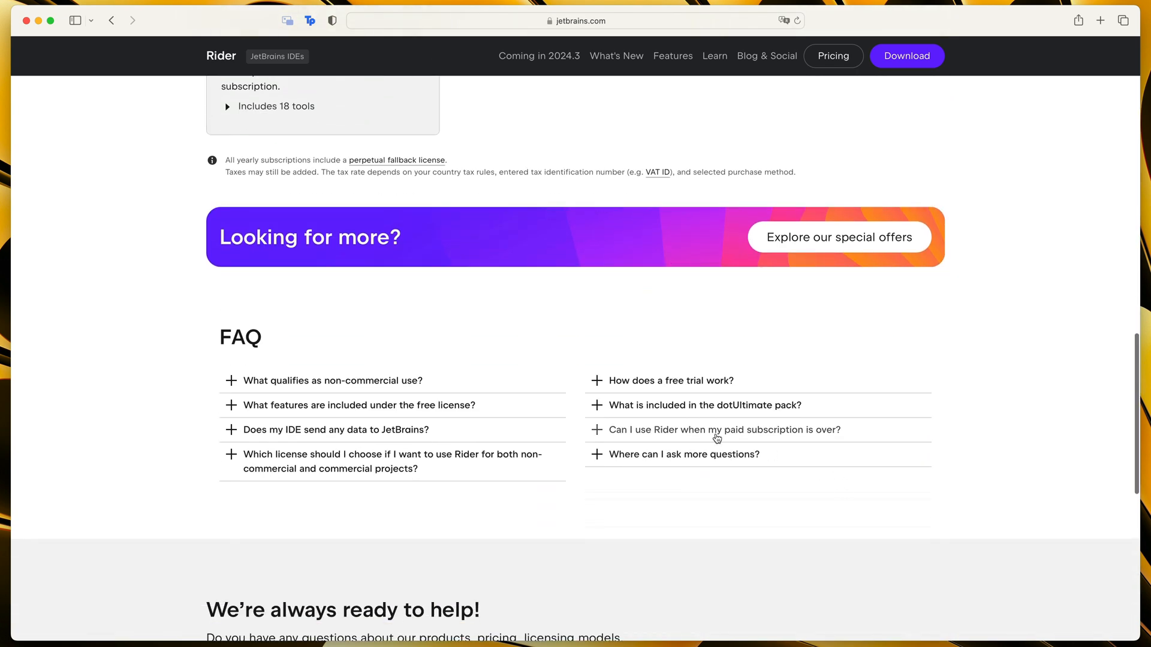
pyautogui.click(723, 429)
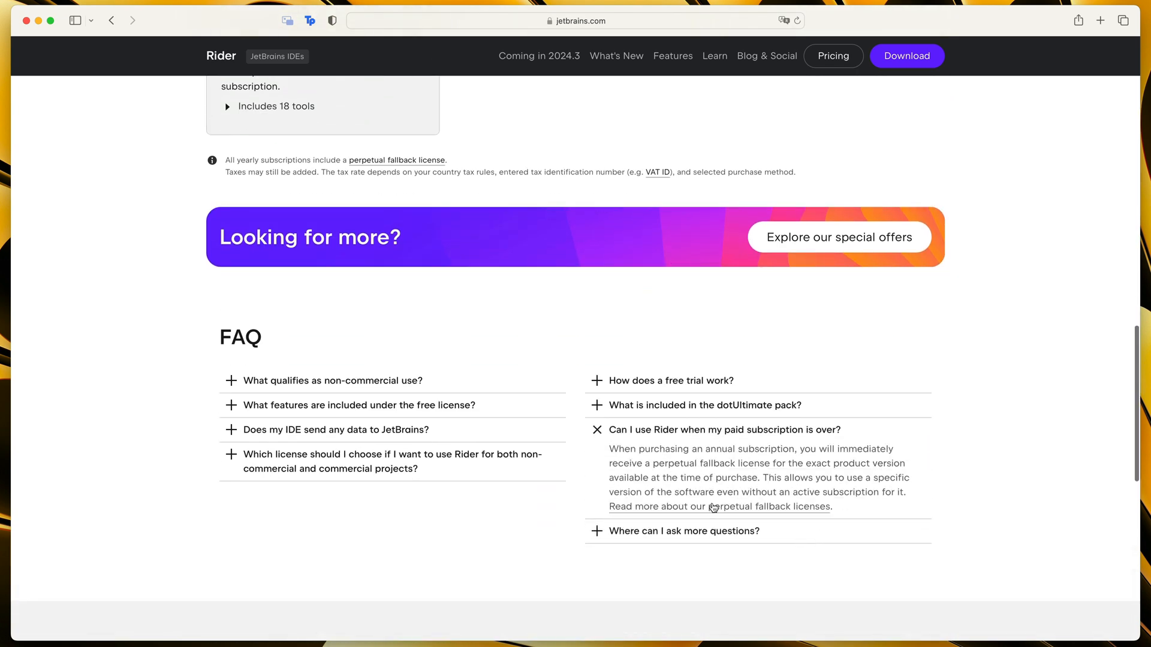
# - Open the 'What is a perpetual fallback license?' article and scroll to its subscription charts
pyautogui.click(719, 507)
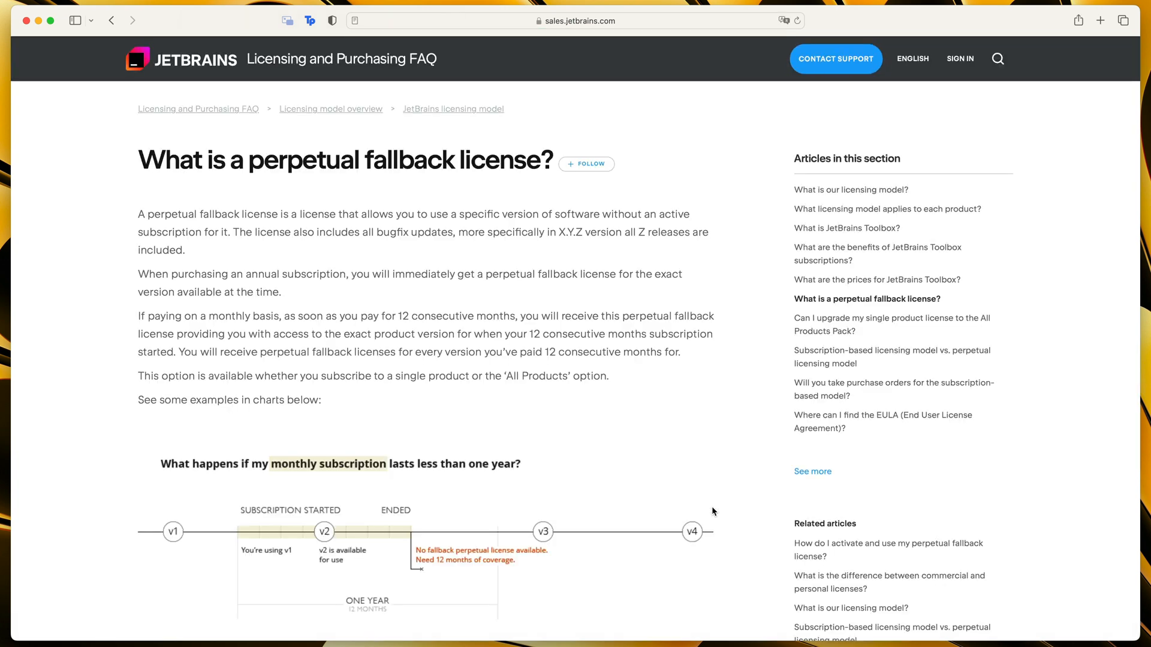
pyautogui.scroll(-3)
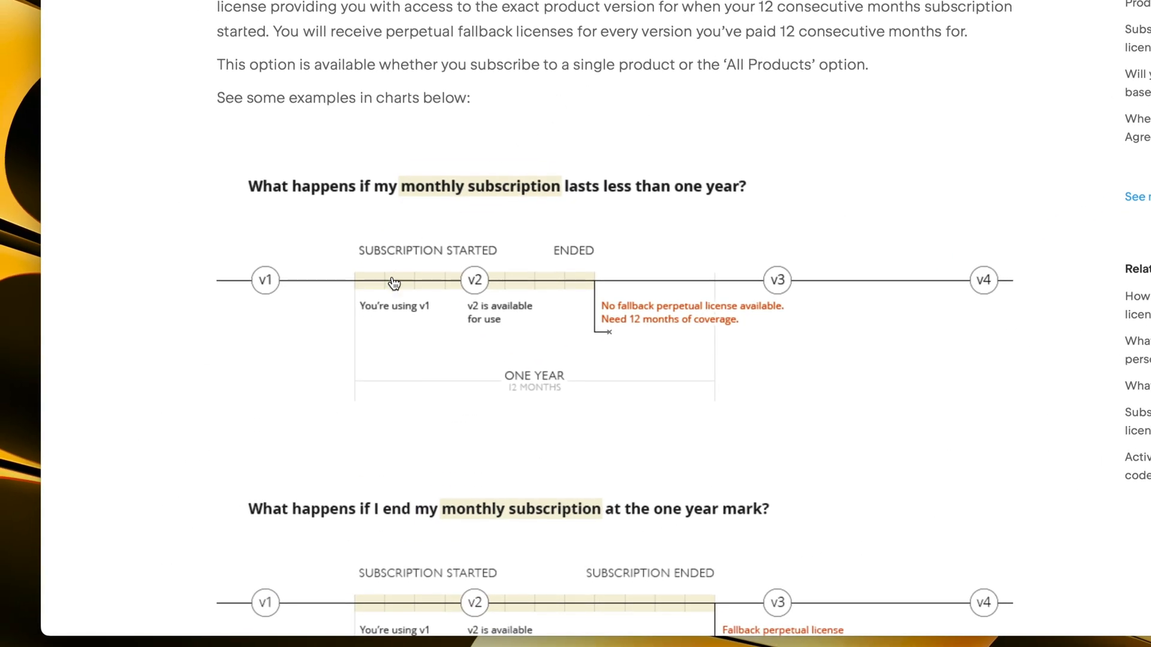
pyautogui.moveTo(600, 321)
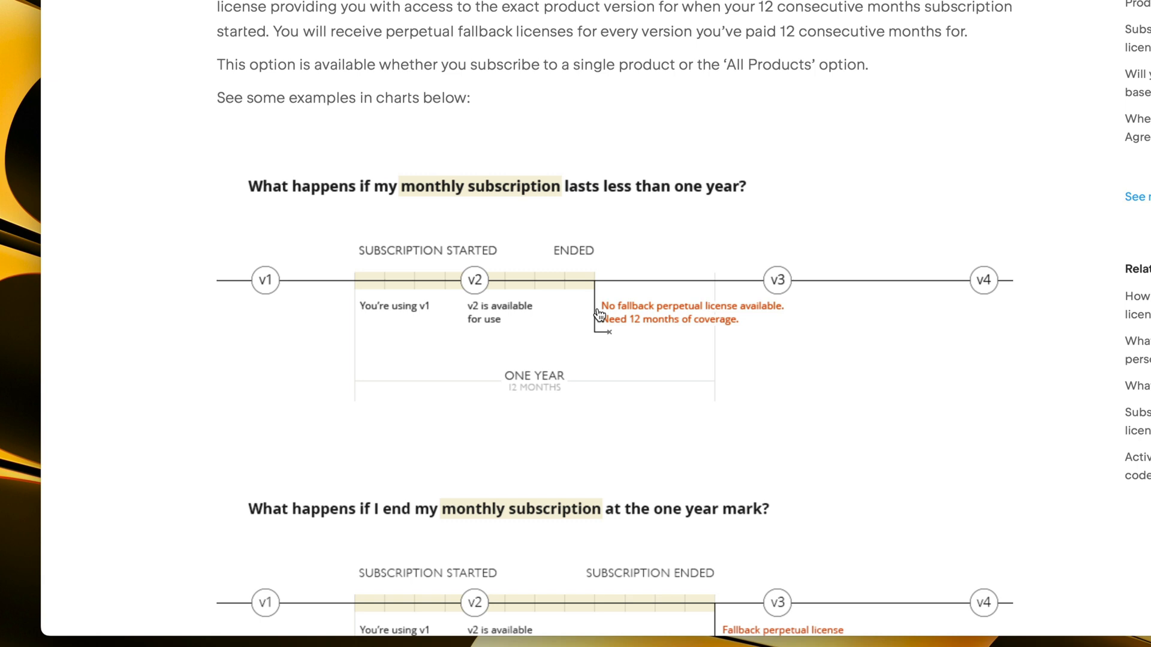
pyautogui.moveTo(734, 304)
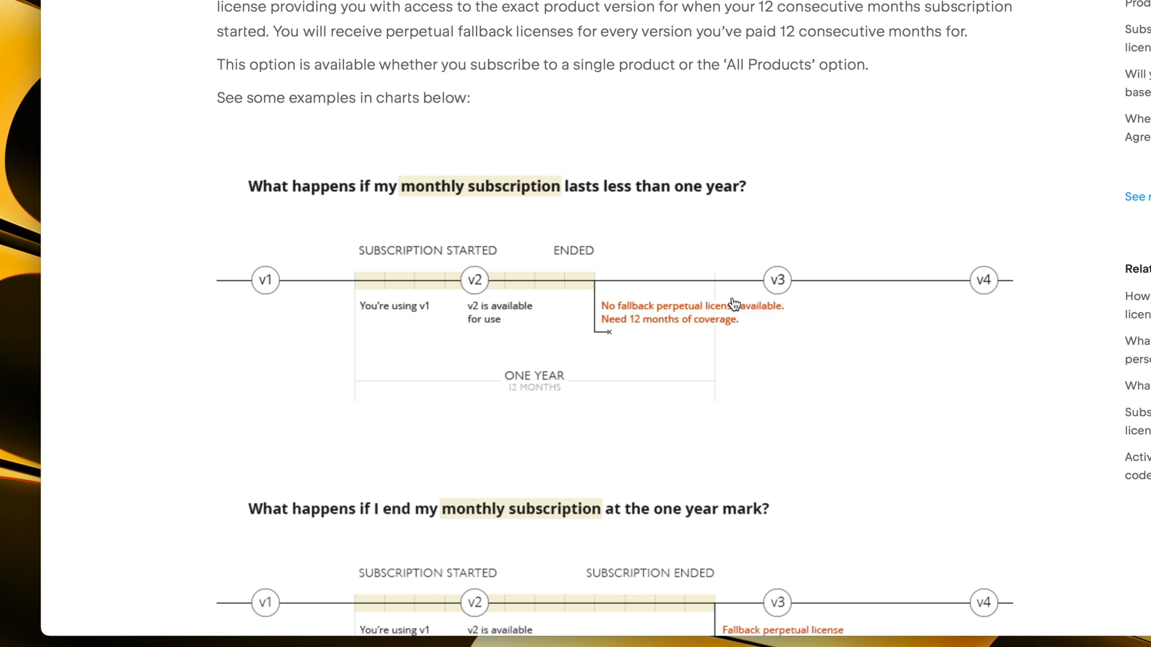
pyautogui.moveTo(813, 265)
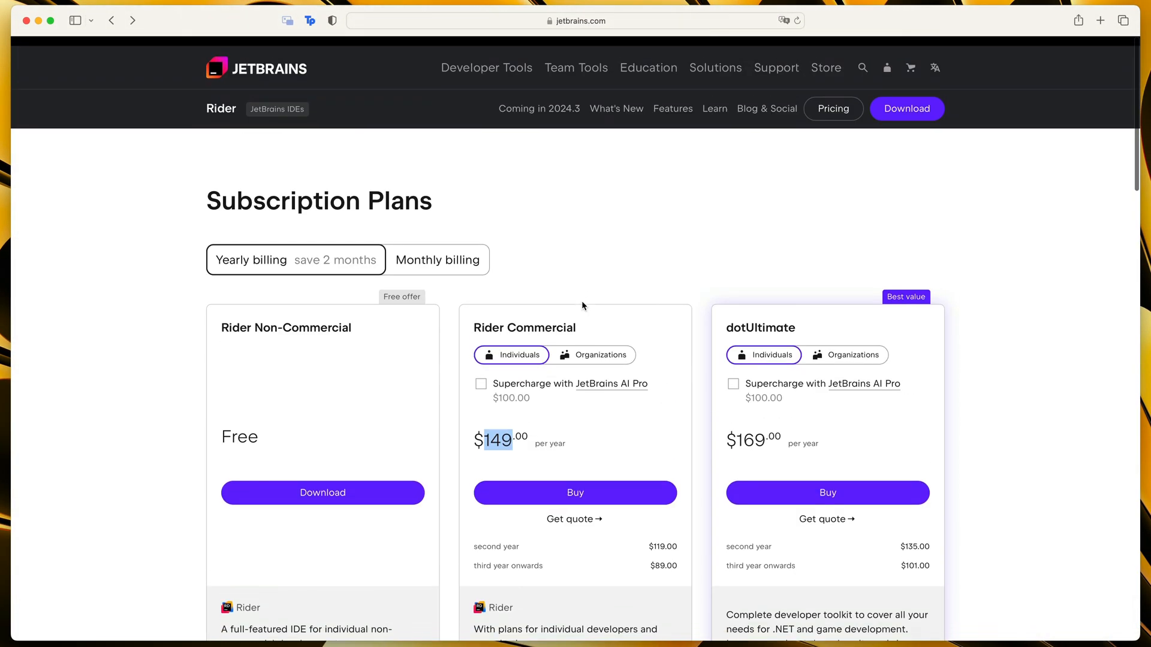
# - Download Rider Non-Commercial and choose the macOS installer build
pyautogui.scroll(-3)
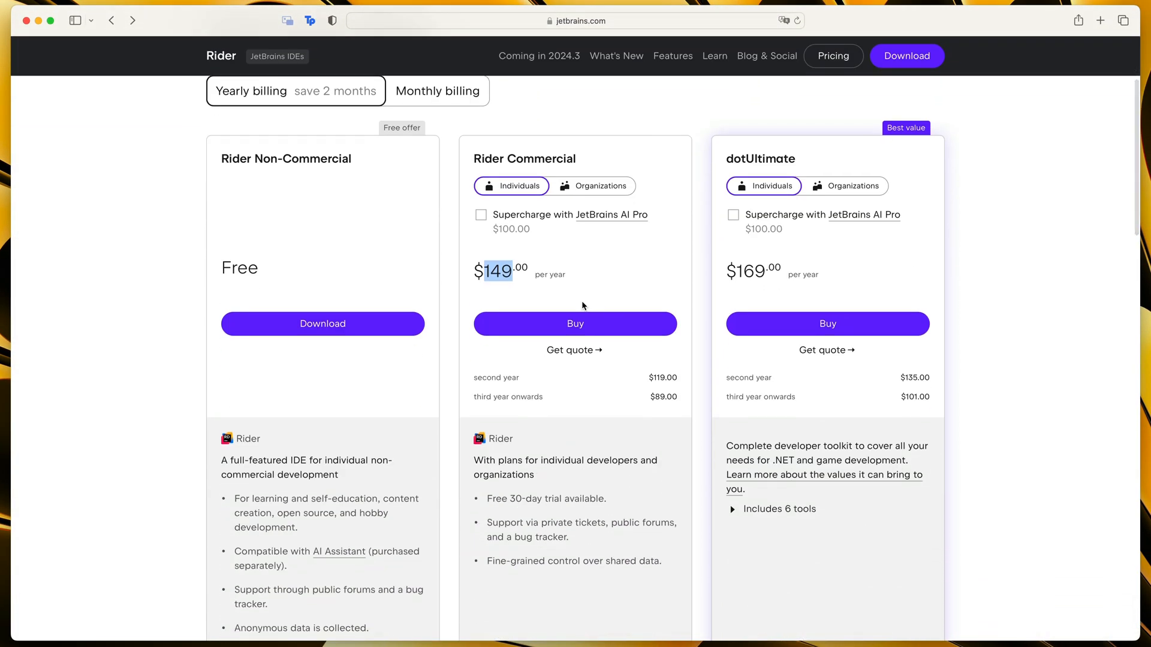
pyautogui.moveTo(537, 343)
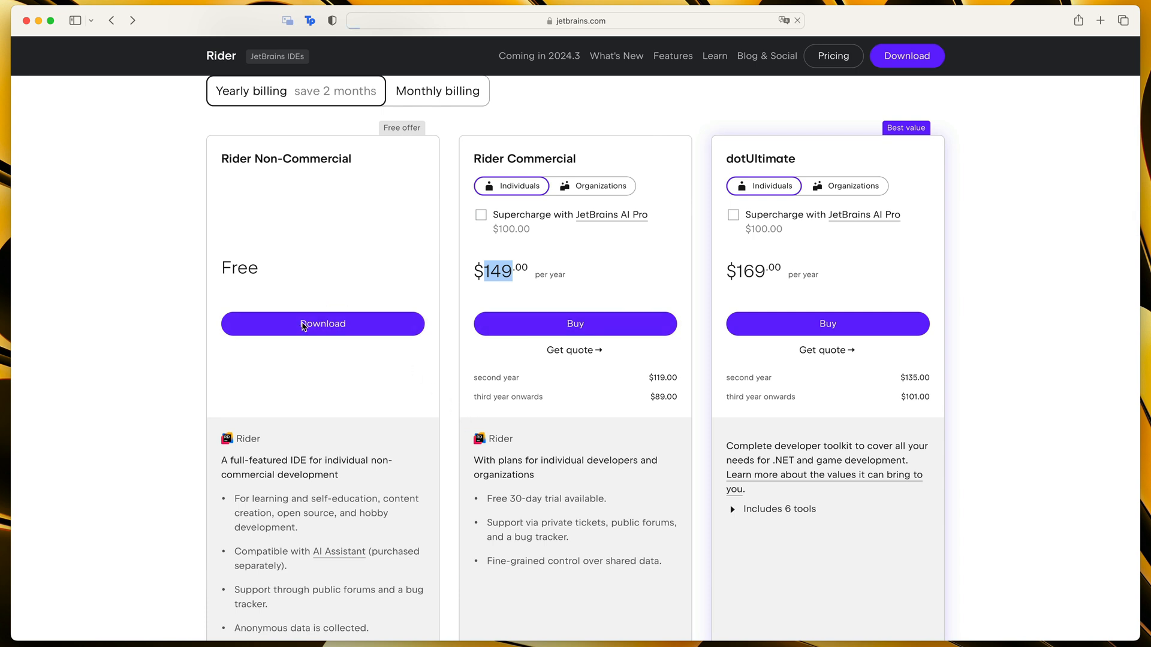
pyautogui.click(321, 323)
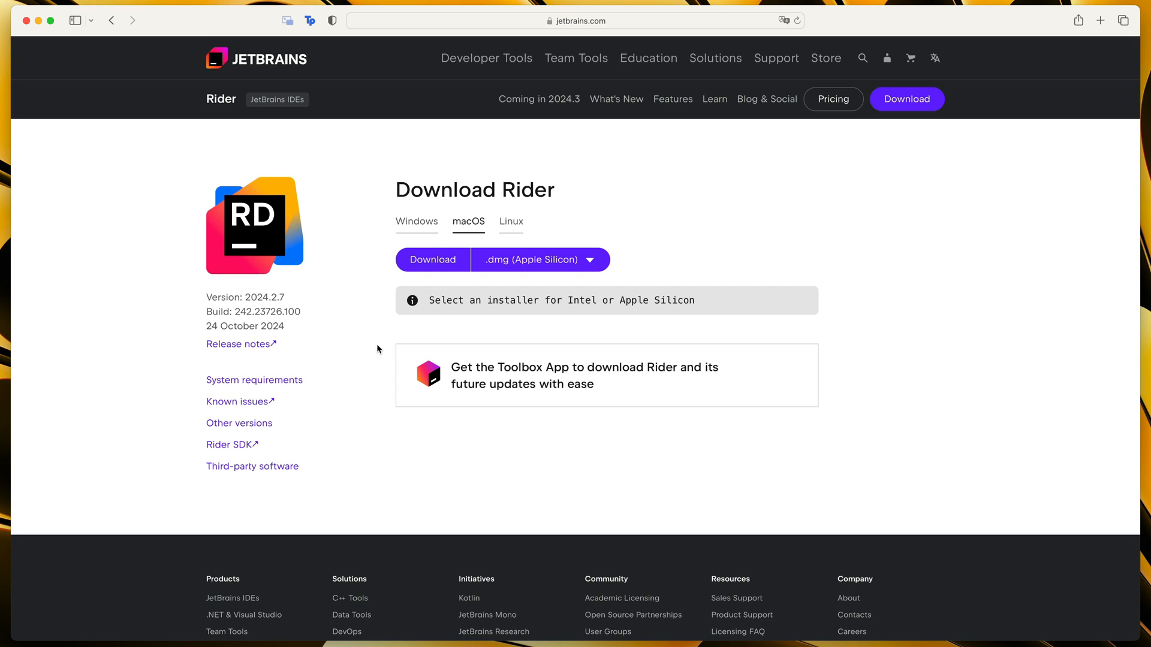
pyautogui.moveTo(612, 249)
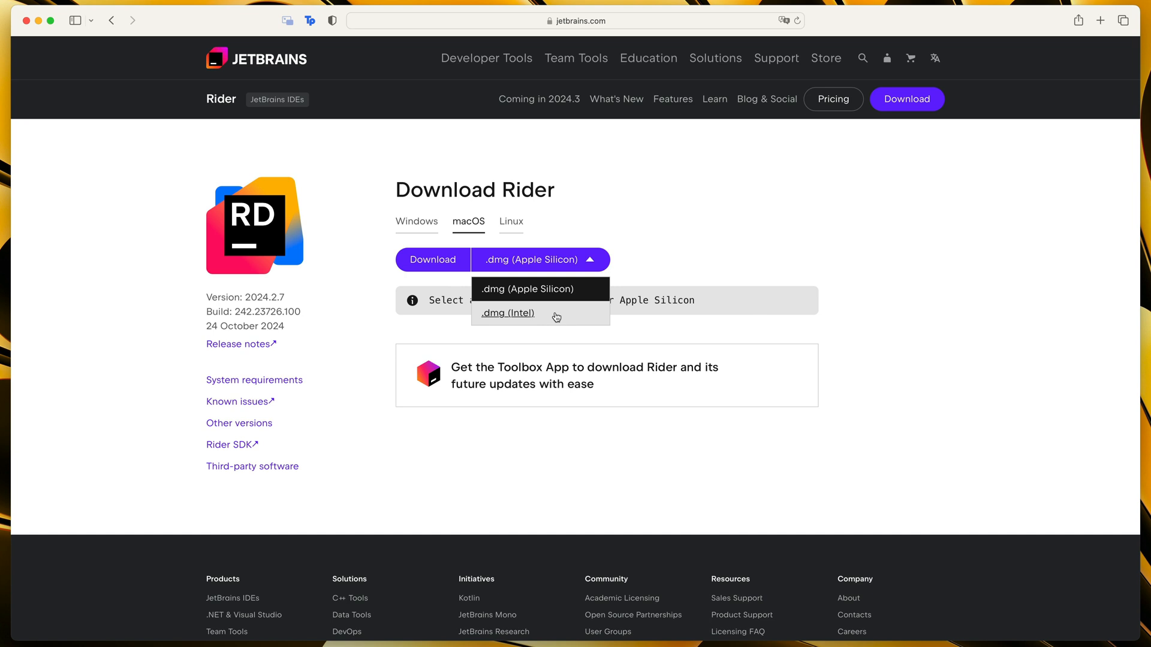
pyautogui.click(507, 313)
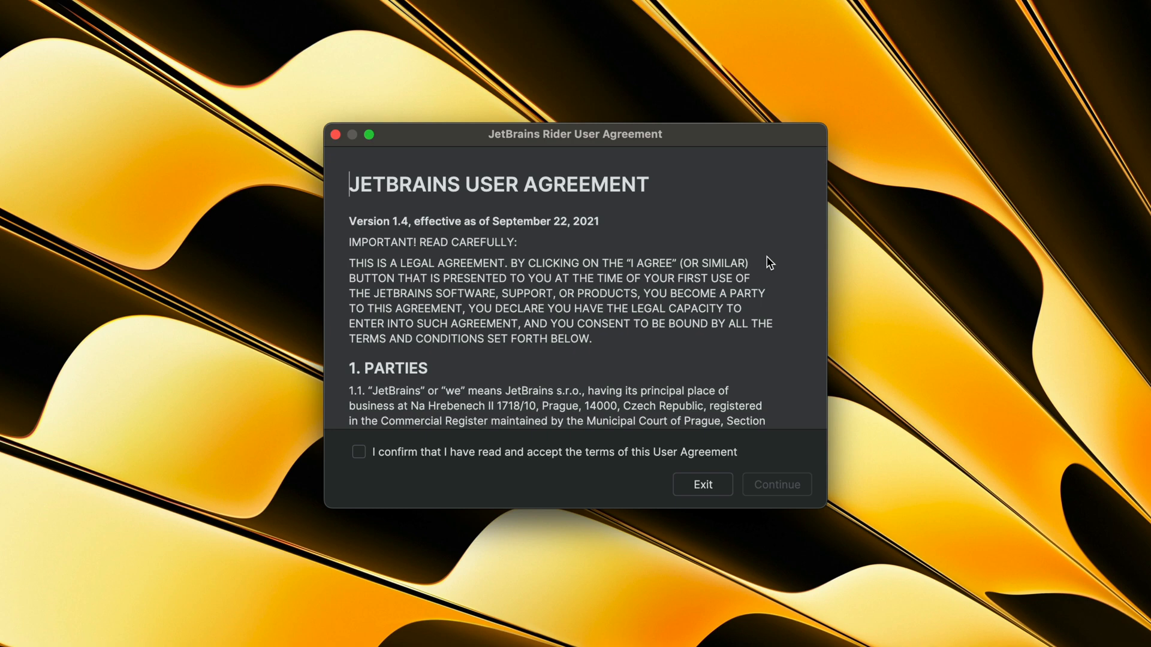
# - Accept the terms of Rider's User Agreement and continue
pyautogui.click(358, 451)
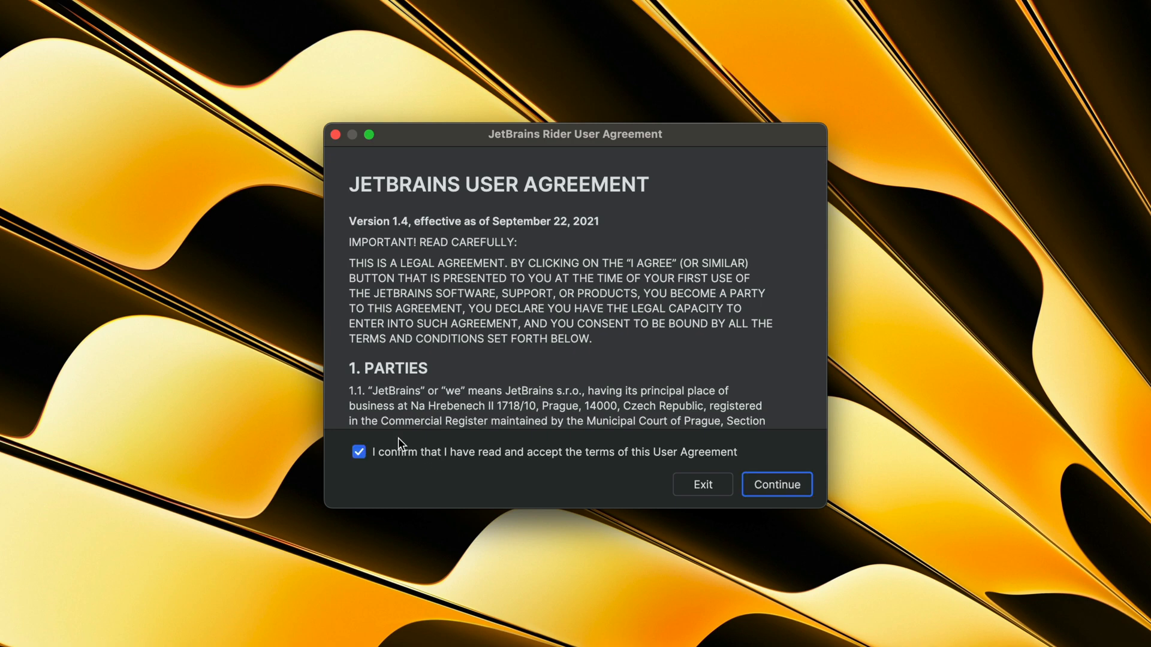
pyautogui.moveTo(801, 458)
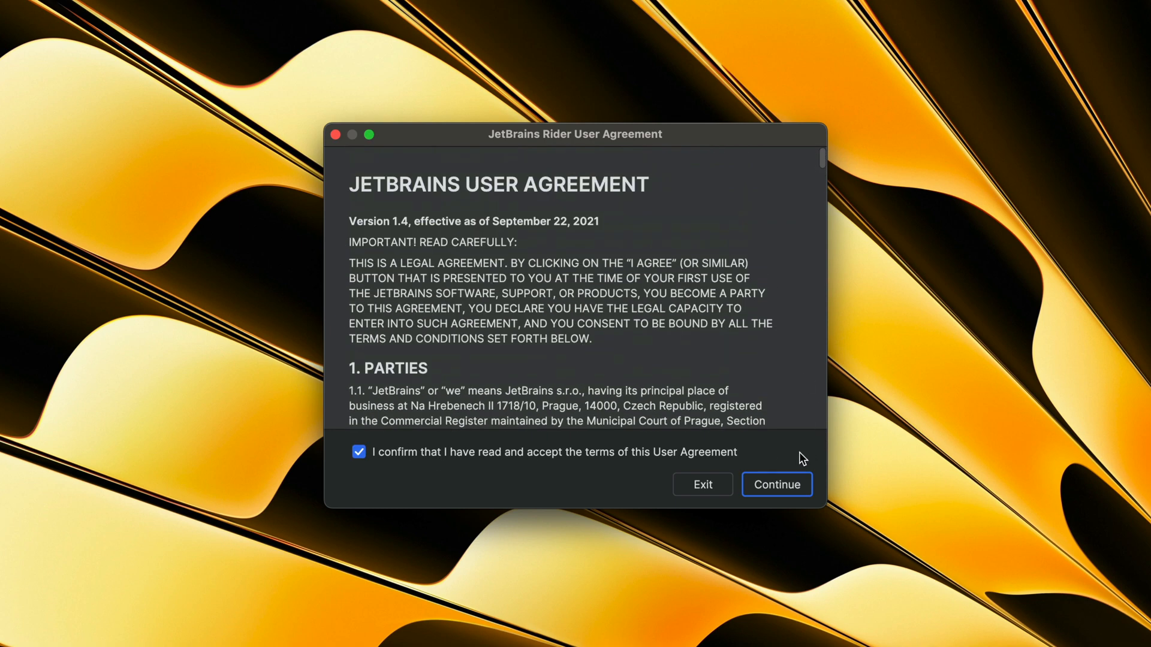
pyautogui.click(775, 485)
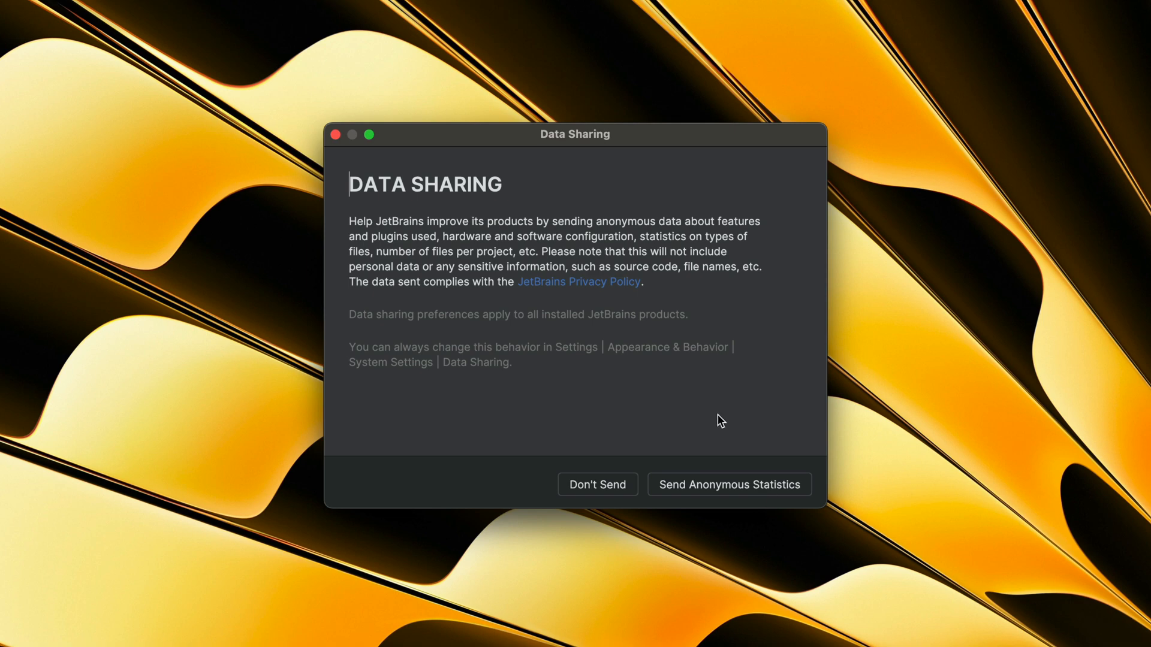
pyautogui.moveTo(604, 484)
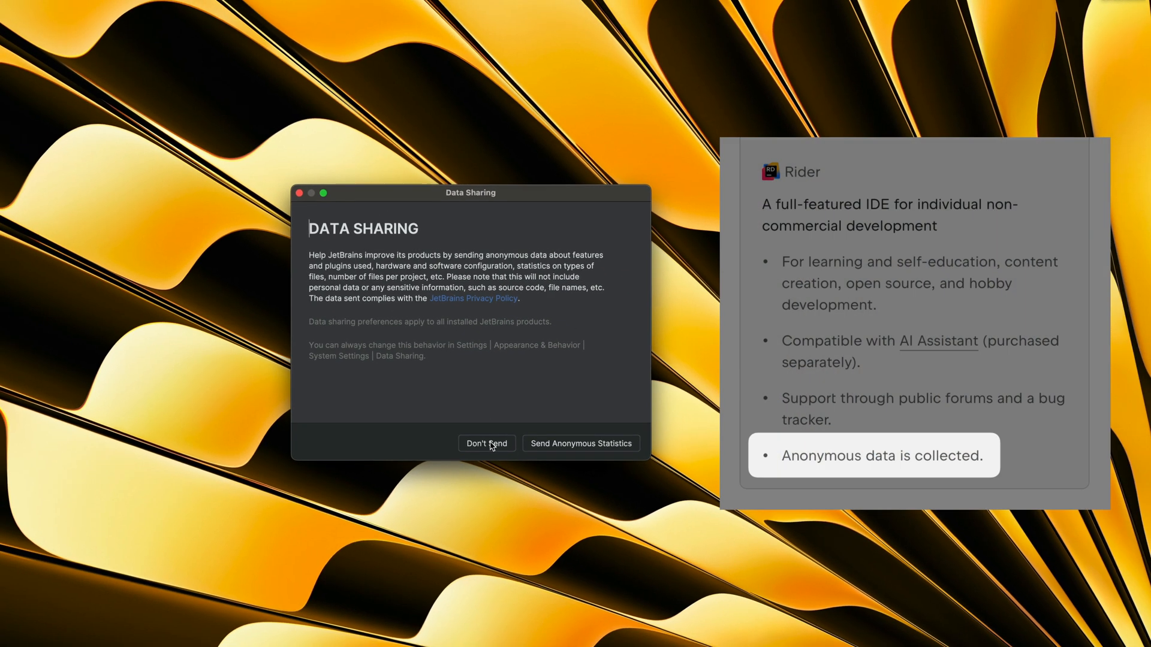
pyautogui.moveTo(412, 314)
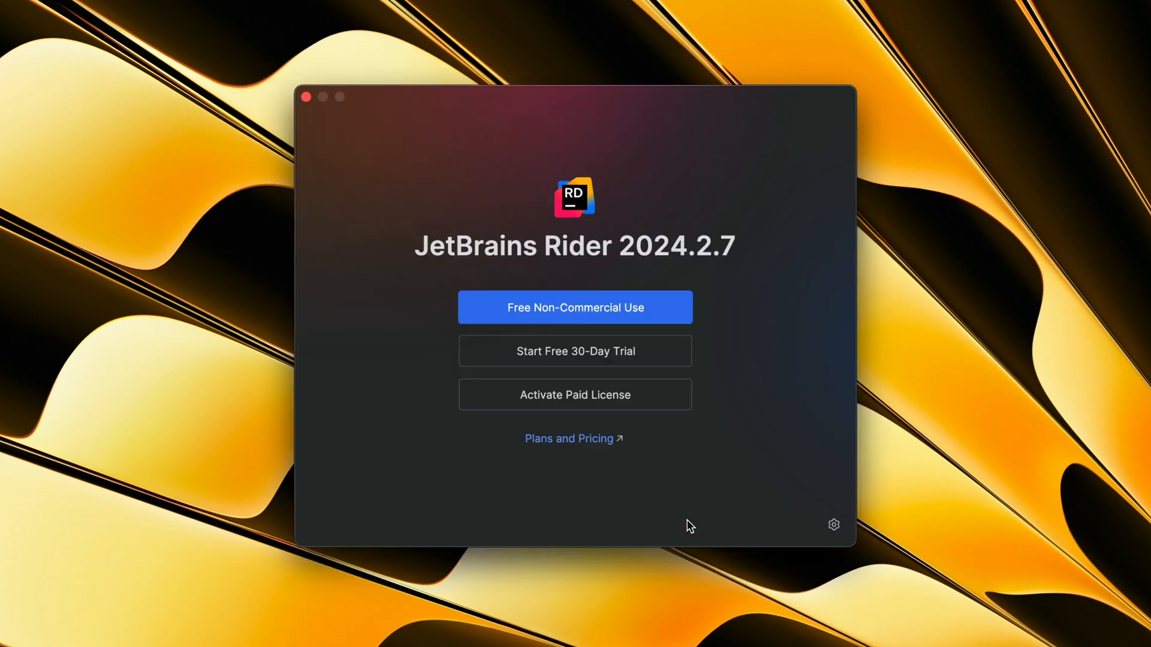
pyautogui.moveTo(618, 603)
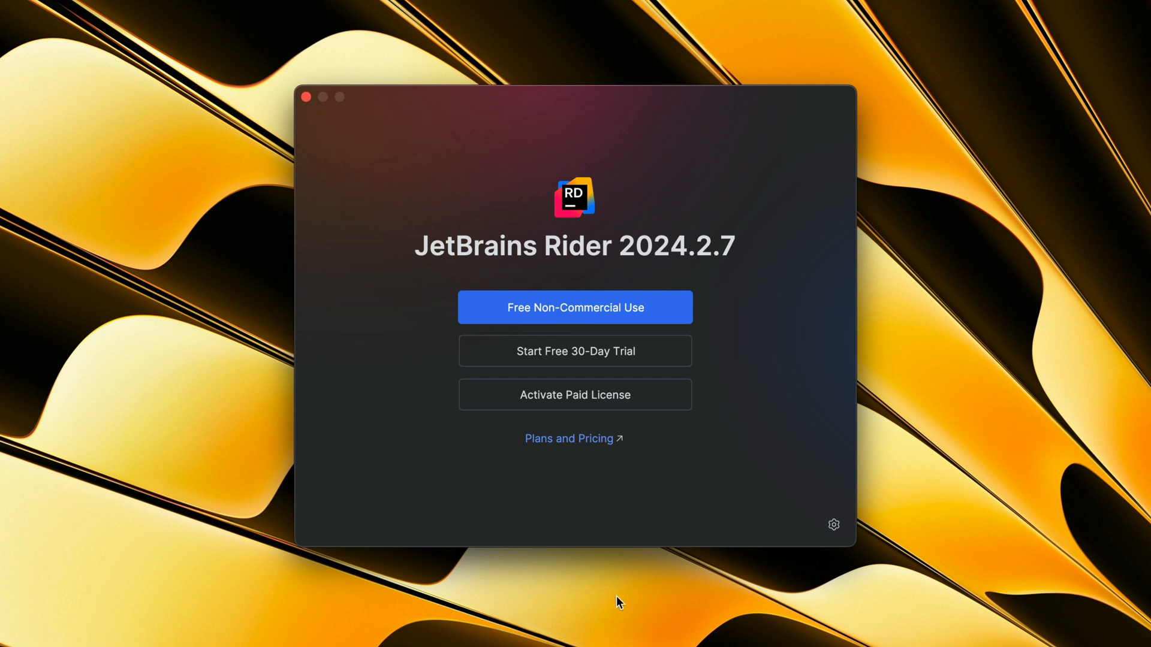
pyautogui.moveTo(748, 426)
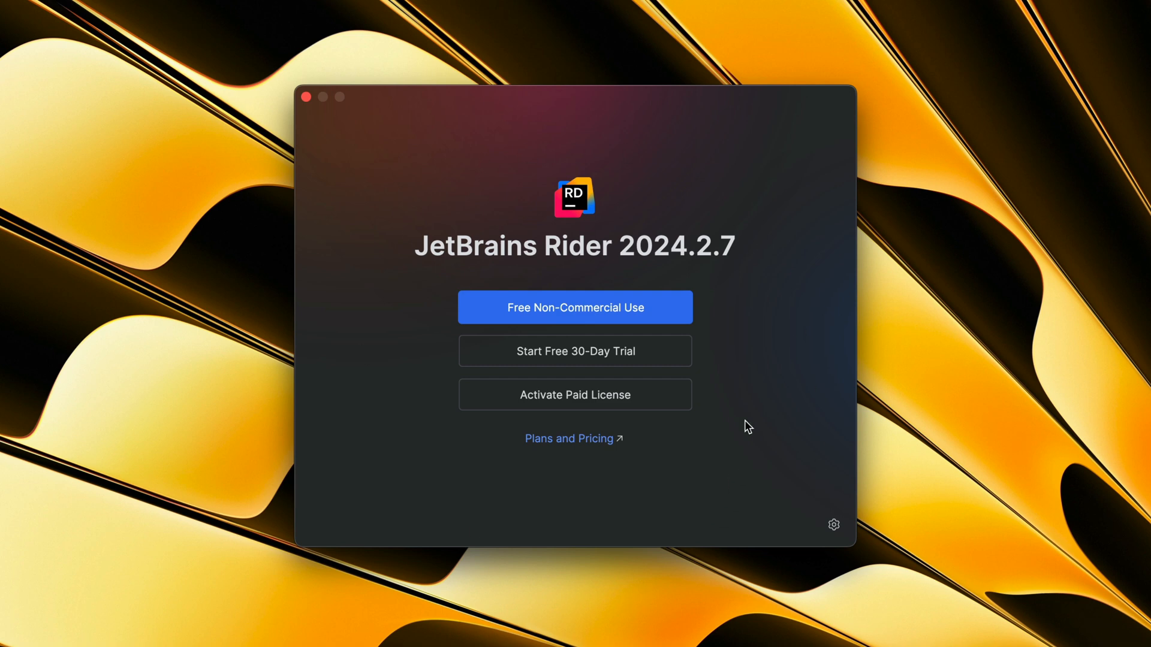
pyautogui.moveTo(635, 320)
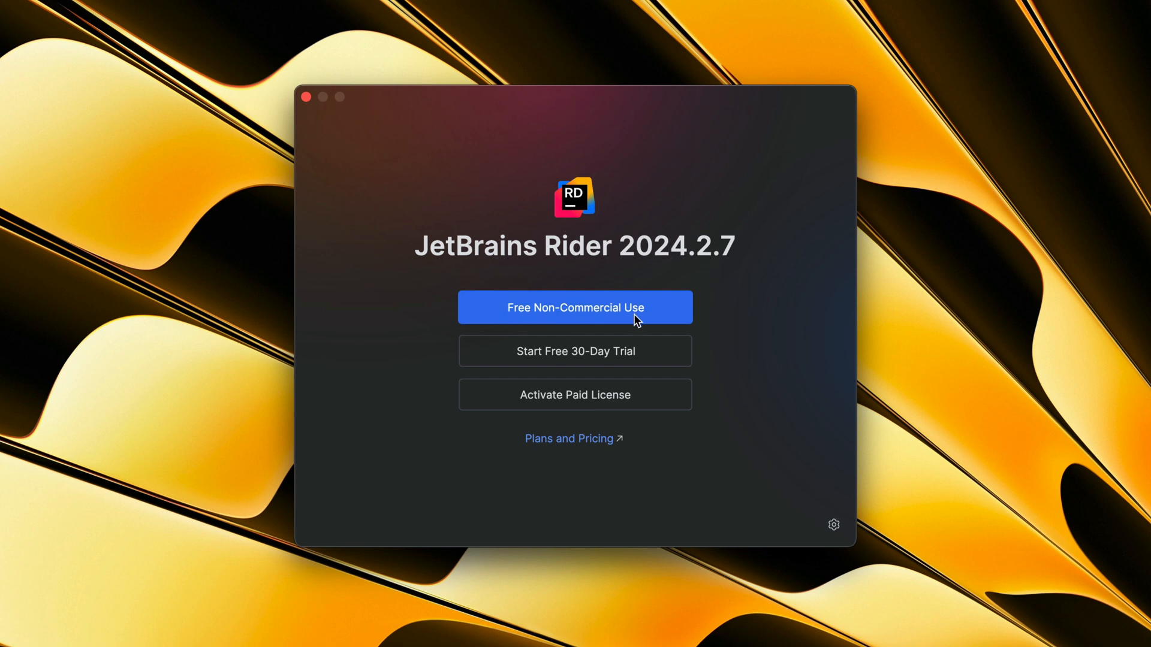
# - Activate Rider's free non-commercial license by agreeing to terms and signing in with a JetBrains account
pyautogui.click(574, 307)
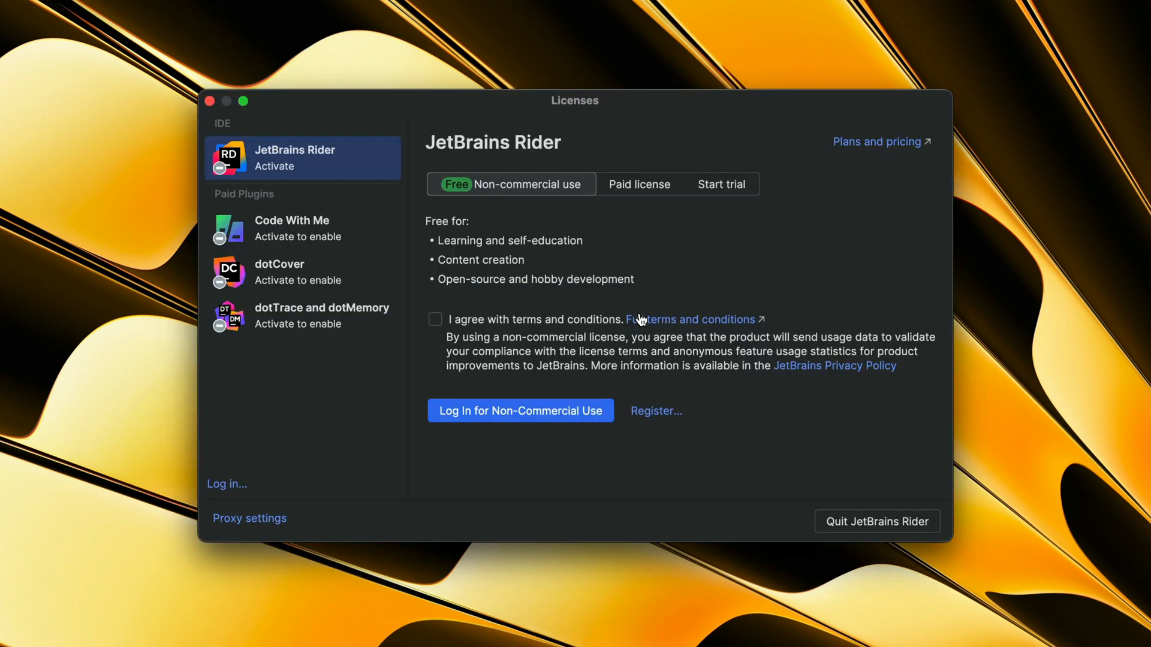
pyautogui.moveTo(587, 188)
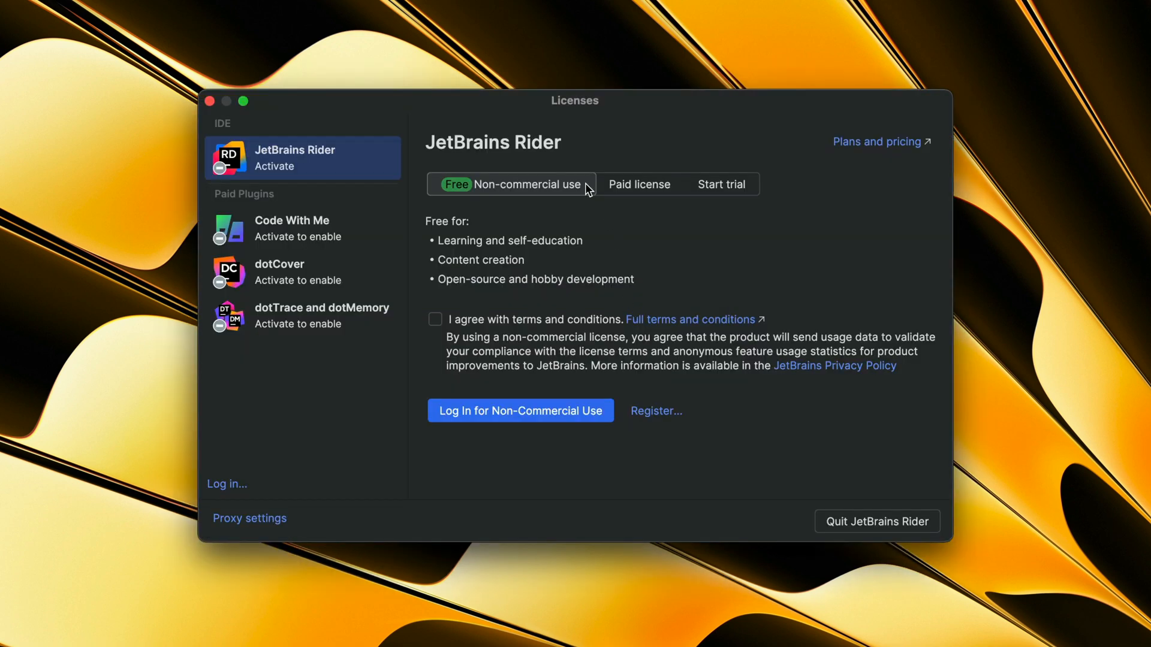
pyautogui.moveTo(477, 321)
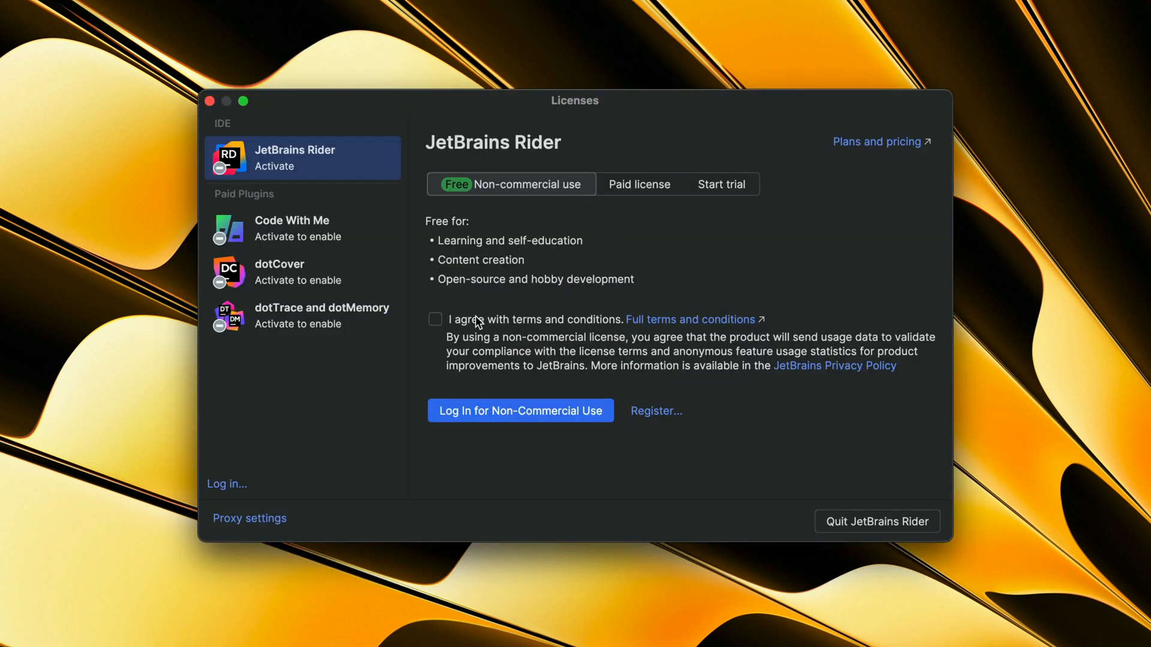
pyautogui.click(435, 319)
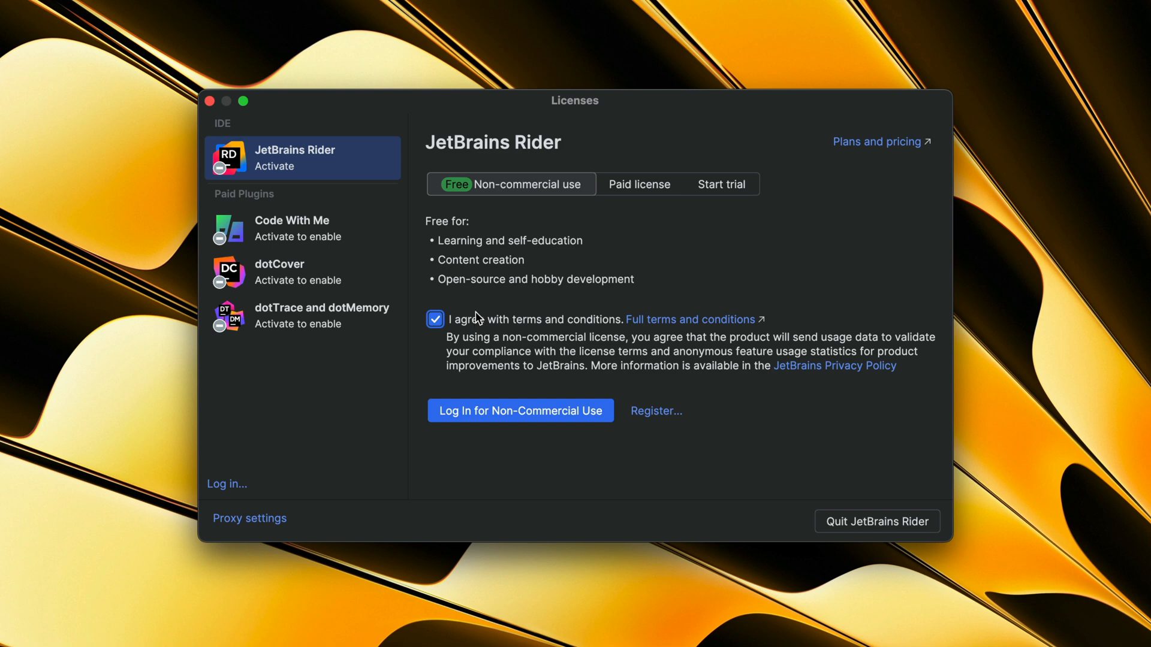
pyautogui.moveTo(654, 409)
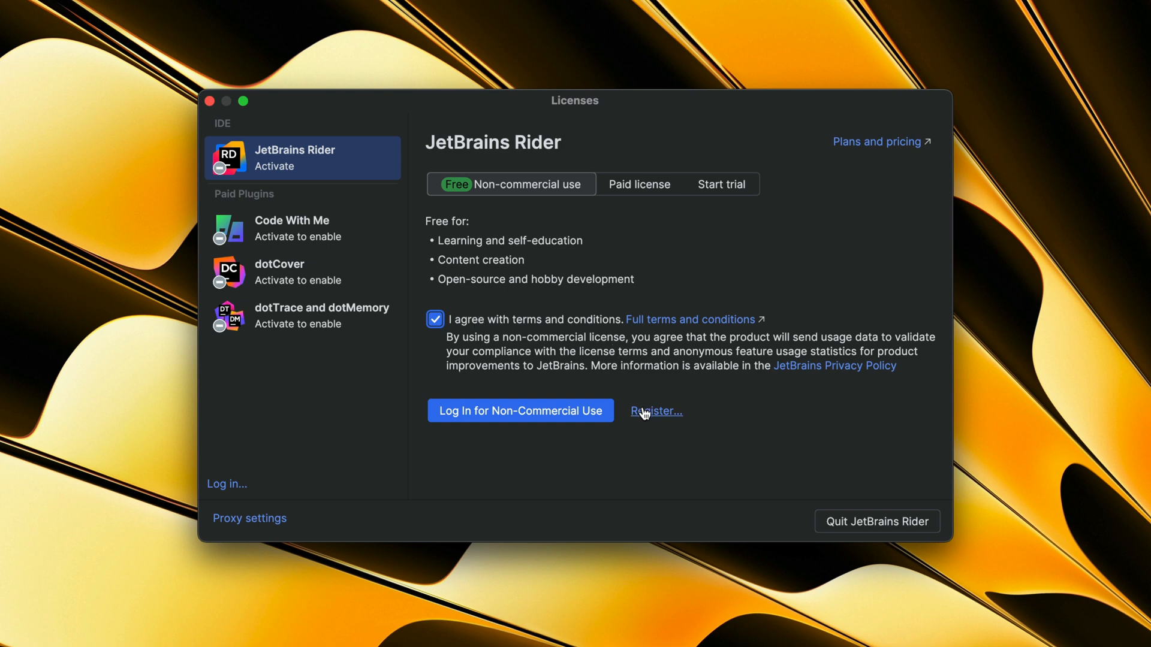
pyautogui.click(519, 410)
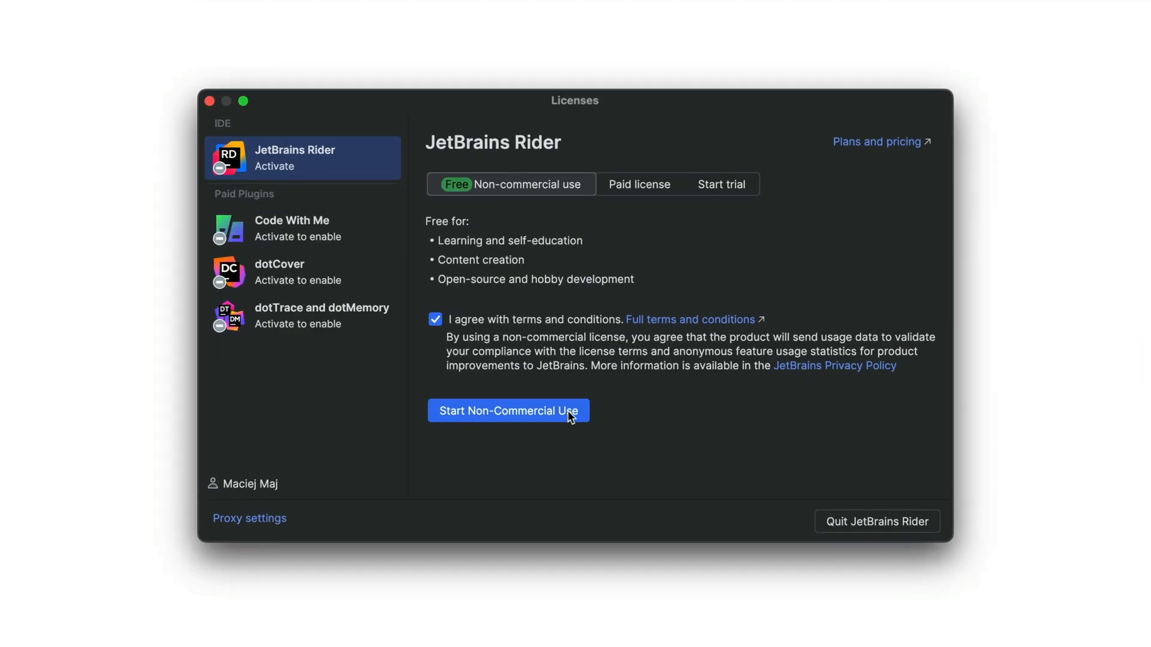
pyautogui.click(507, 410)
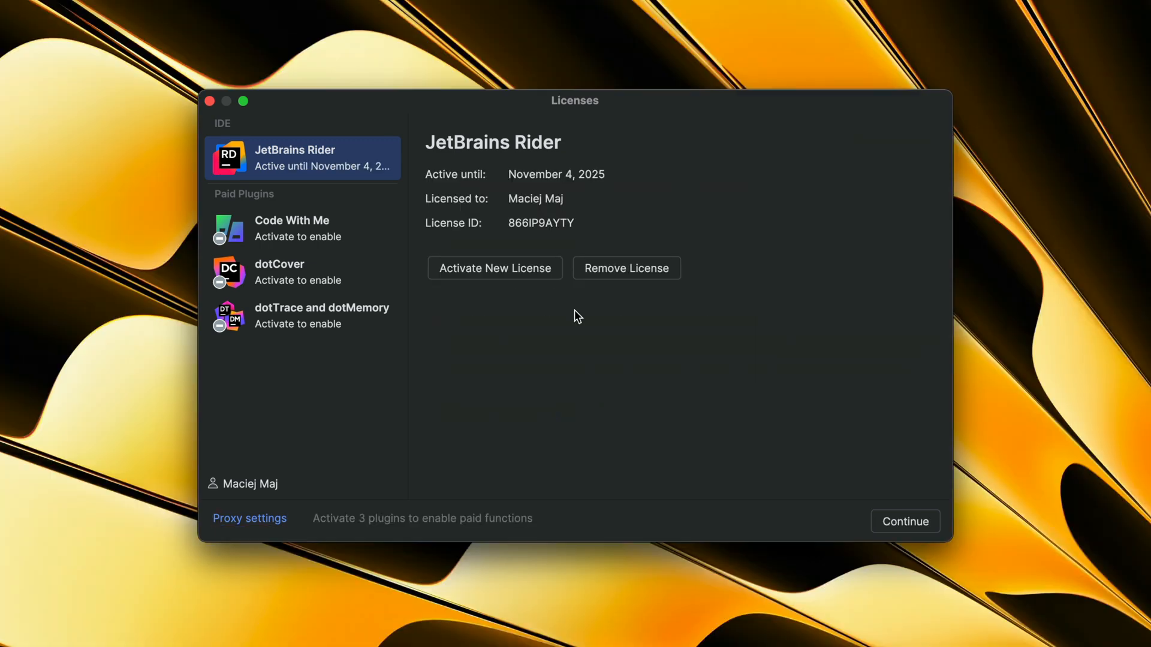
pyautogui.moveTo(743, 327)
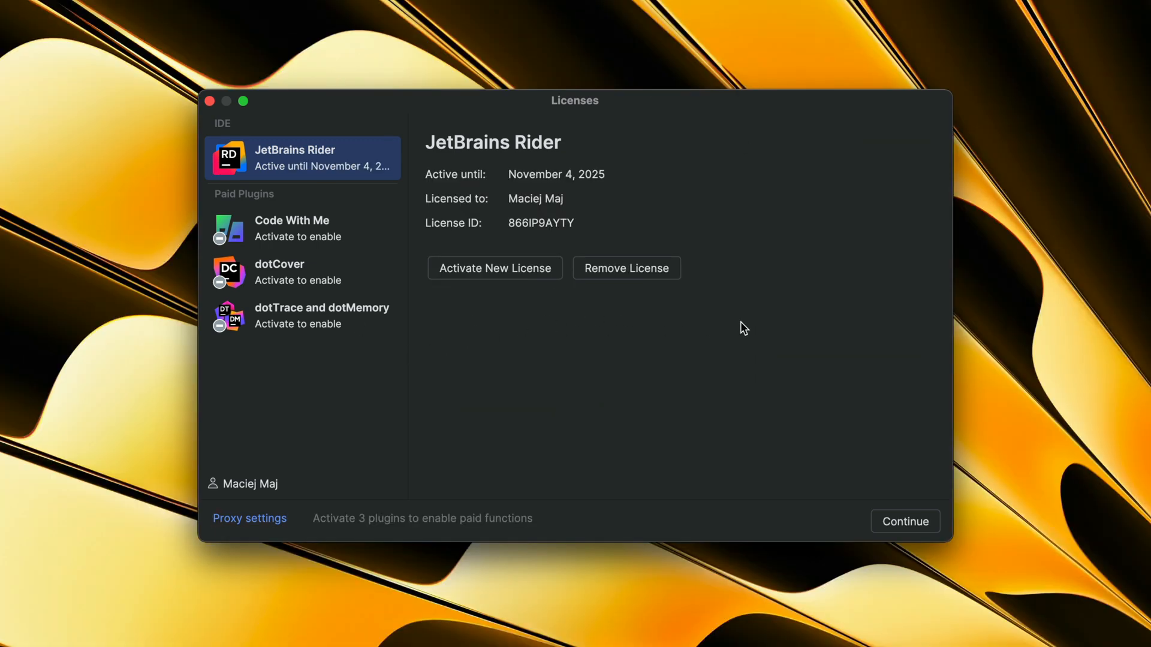
pyautogui.click(905, 521)
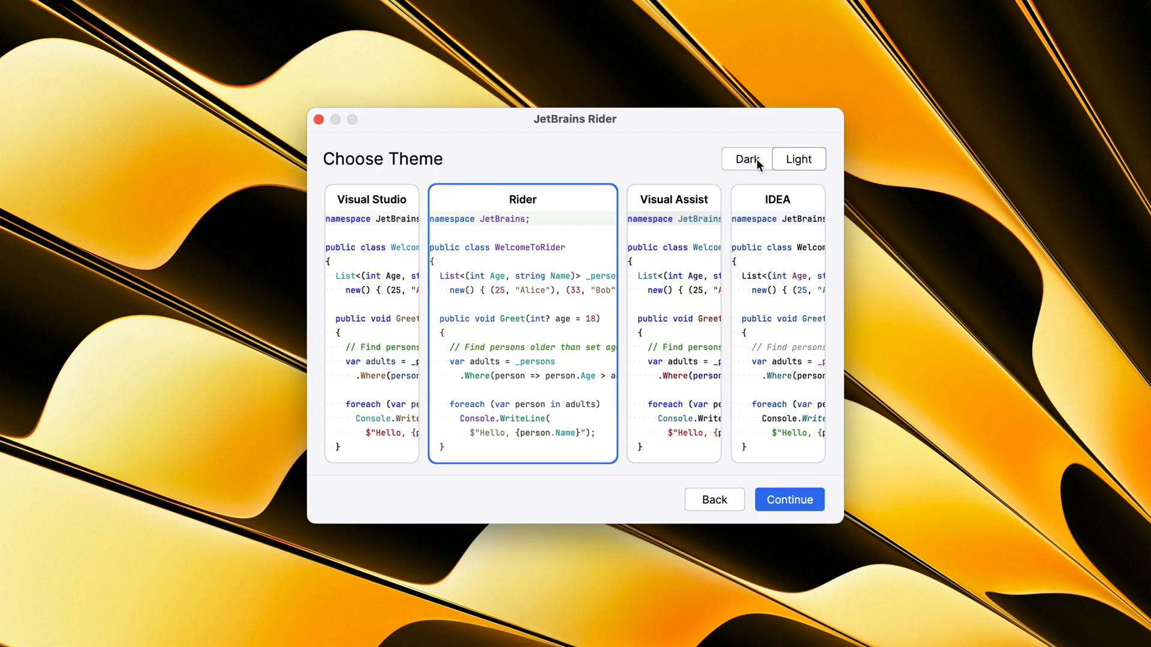
# - Choose the dark Visual Studio theme and keymap, then finish setup without plugins
pyautogui.click(745, 159)
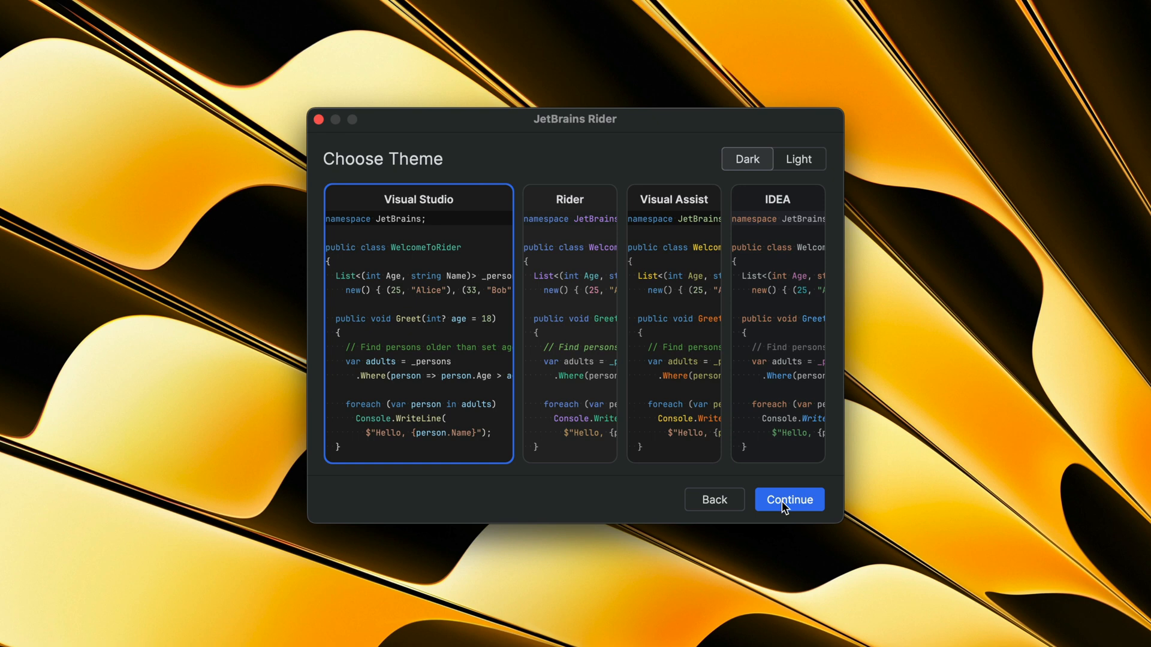
pyautogui.click(788, 499)
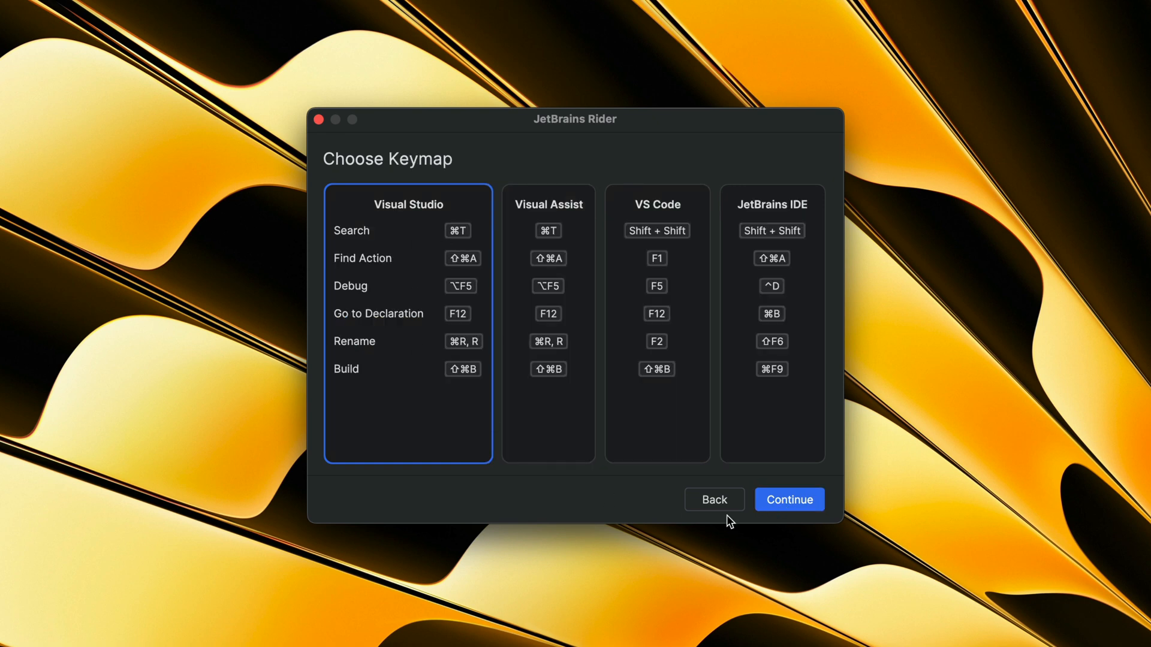
pyautogui.moveTo(696, 490)
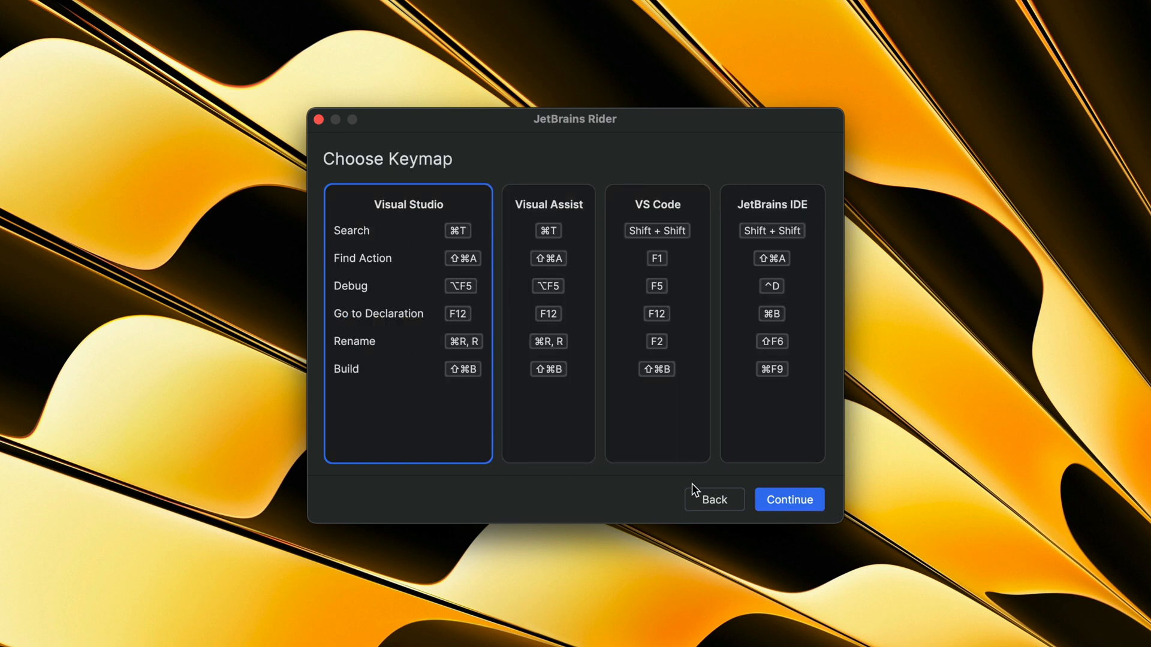
pyautogui.click(788, 499)
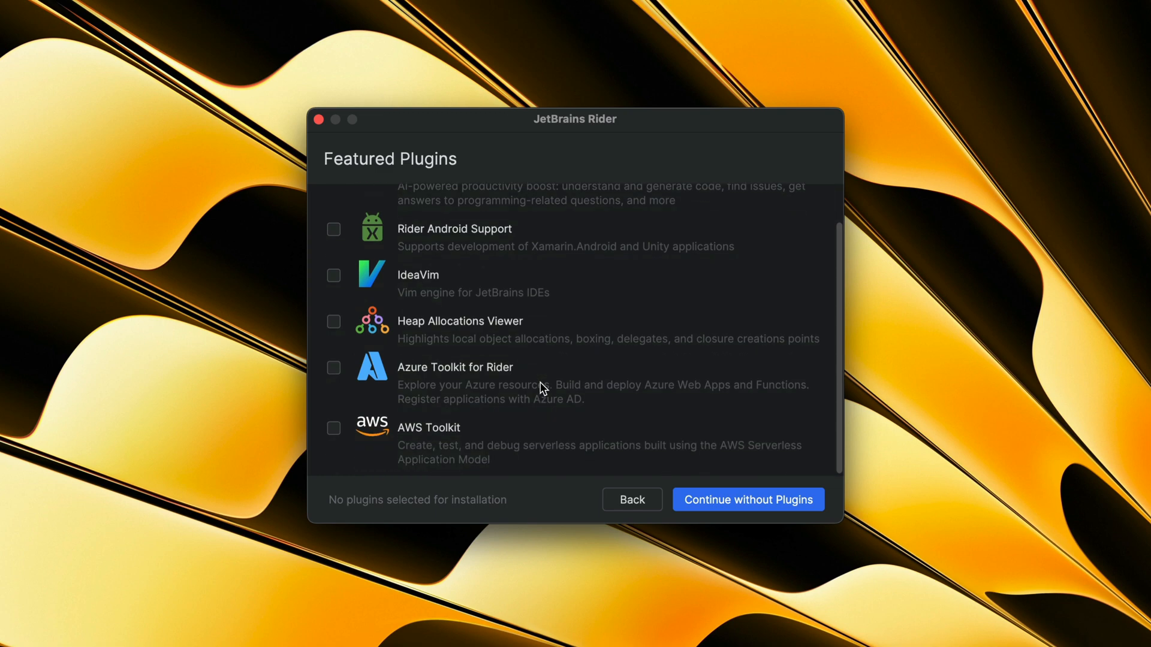
pyautogui.click(748, 499)
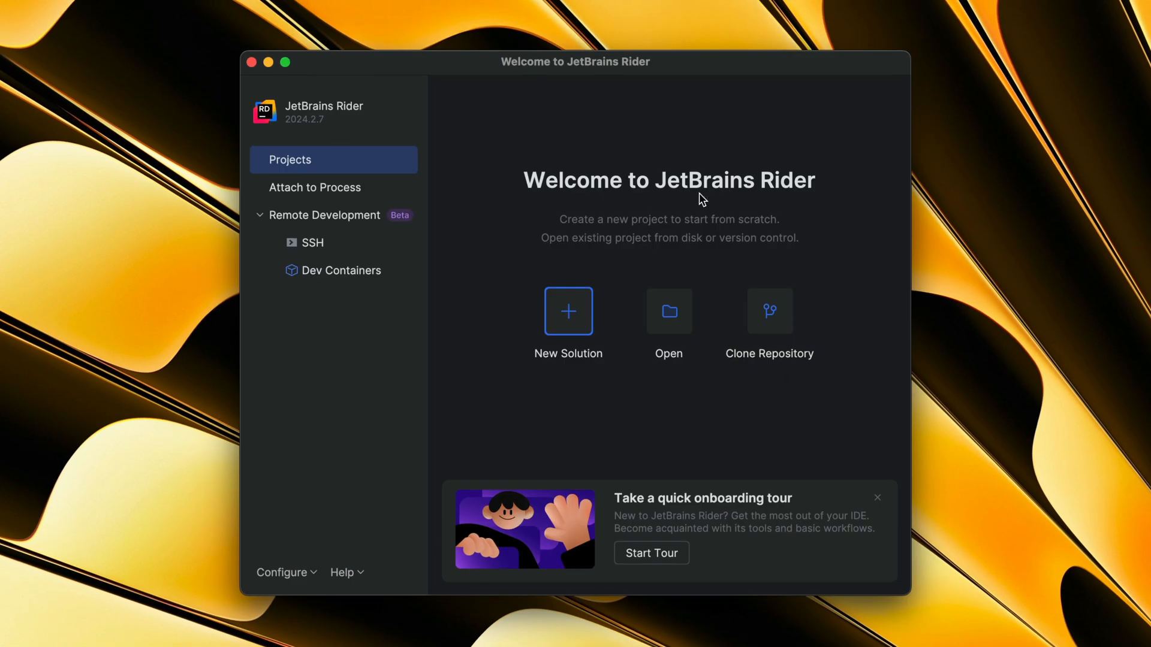
pyautogui.moveTo(649, 160)
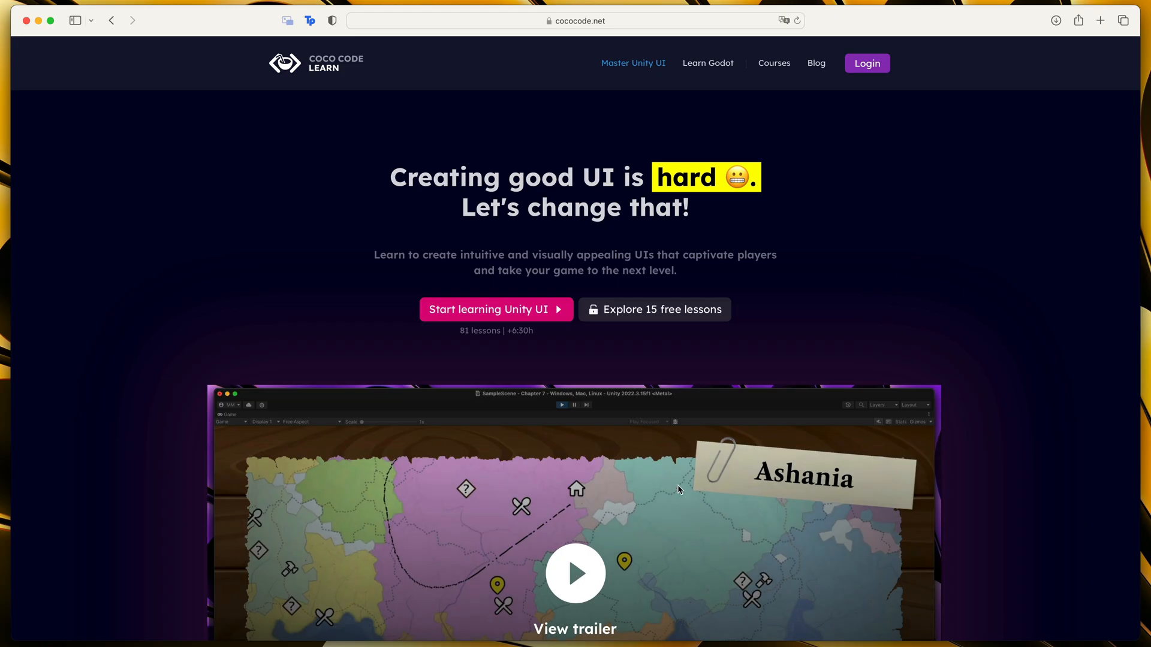
# - Scroll through the Master Unity UI course page on cococode.net
pyautogui.scroll(-3)
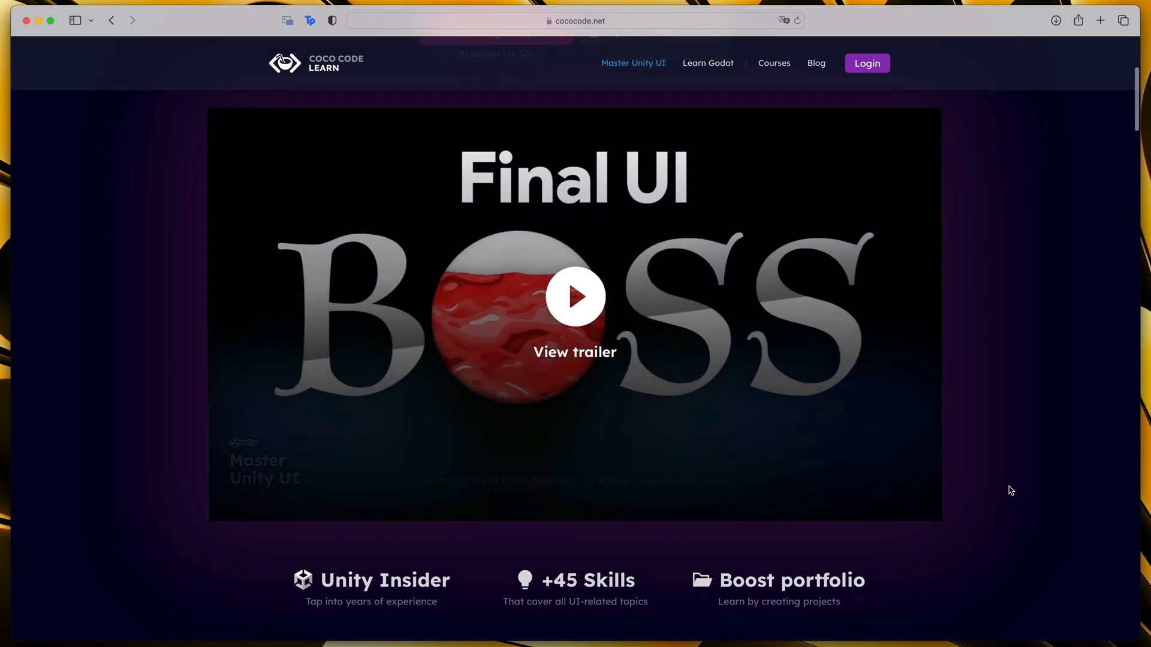
pyautogui.scroll(-3)
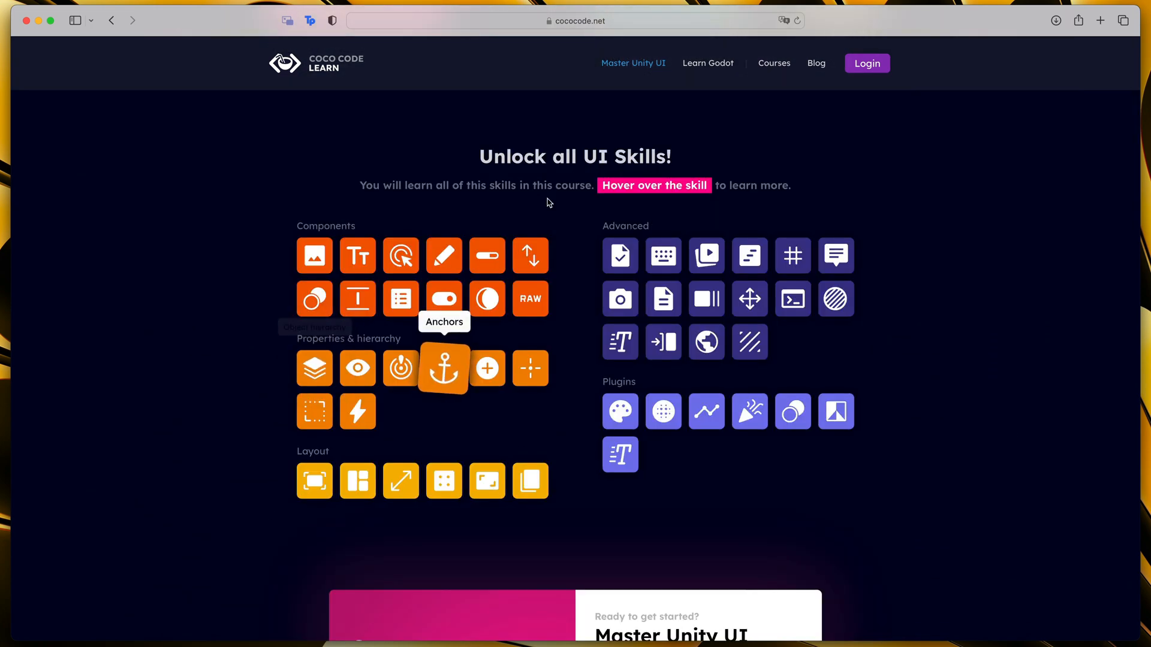
pyautogui.moveTo(661, 256)
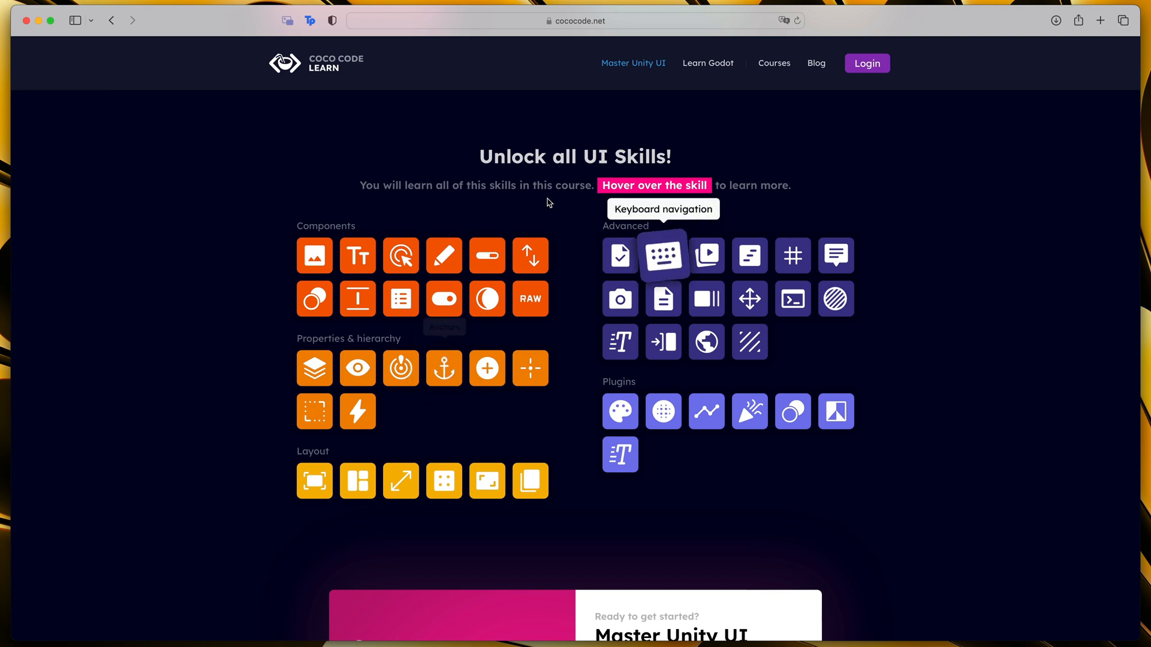
pyautogui.moveTo(357, 256)
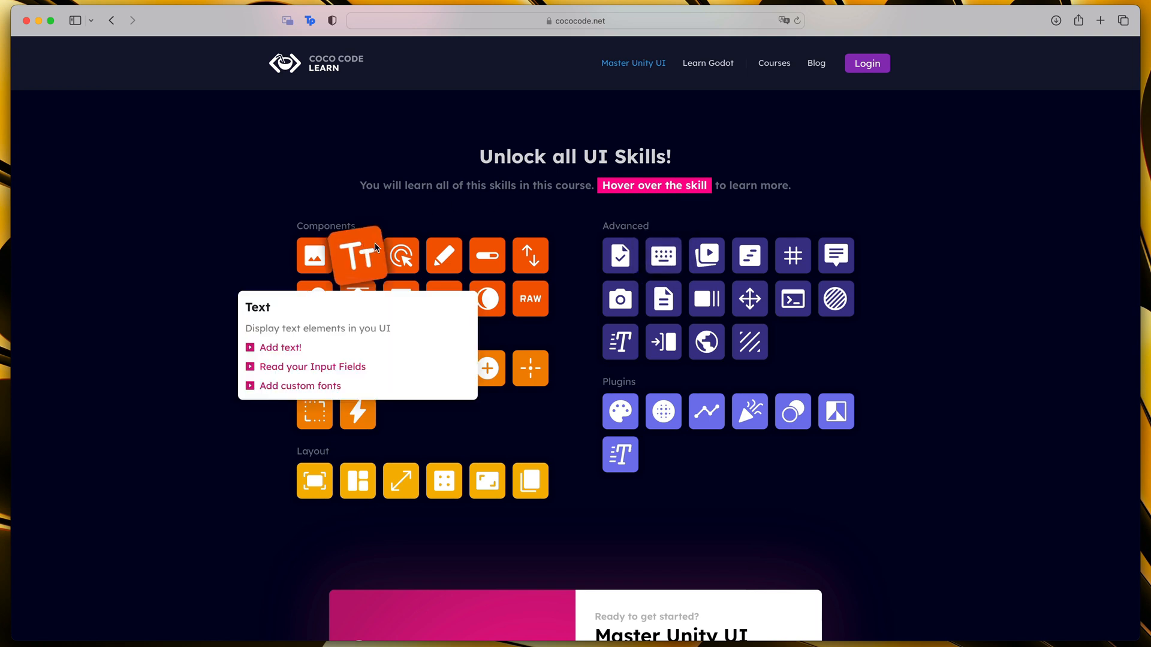
pyautogui.moveTo(487, 297)
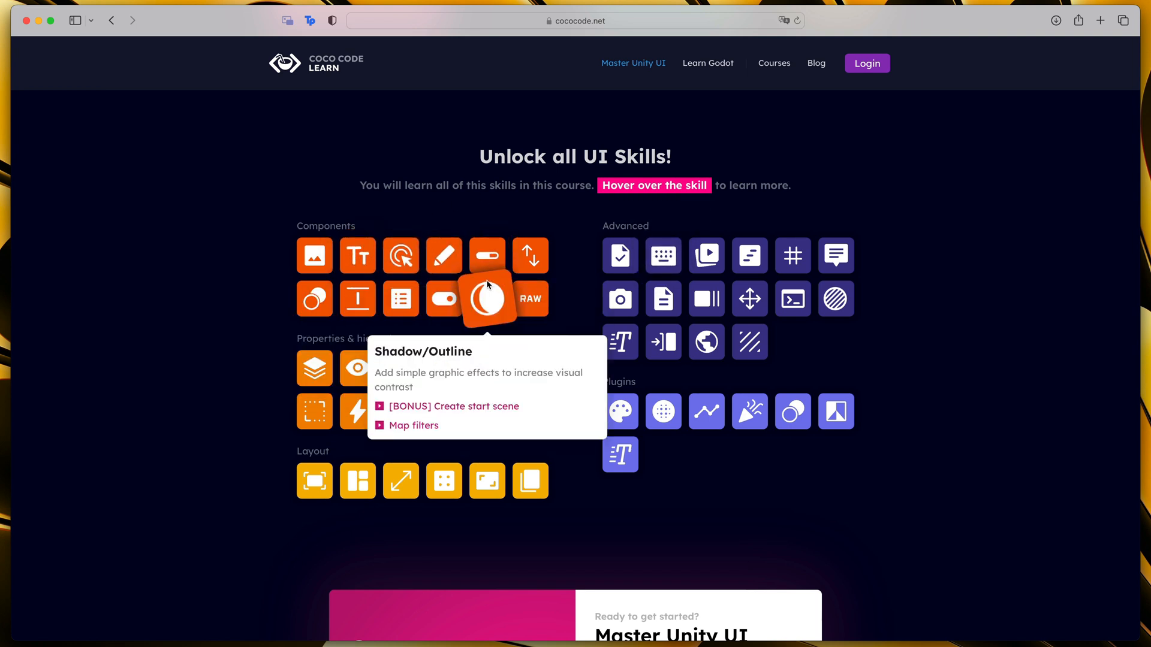
pyautogui.moveTo(591, 286)
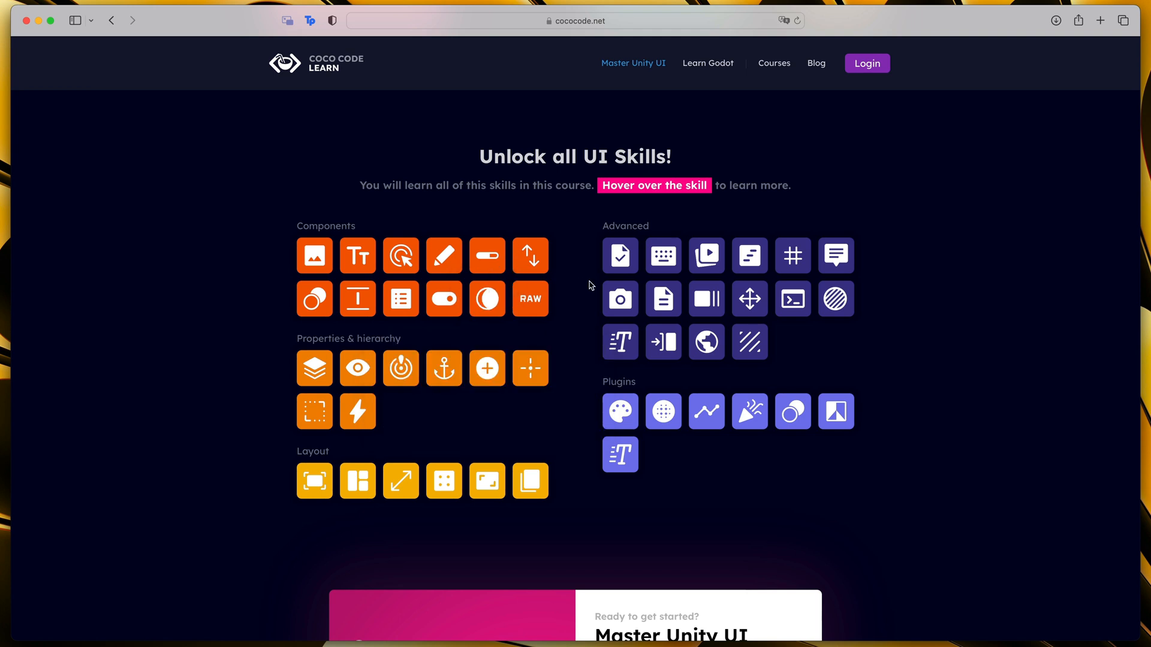
pyautogui.moveTo(749, 298)
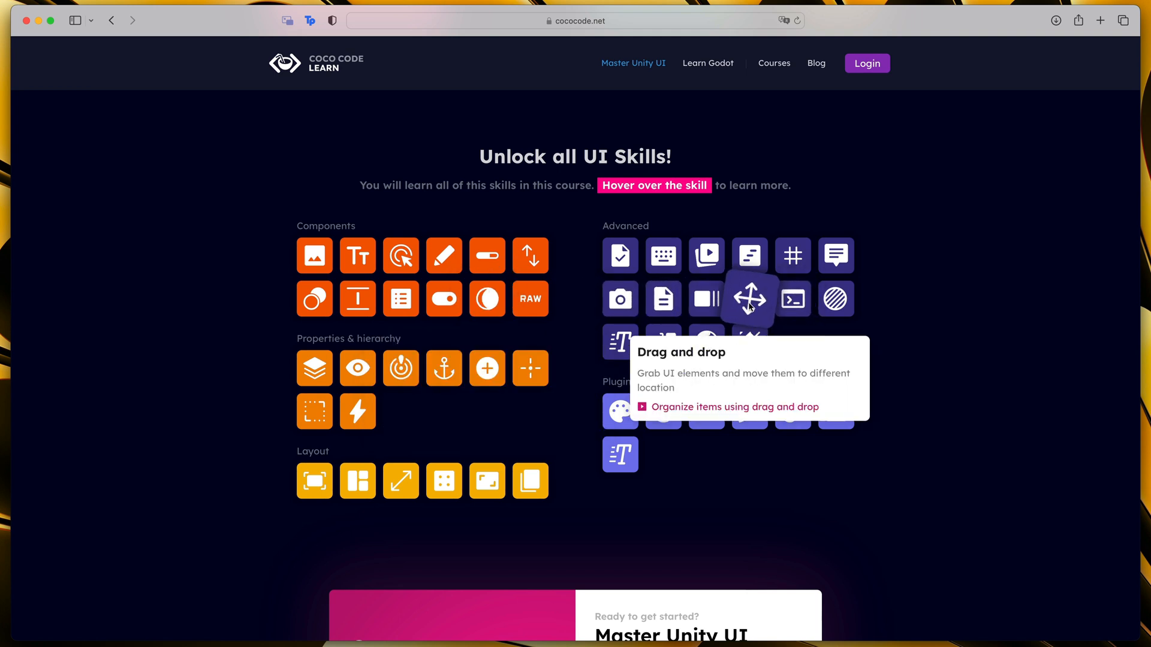
pyautogui.moveTo(749, 255)
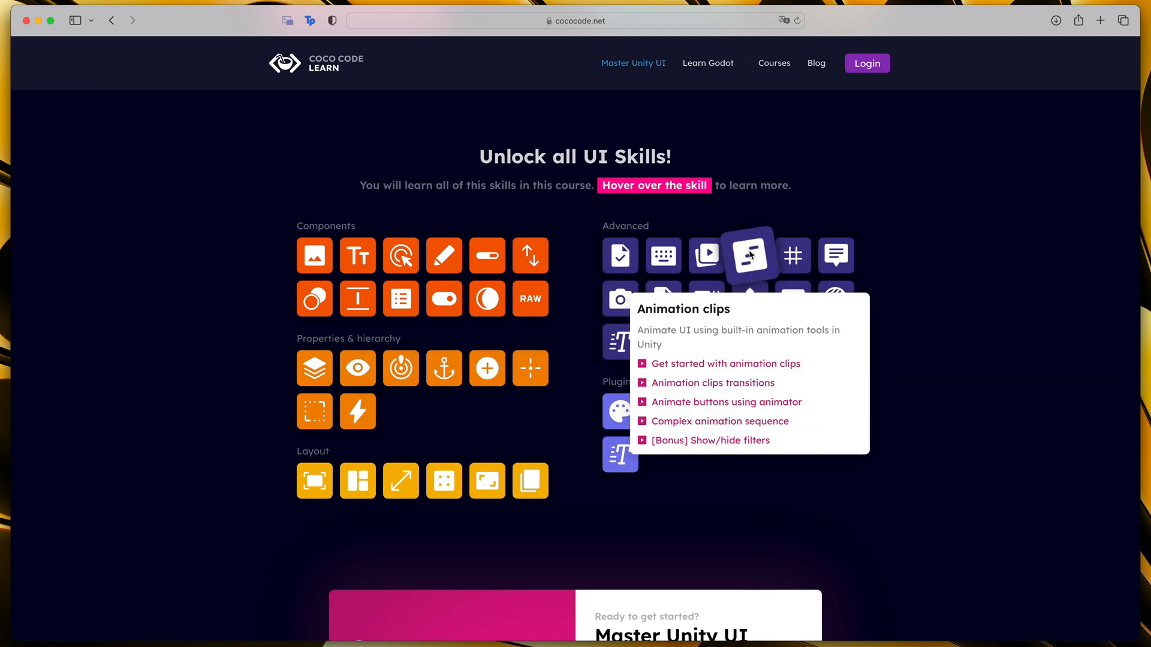
pyautogui.scroll(-3)
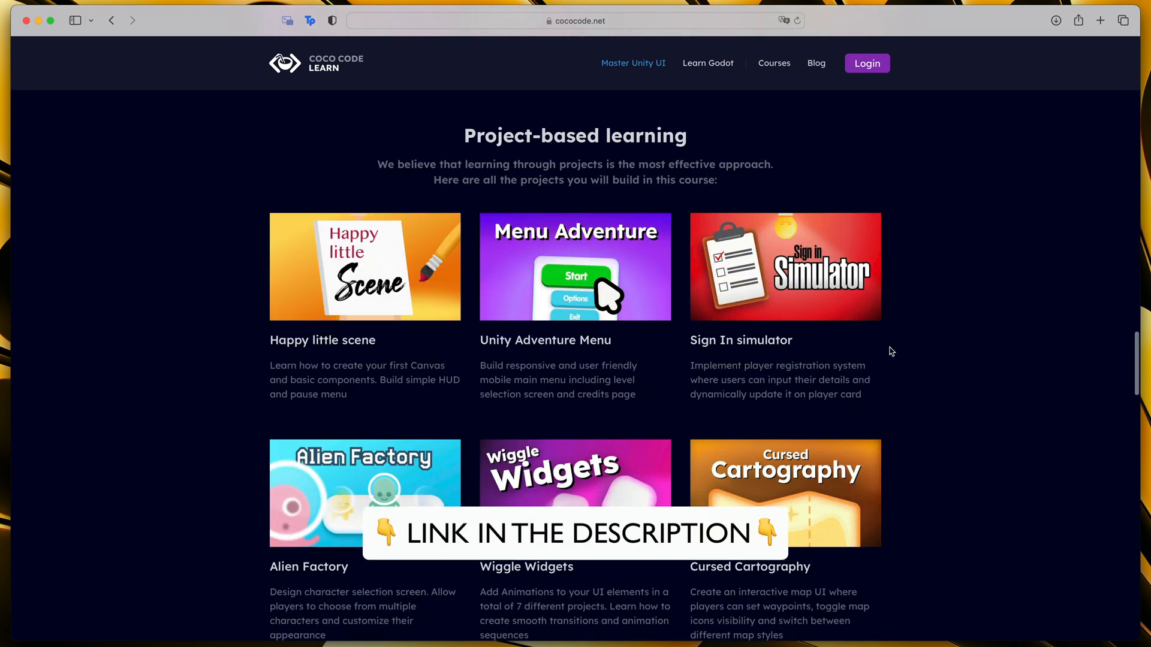
pyautogui.scroll(-3)
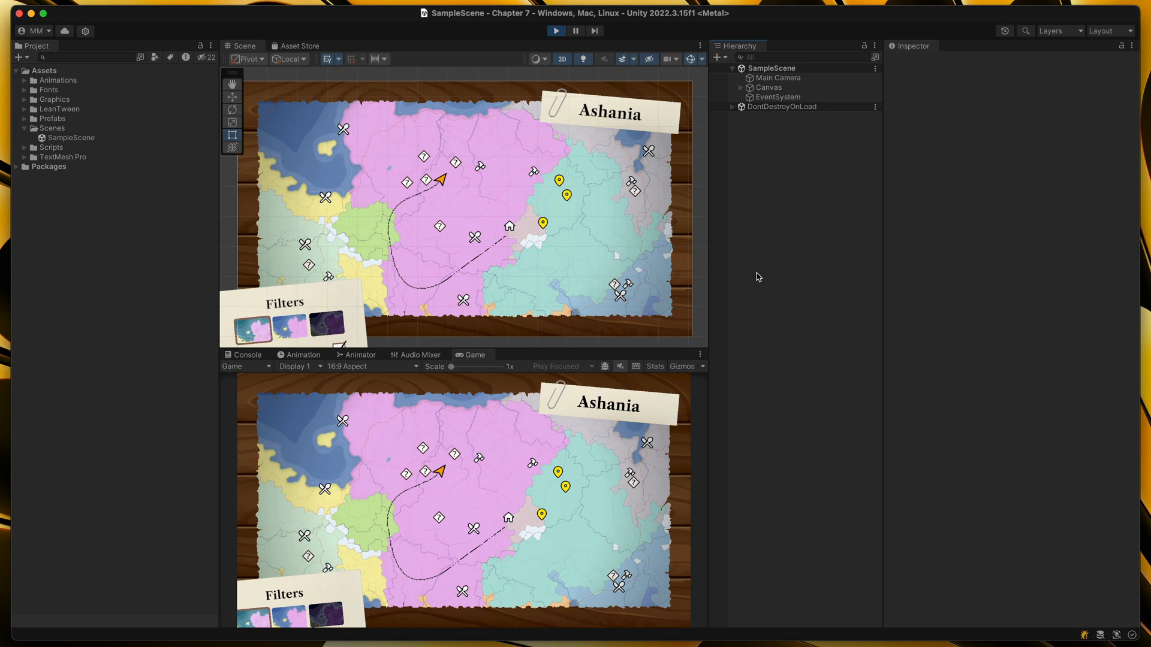
pyautogui.moveTo(733, 251)
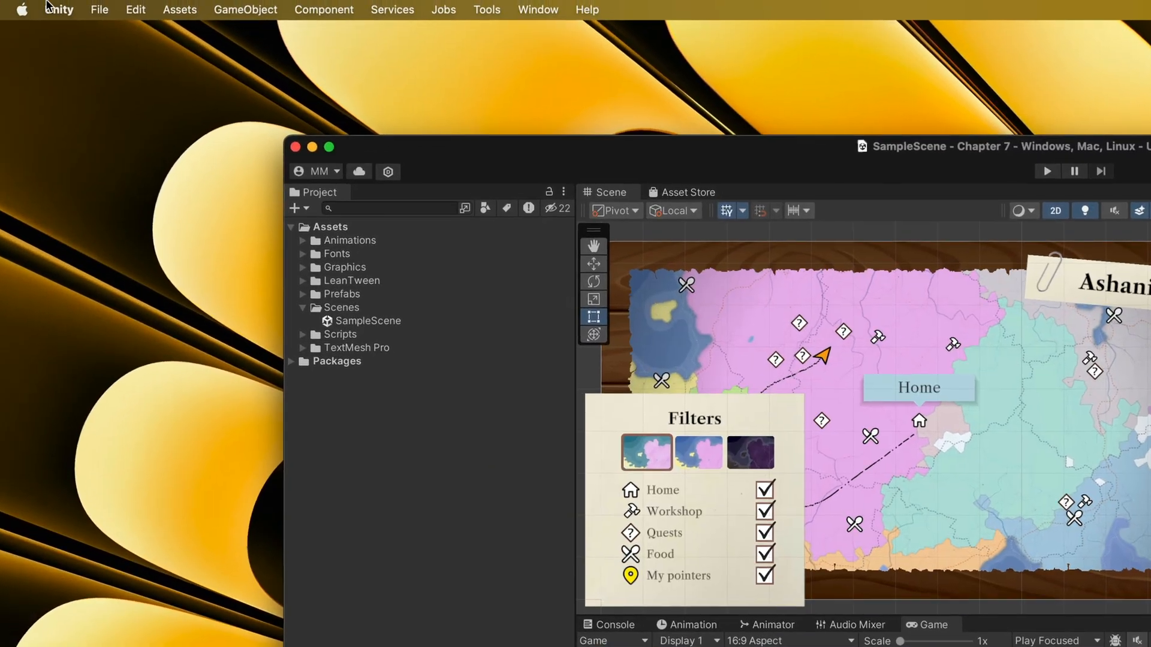
# - Set Unity's External Script Editor to Rider 2024.2.7 in Preferences, then close Preferences
pyautogui.click(59, 10)
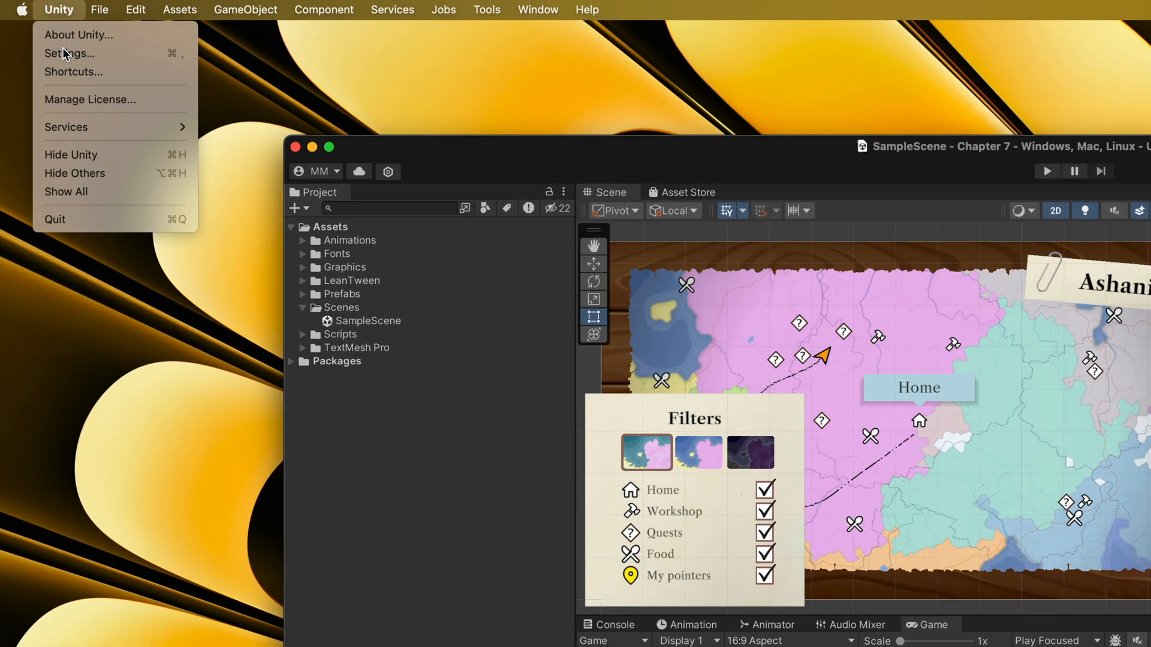
pyautogui.click(69, 53)
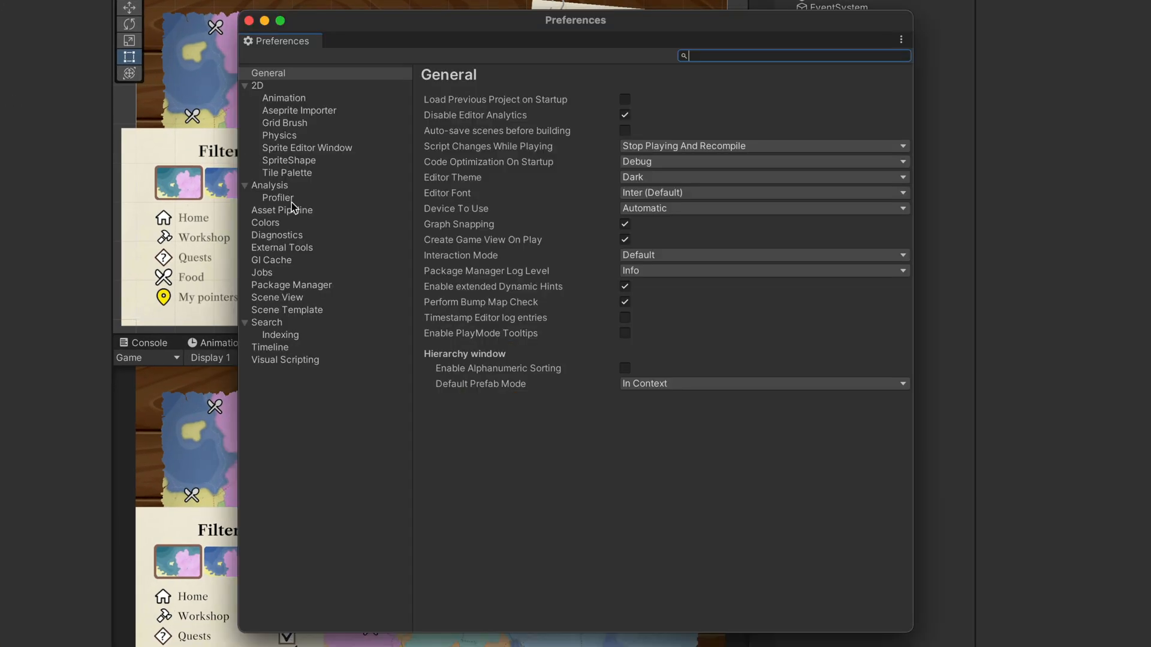
pyautogui.click(282, 247)
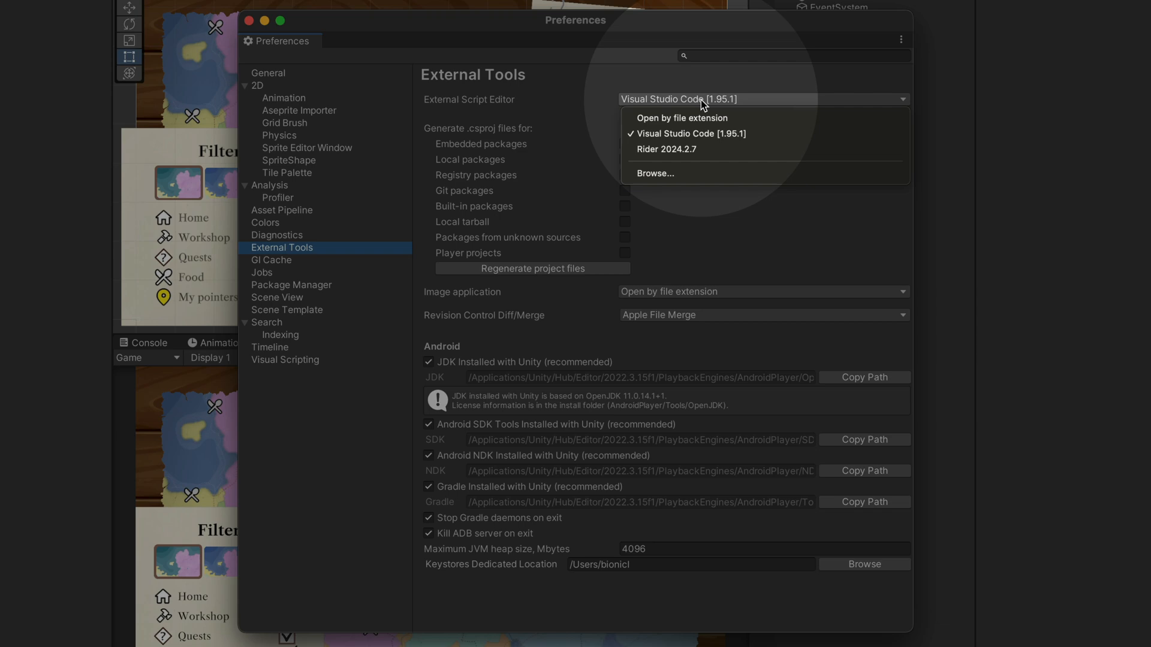
pyautogui.click(667, 150)
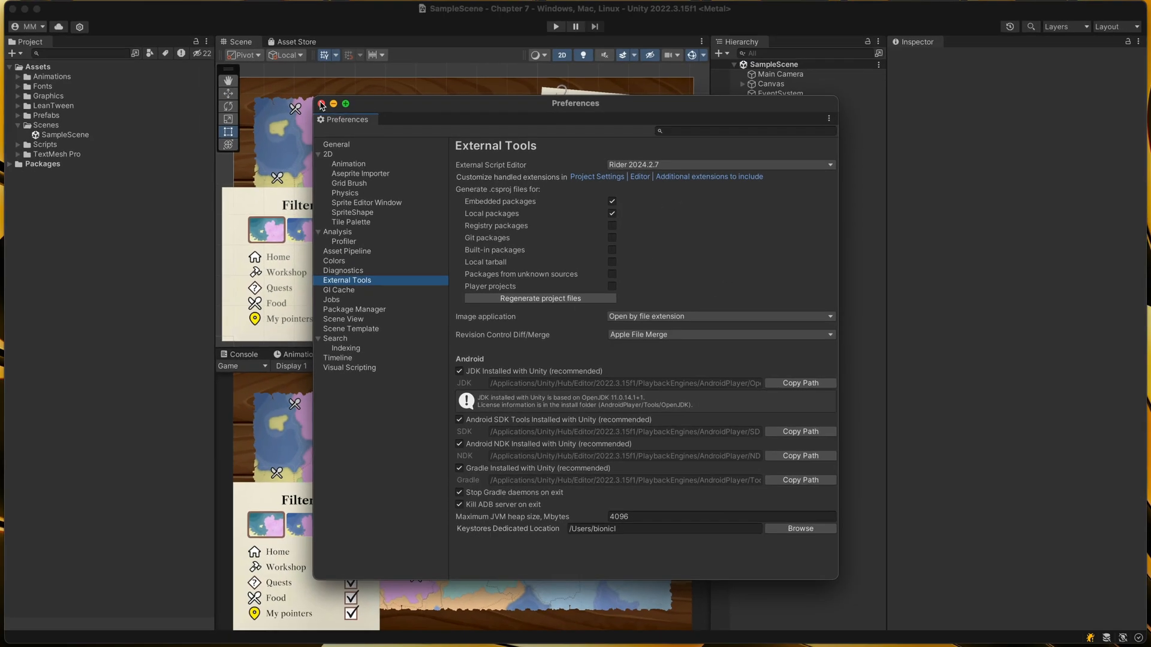
pyautogui.click(321, 103)
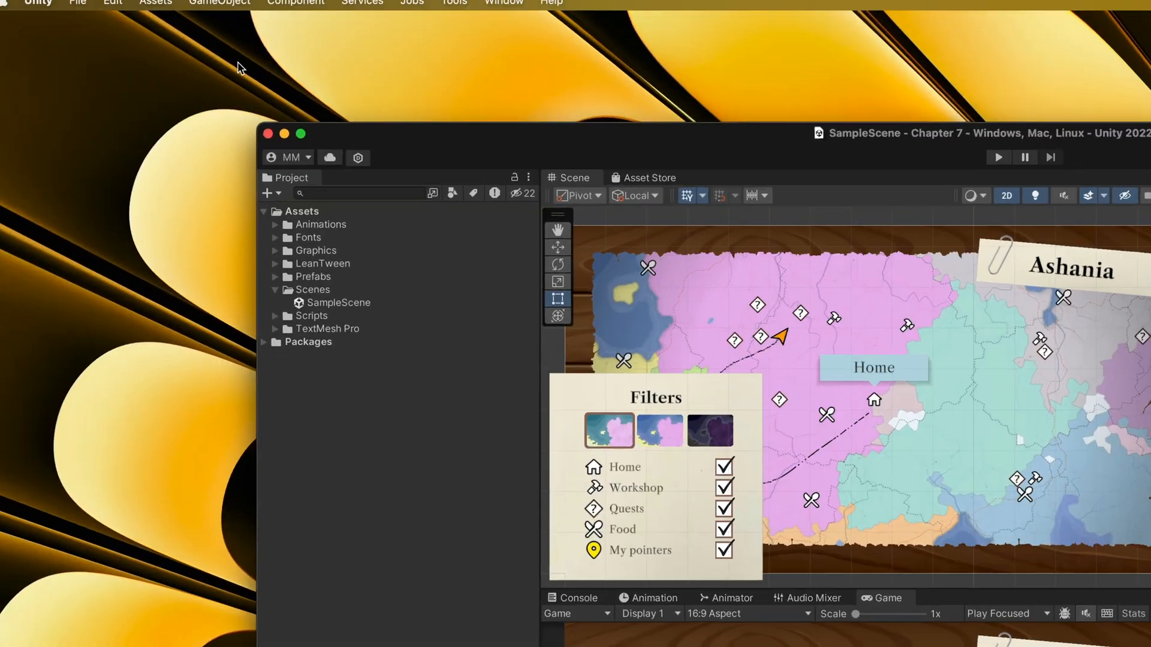
# - From Unity's Assets menu, open the C# project and trust the Chapter 7 solution
pyautogui.click(179, 10)
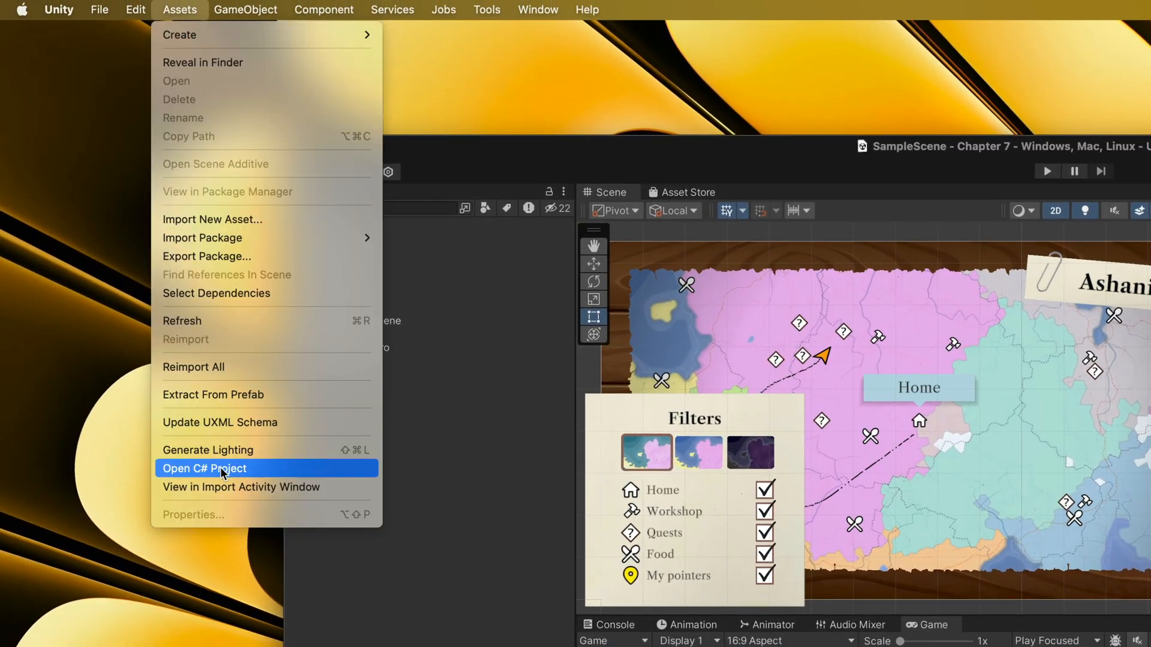
pyautogui.click(204, 468)
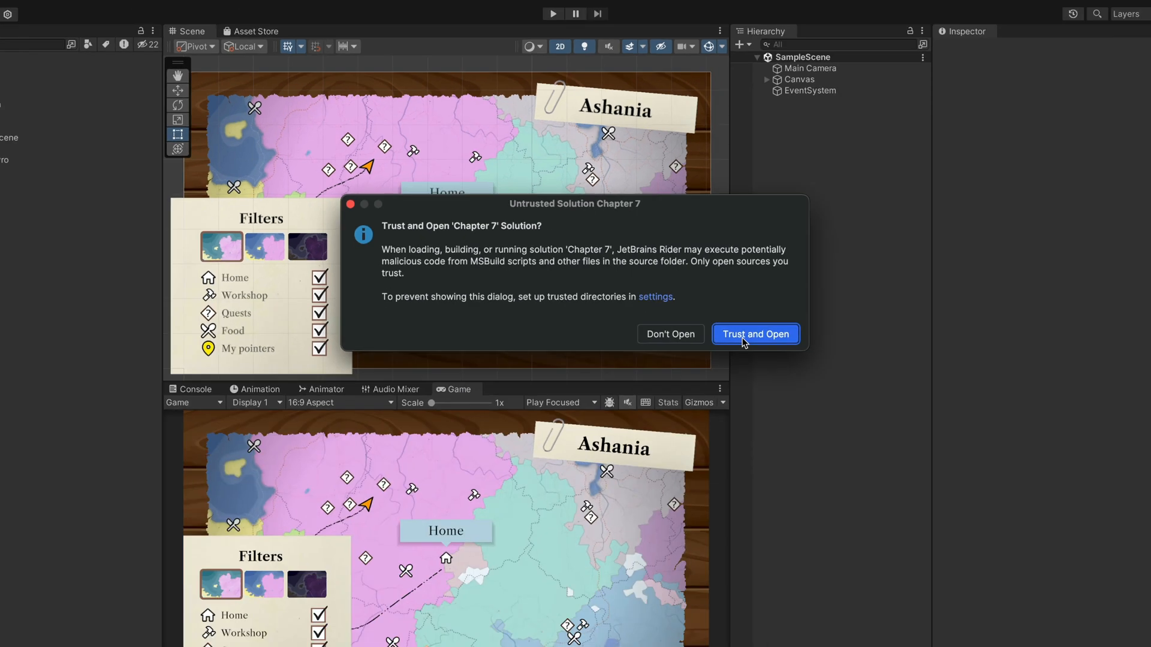
pyautogui.click(755, 334)
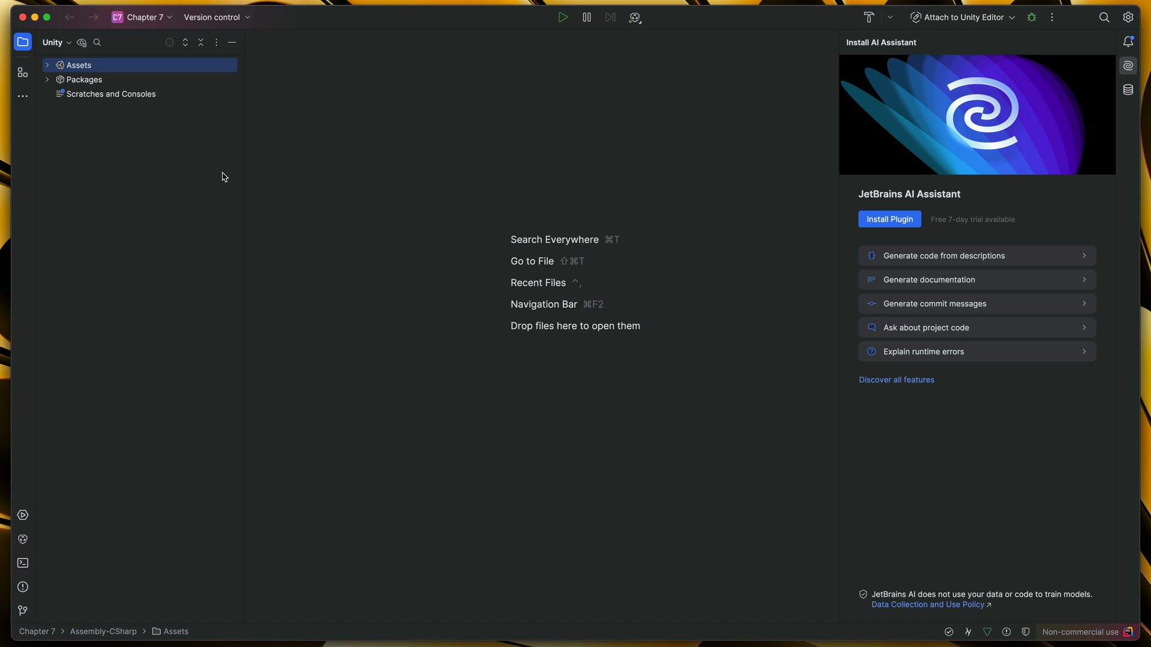
# - Expand Assets and Scripts in the Unity explorer and open TooltipInstance.cs
pyautogui.click(47, 65)
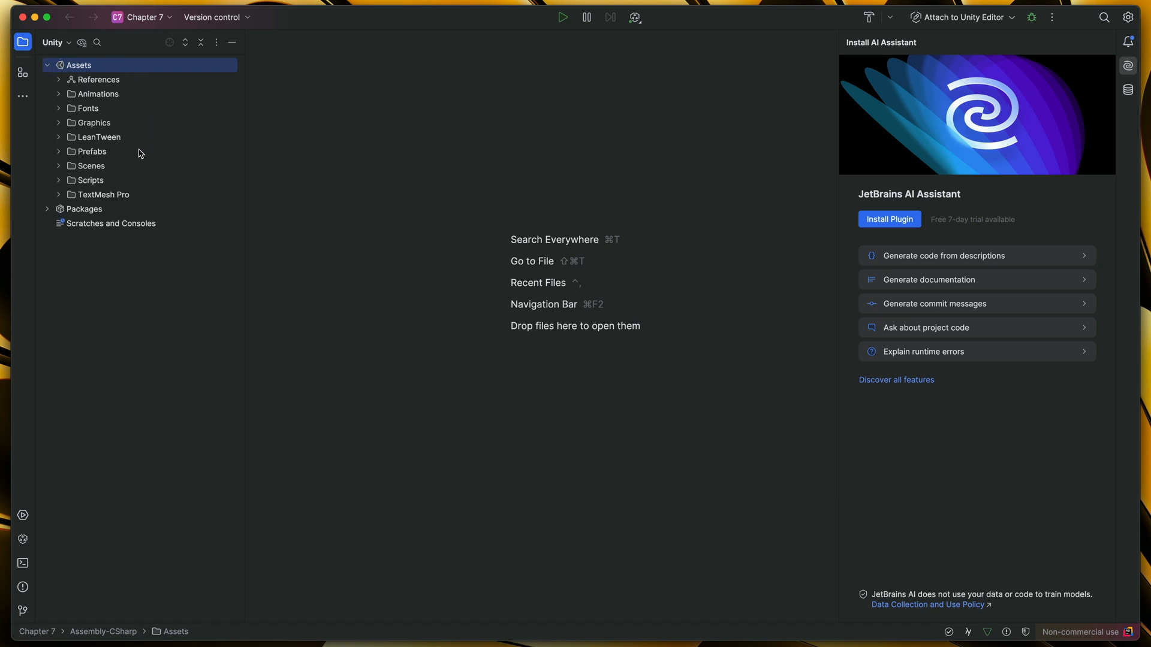
pyautogui.click(90, 180)
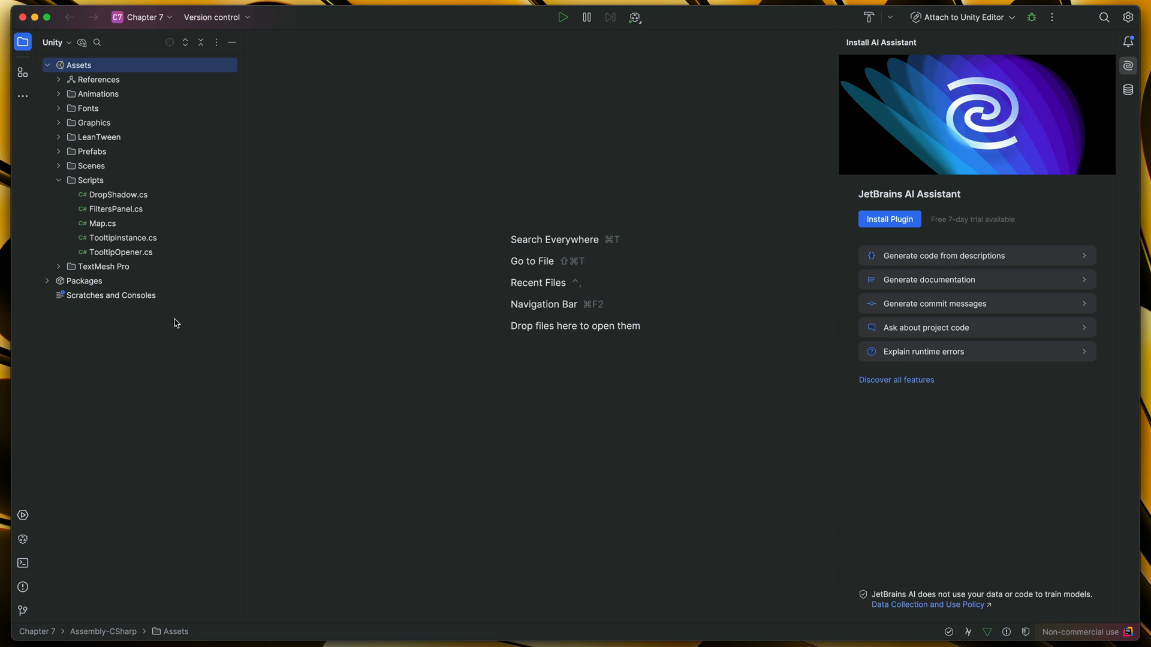
pyautogui.click(91, 180)
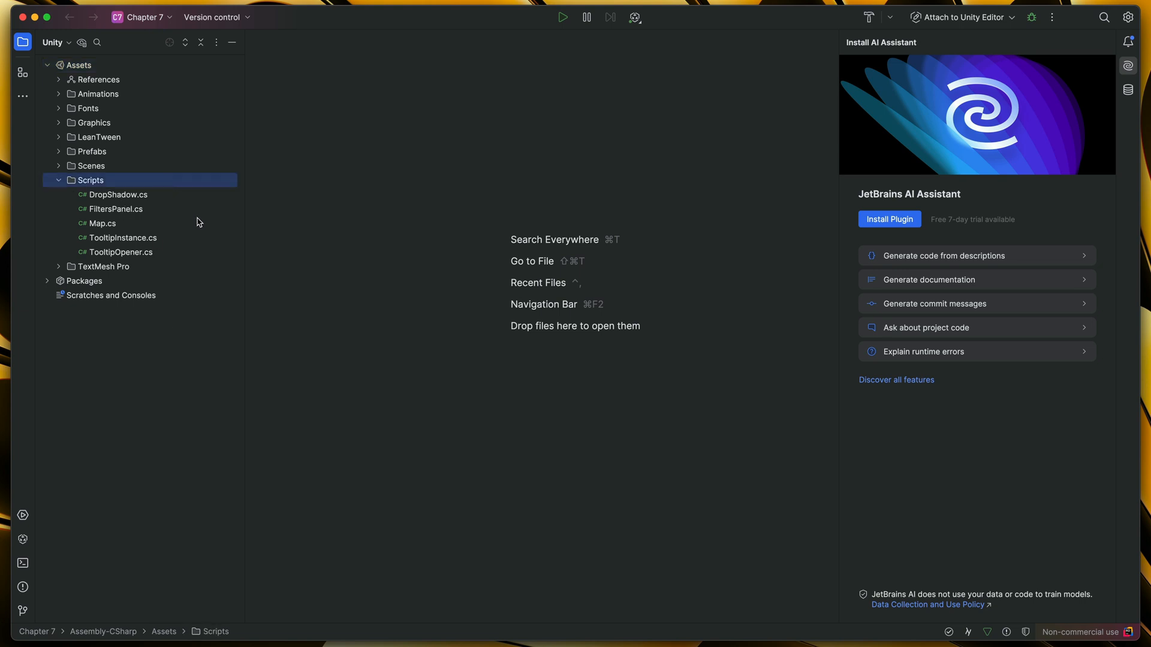
pyautogui.moveTo(136, 244)
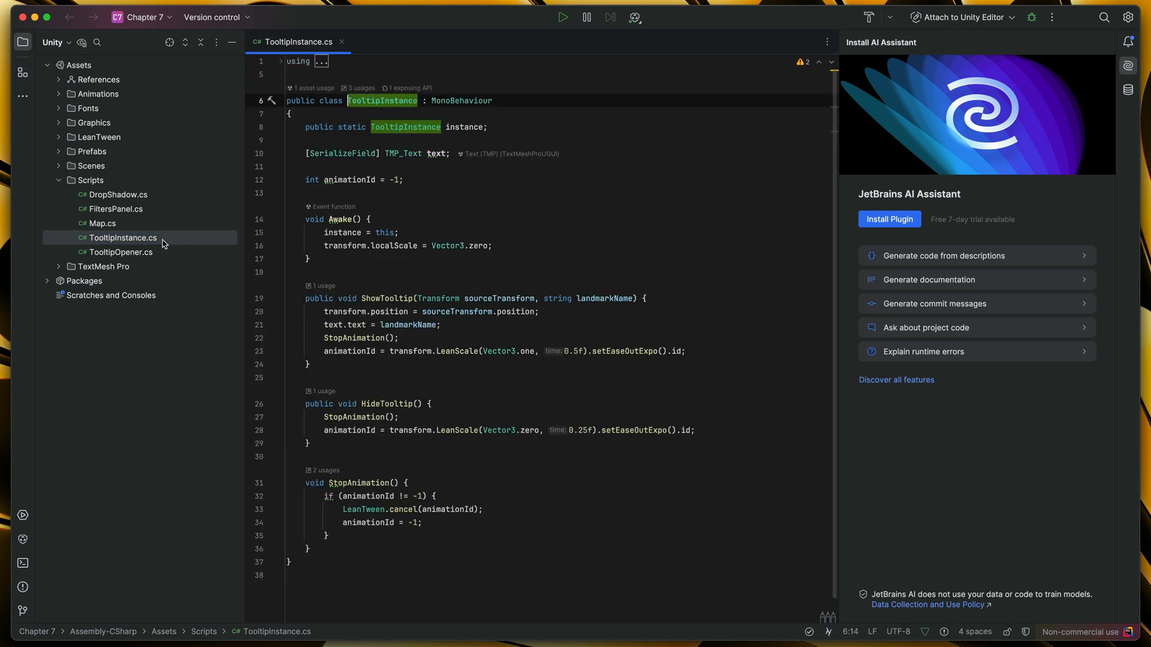
pyautogui.click(308, 140)
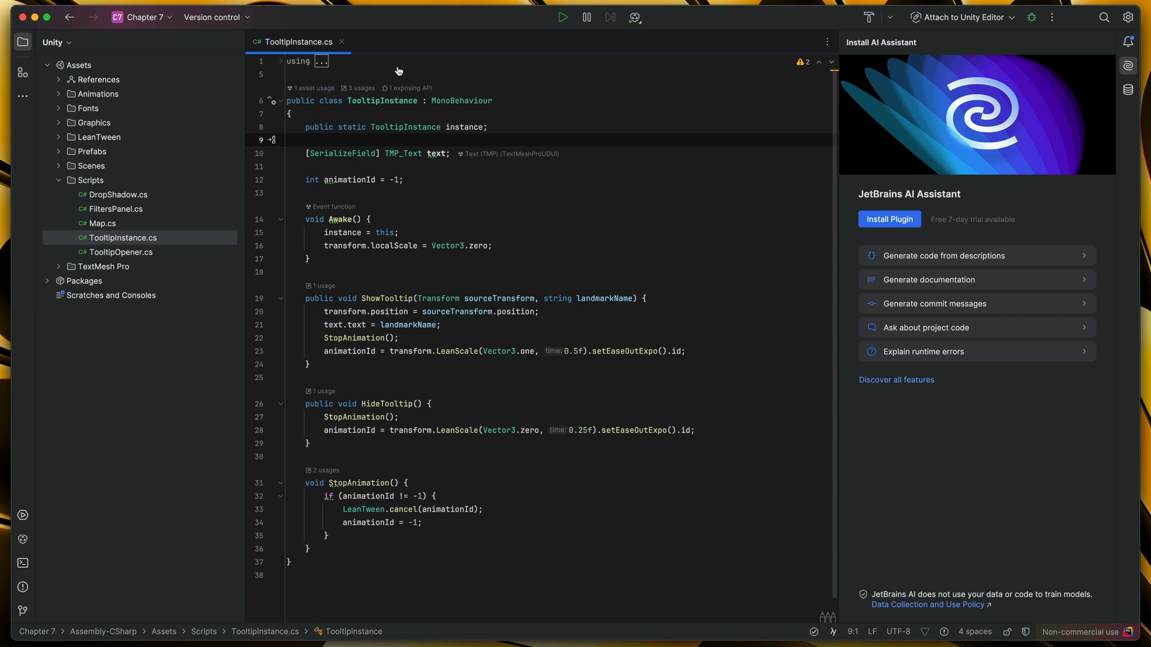
# - Review the file's warnings and add explicit private modifiers to animationId and StopAnimation
pyautogui.click(803, 62)
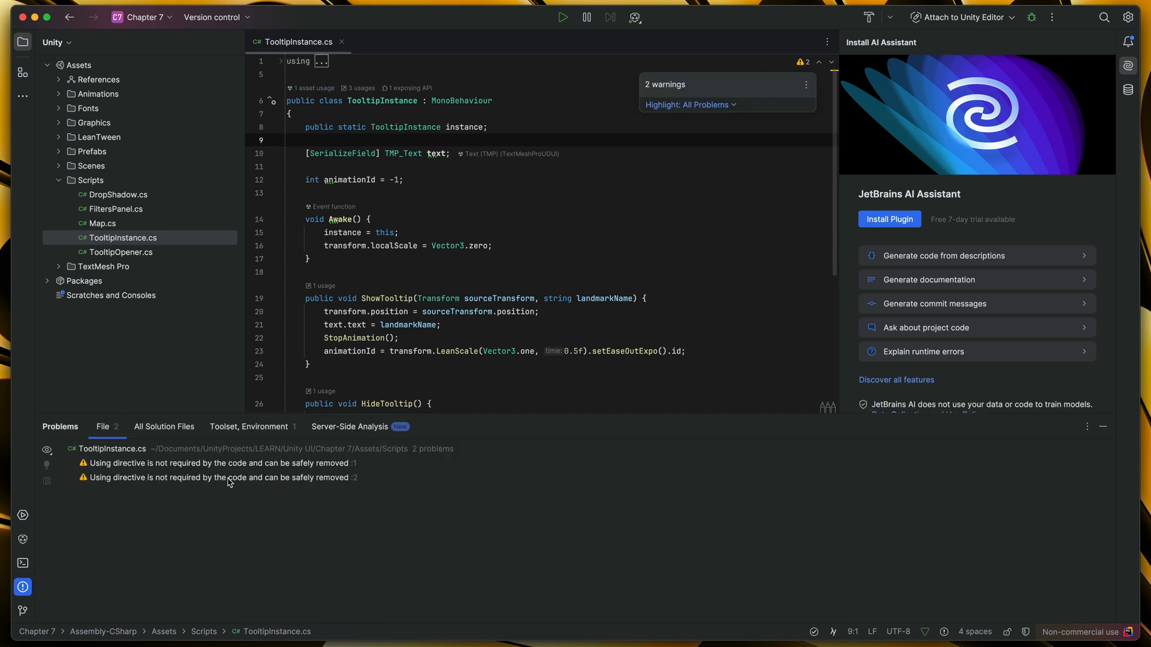
pyautogui.moveTo(151, 480)
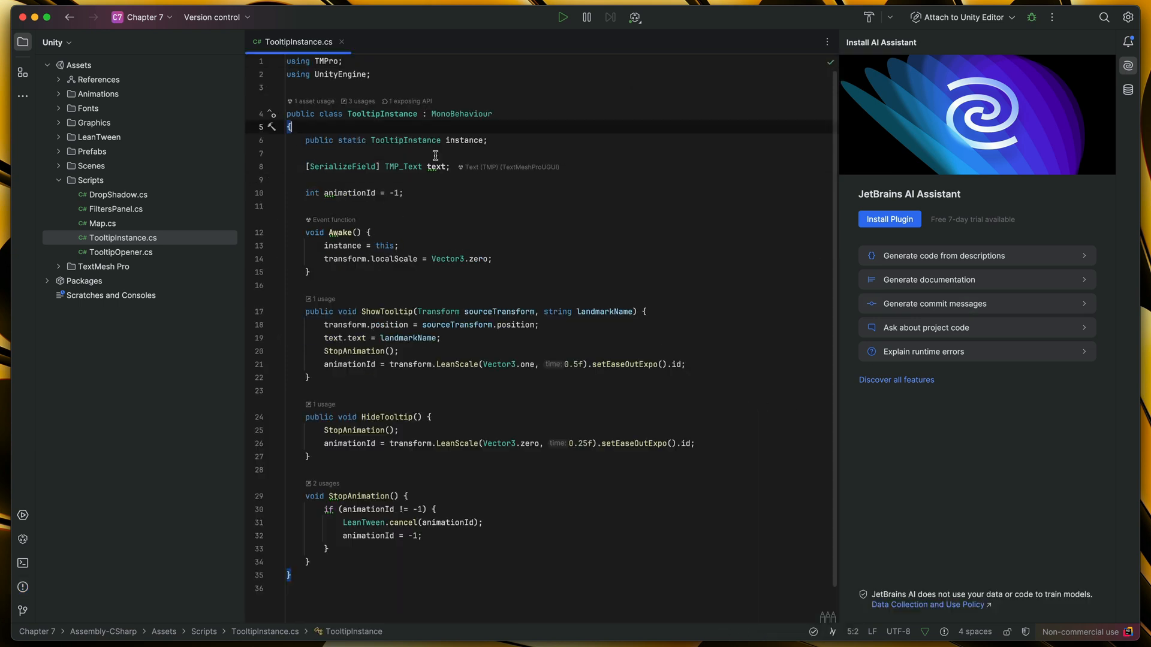
pyautogui.moveTo(436, 166)
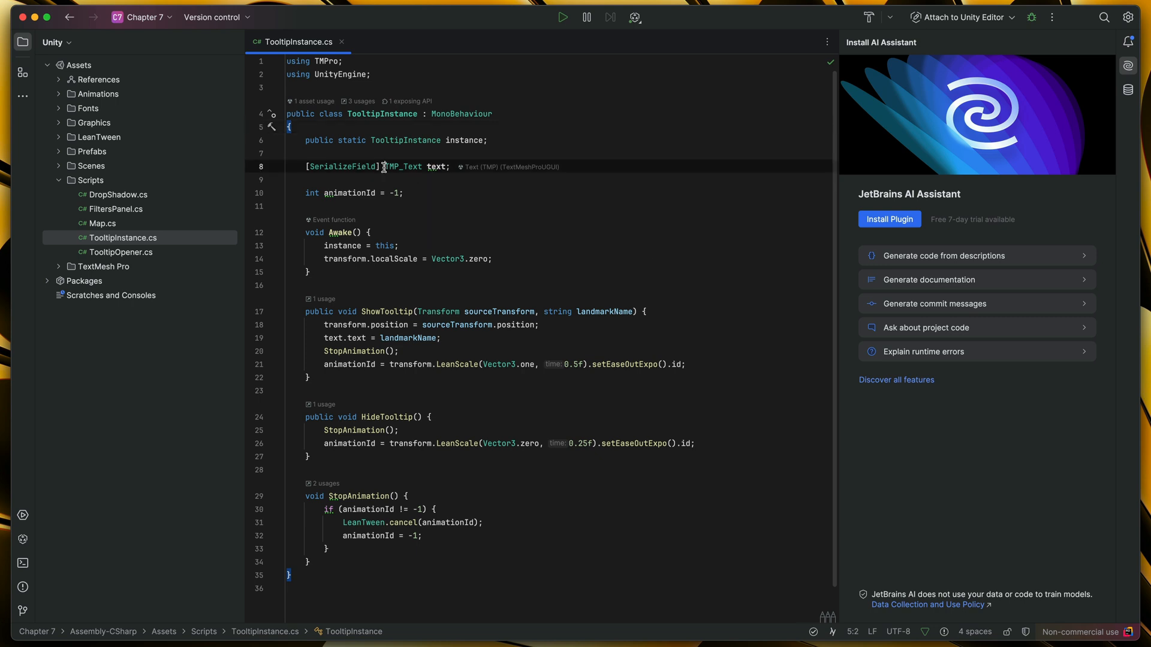
pyautogui.write('private')
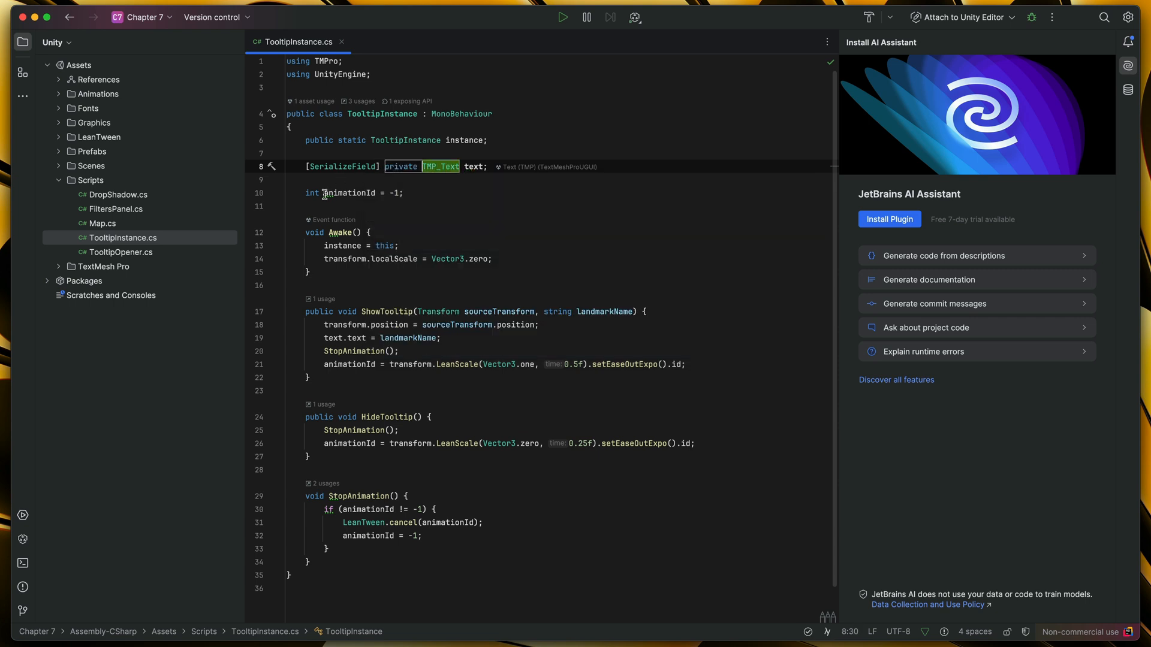
pyautogui.click(308, 193)
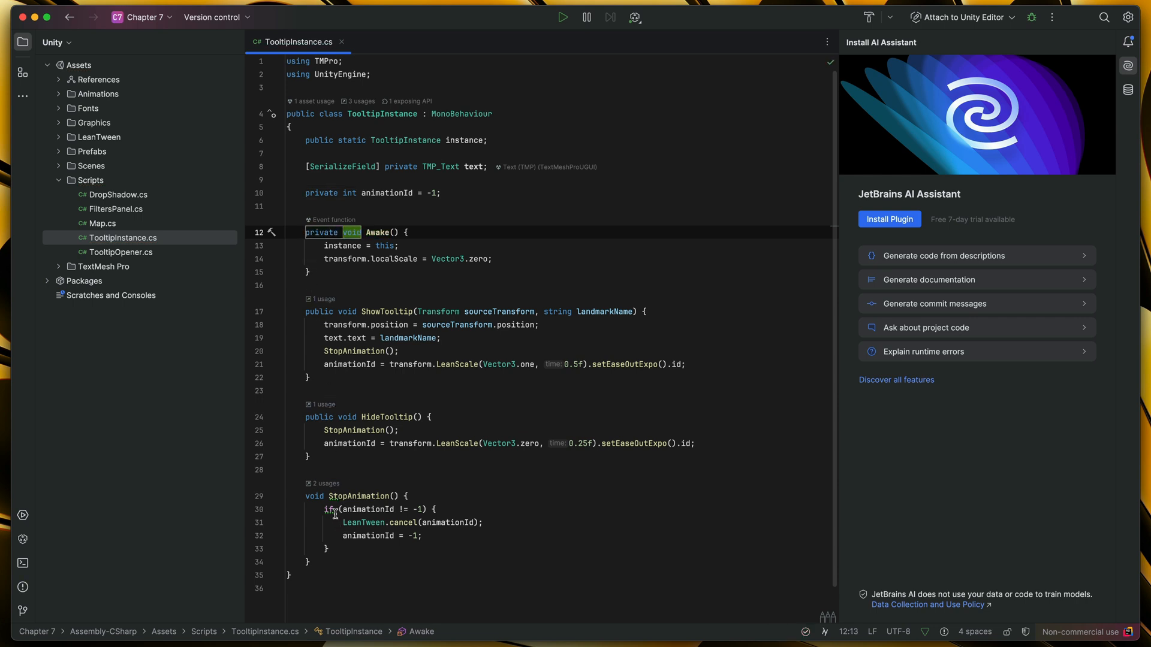
pyautogui.click(345, 509)
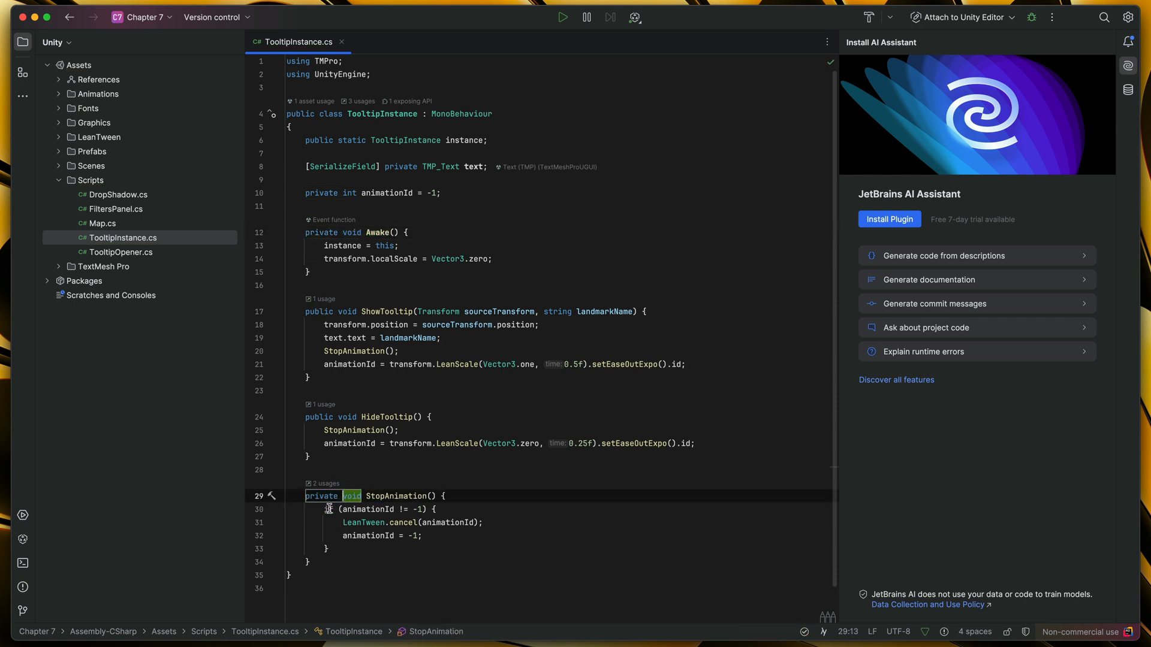
pyautogui.click(329, 509)
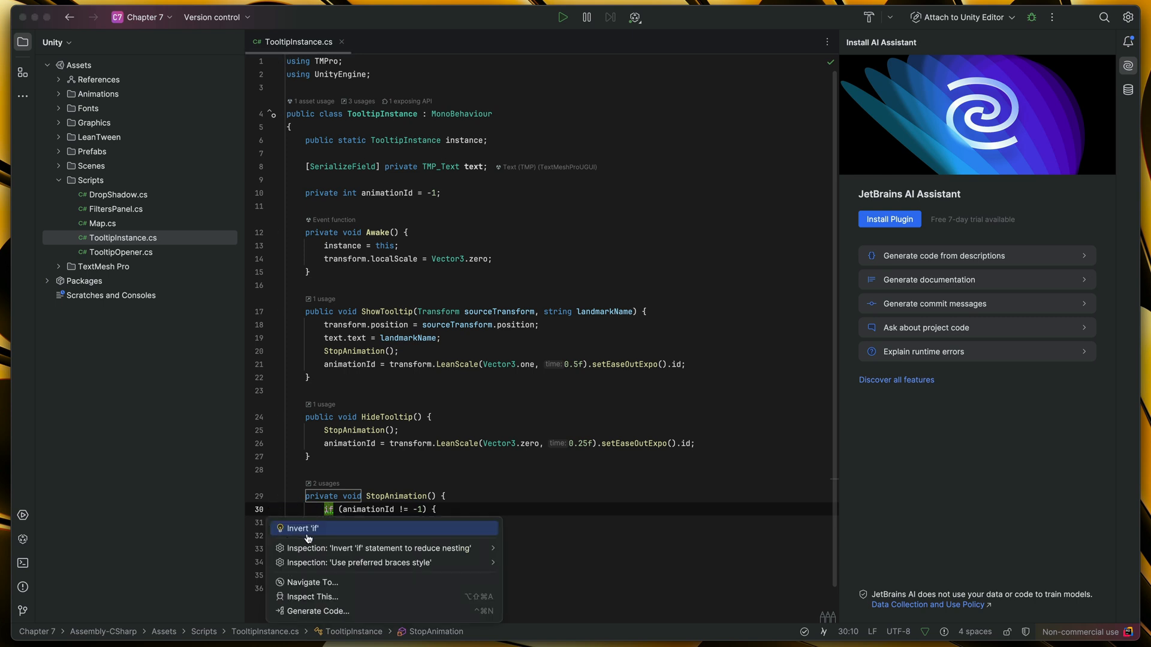
# - Invert StopAnimation's if into an early return when animationId is -1
pyautogui.click(301, 528)
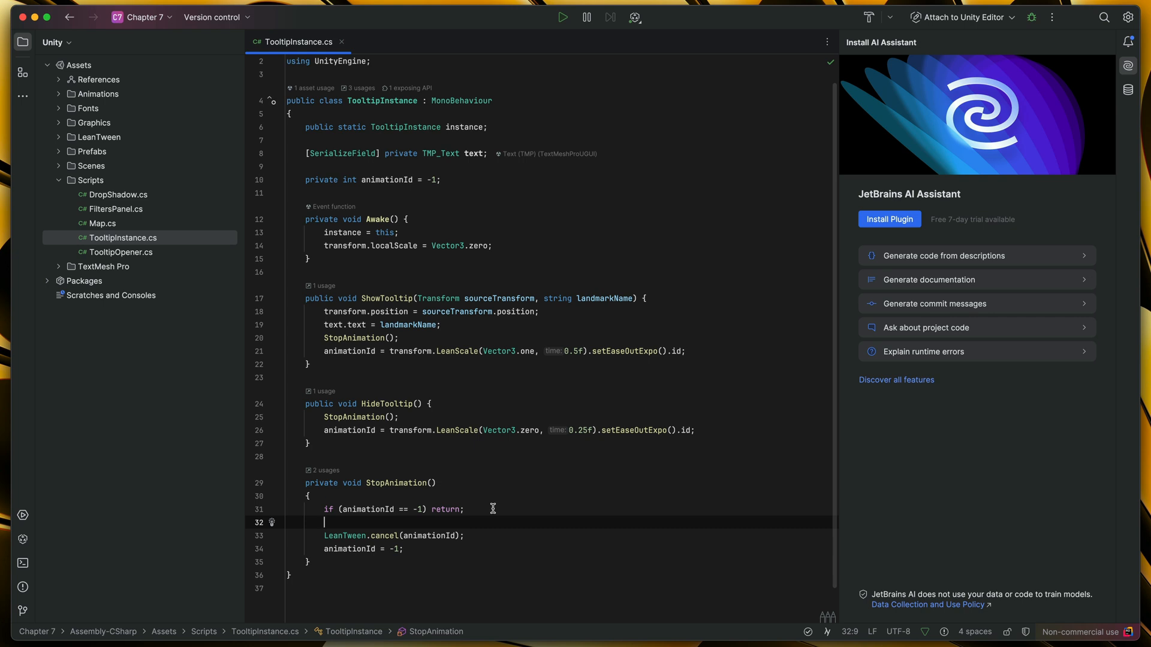
pyautogui.moveTo(406, 314)
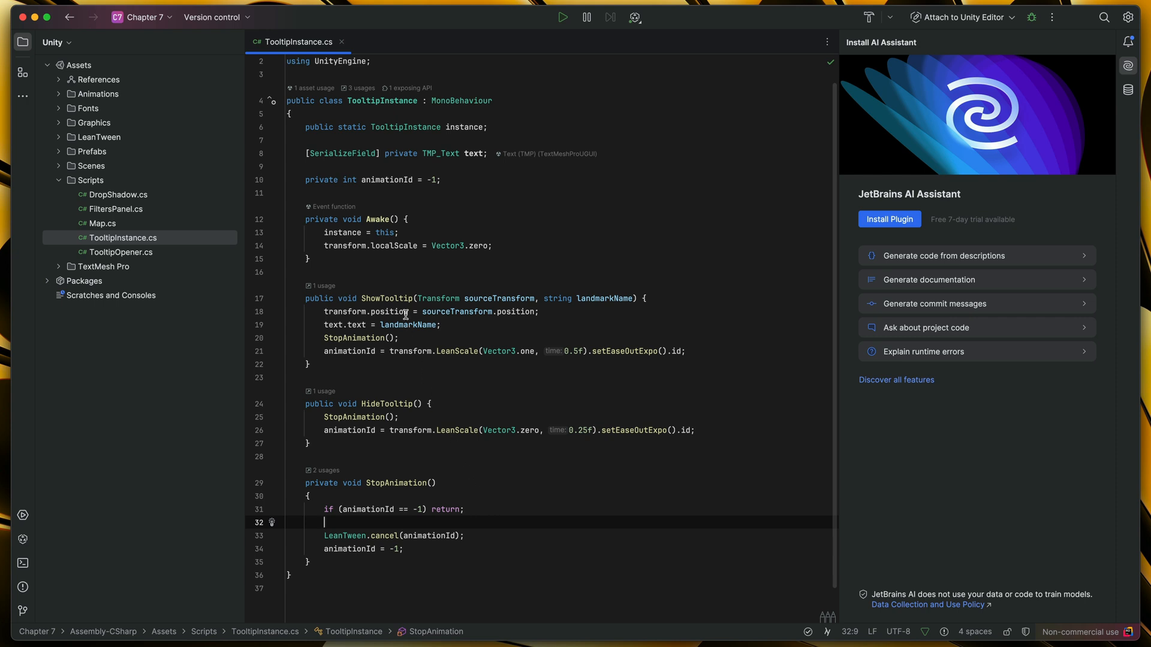
pyautogui.moveTo(374, 218)
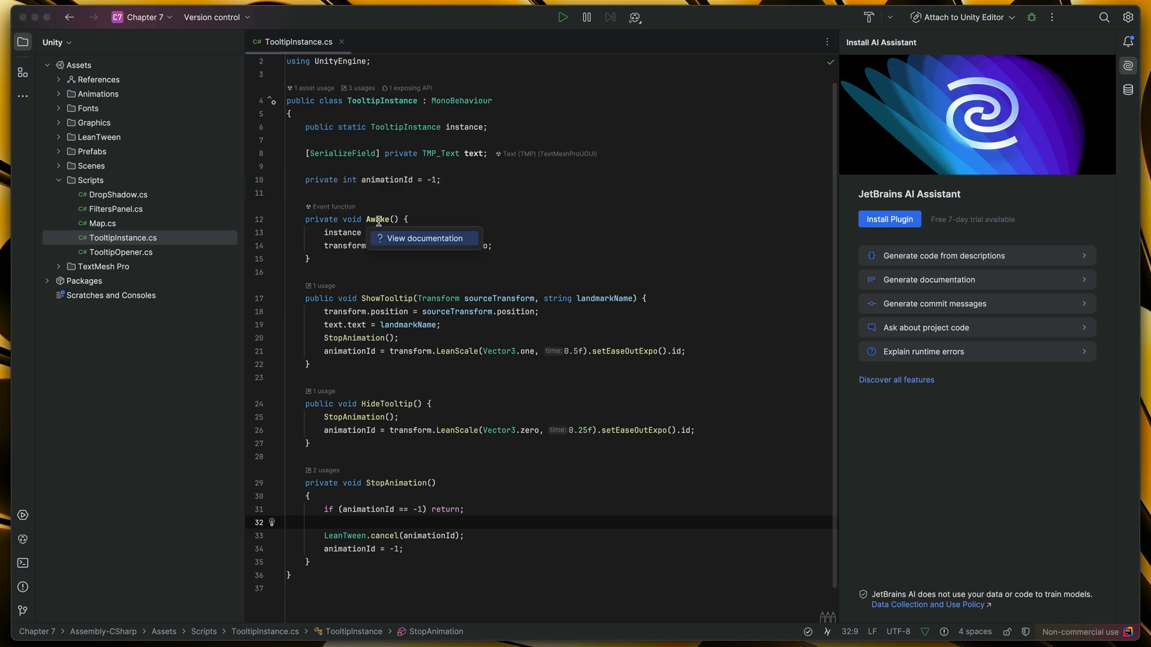
# - Open the Unity Scripting API documentation for MonoBehaviour.Awake from Rider
pyautogui.click(424, 238)
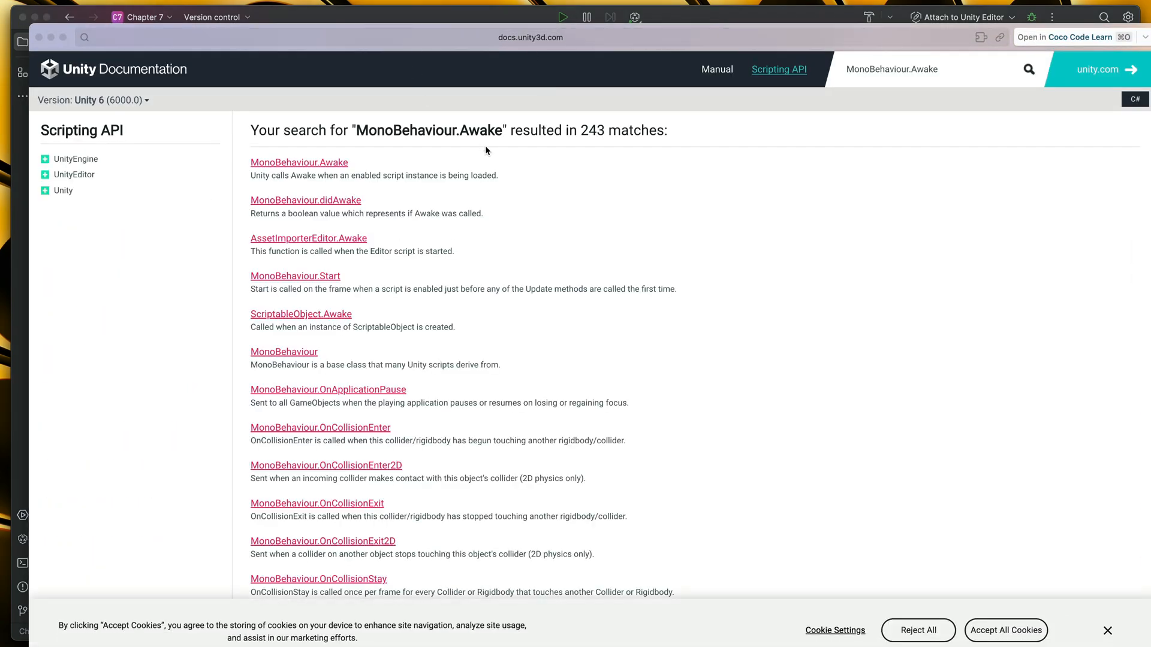
pyautogui.moveTo(315, 164)
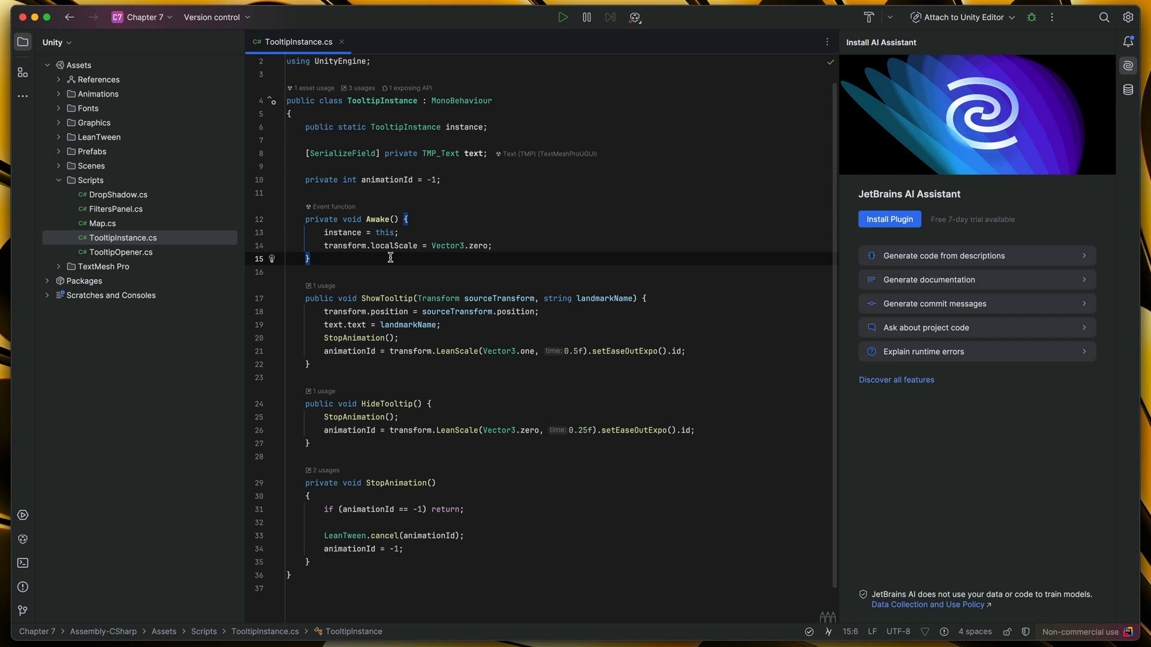
# - Generate a private Update event method after Awake from the completion list
pyautogui.press('Enter')
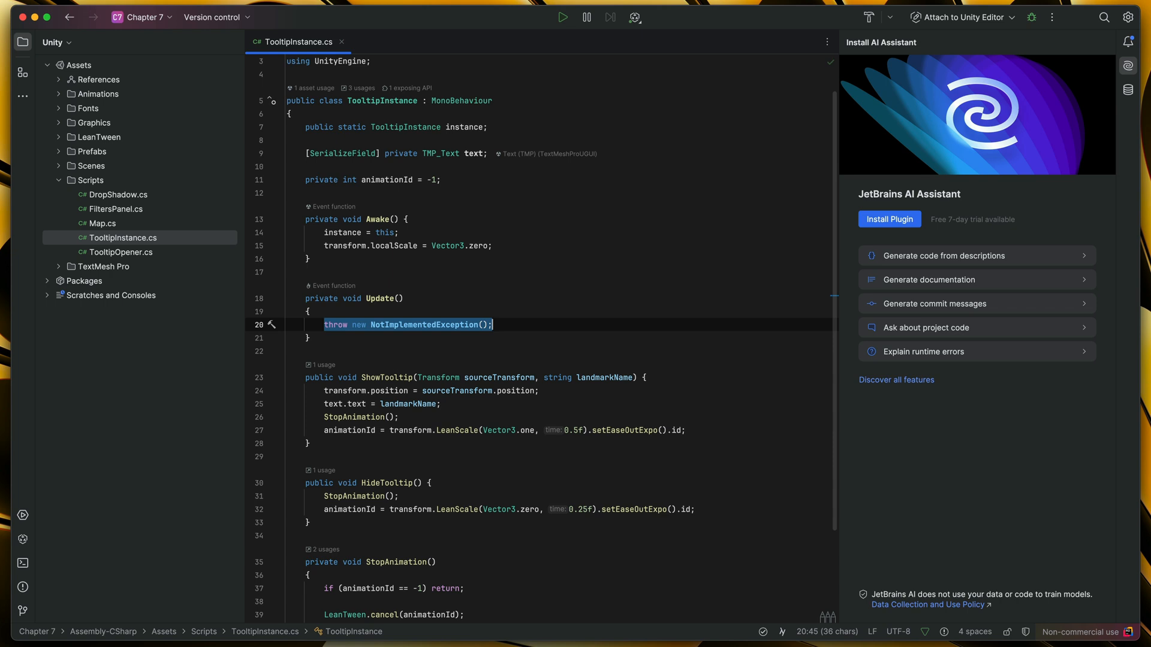
pyautogui.moveTo(341, 341)
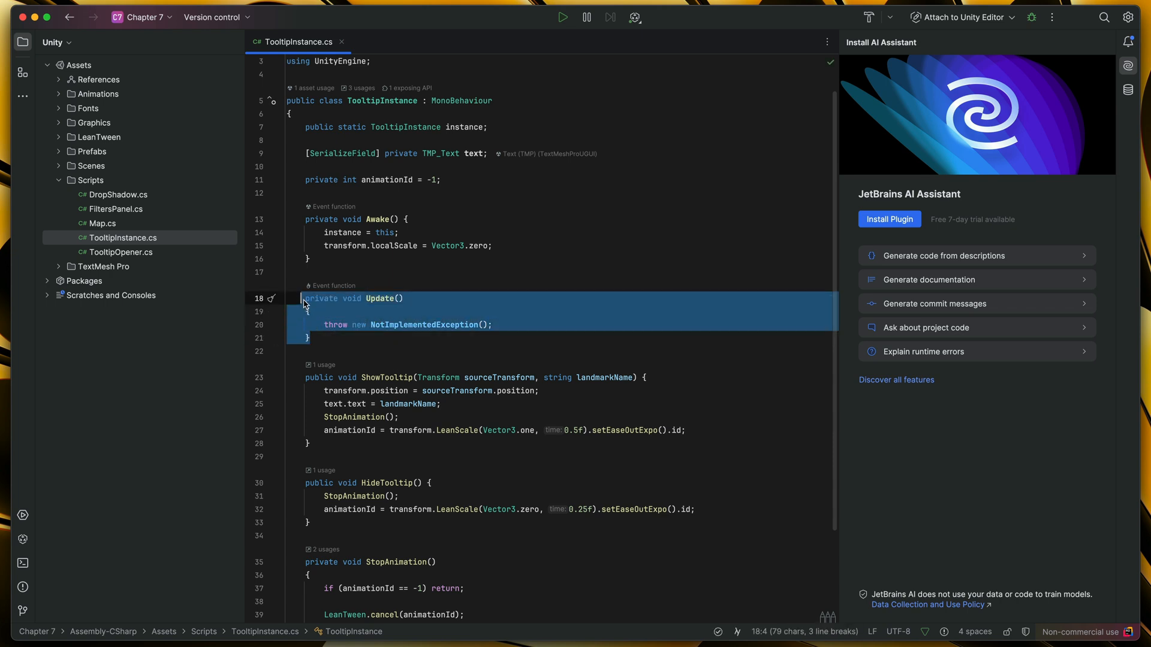
pyautogui.click(355, 445)
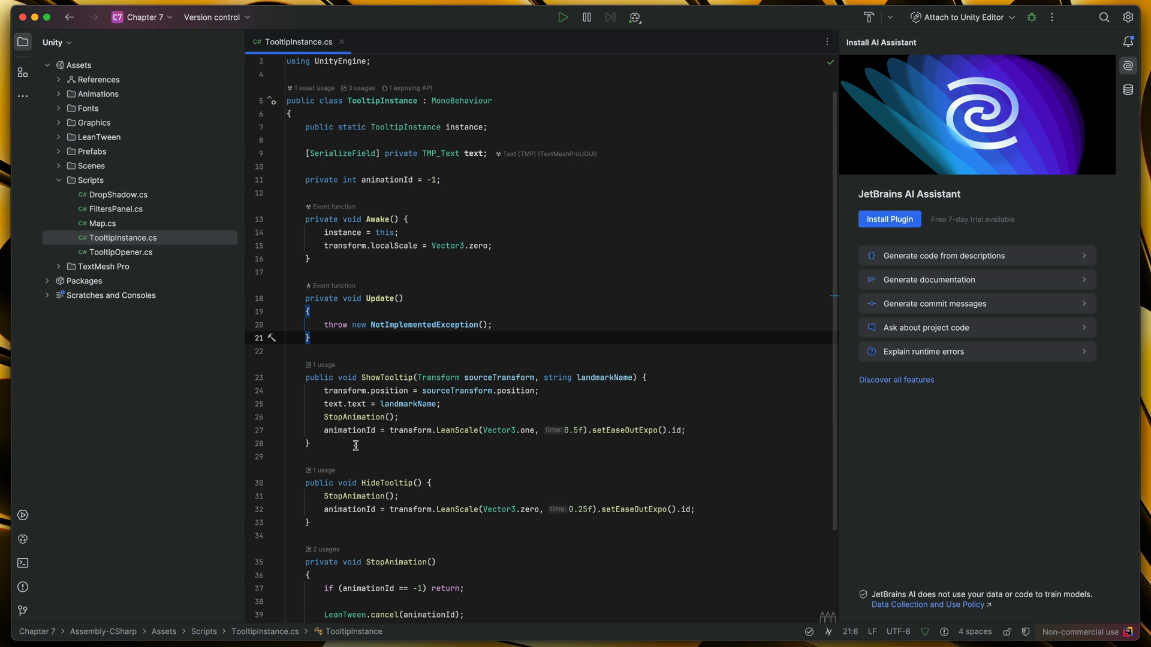
pyautogui.moveTo(321, 365)
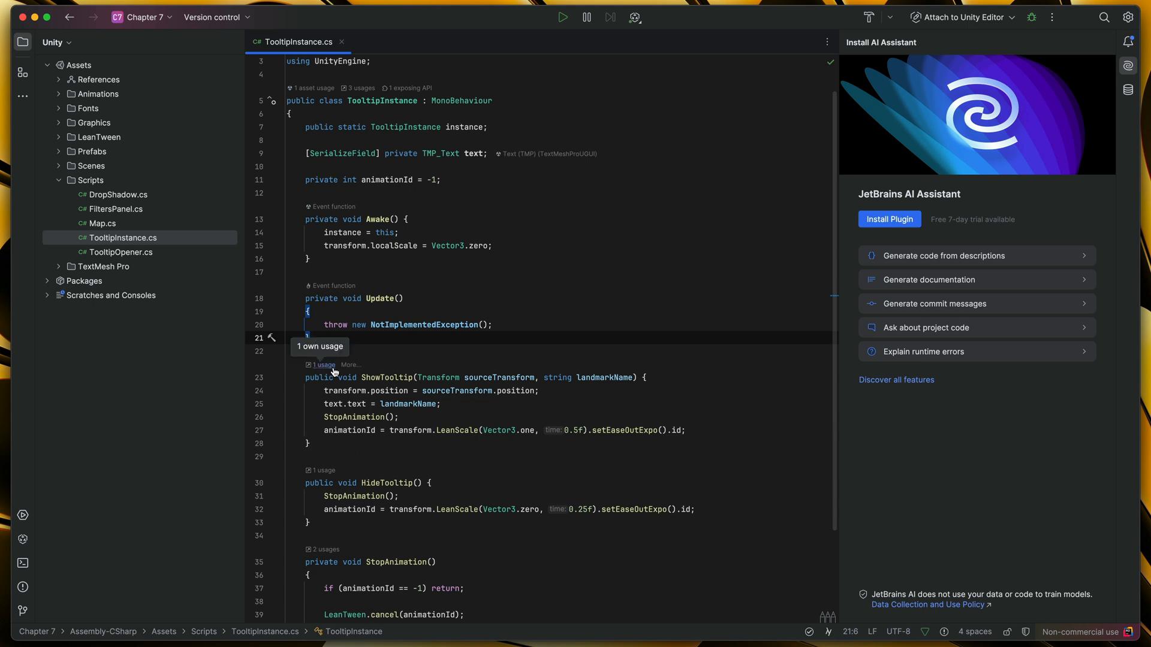
# - Check ShowTooltip's usage in TooltipOpener.cs, then TooltipInstance's use on Canvas/Tooltip
pyautogui.click(322, 365)
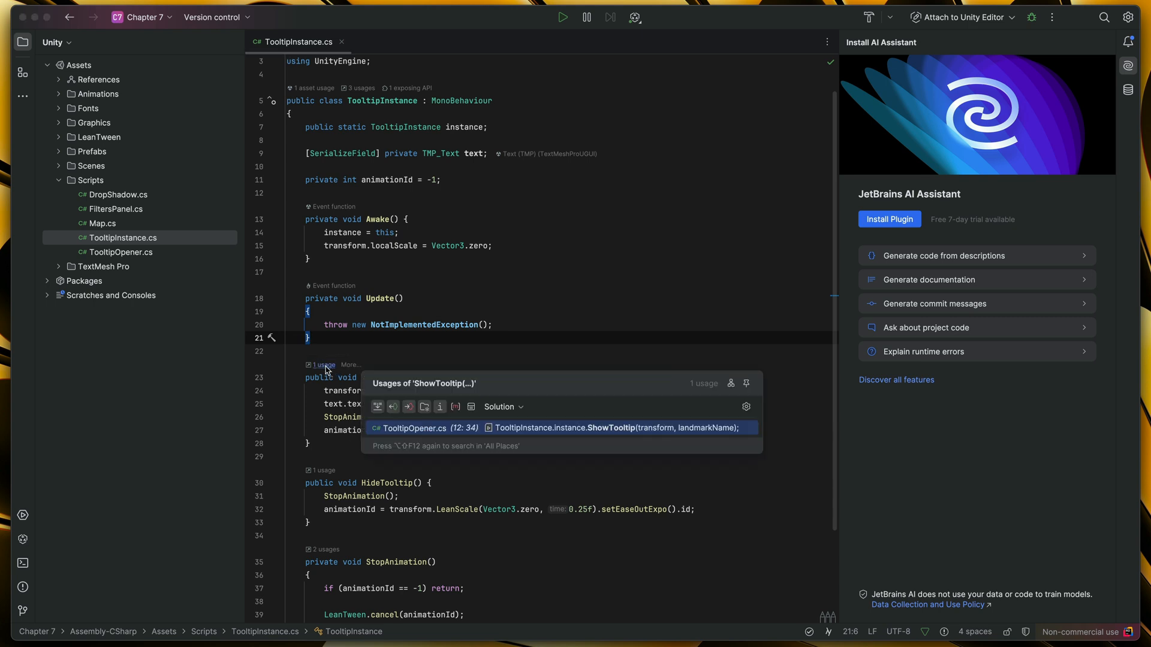
pyautogui.moveTo(510, 417)
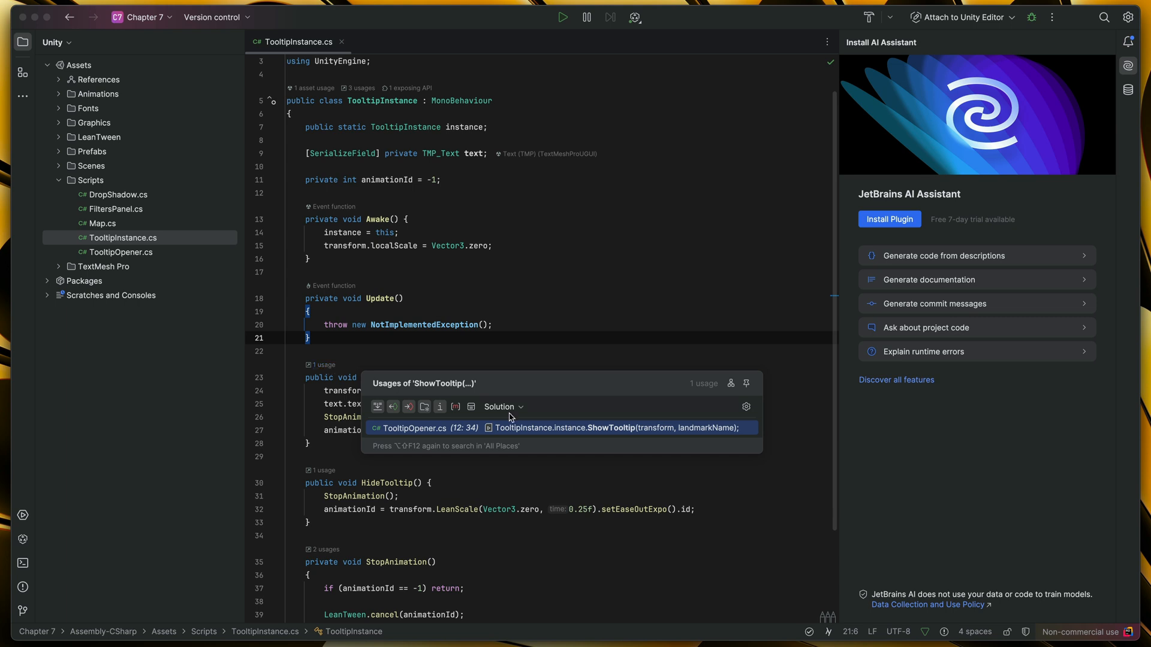
pyautogui.moveTo(537, 432)
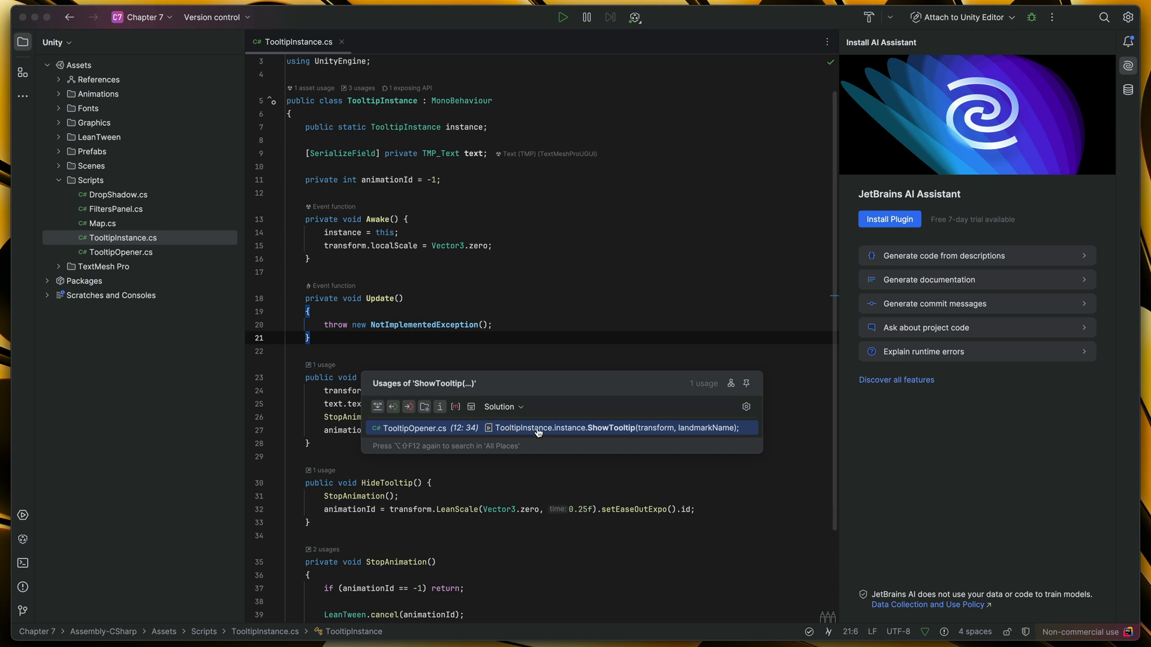
pyautogui.moveTo(585, 437)
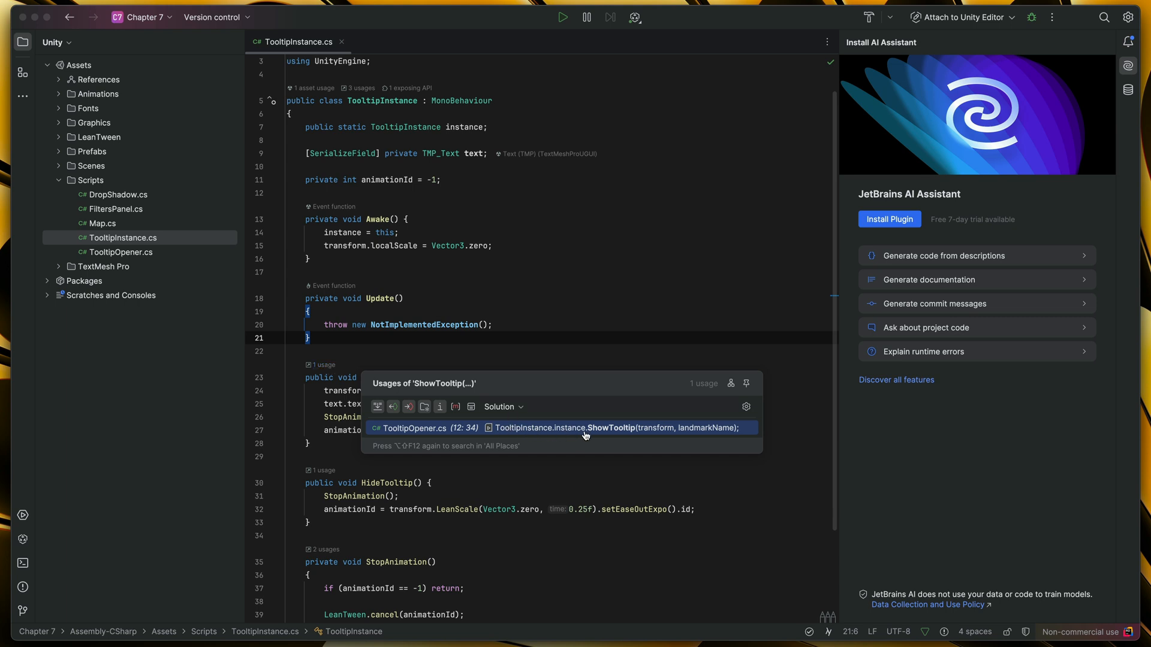
pyautogui.moveTo(560, 428)
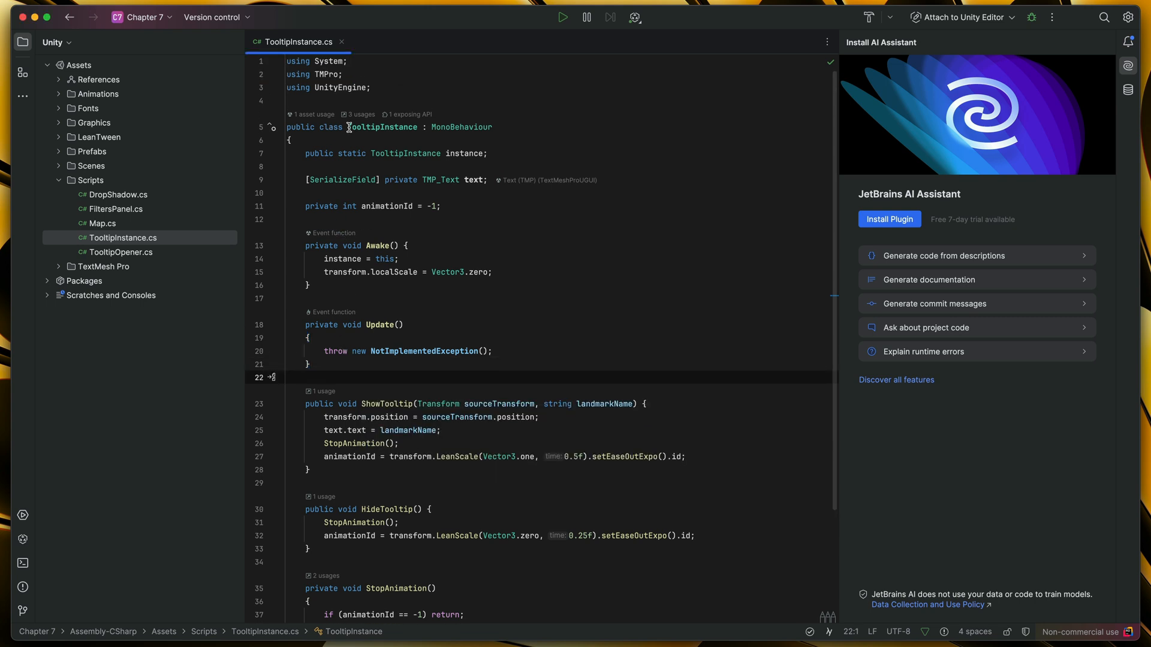
pyautogui.moveTo(432, 138)
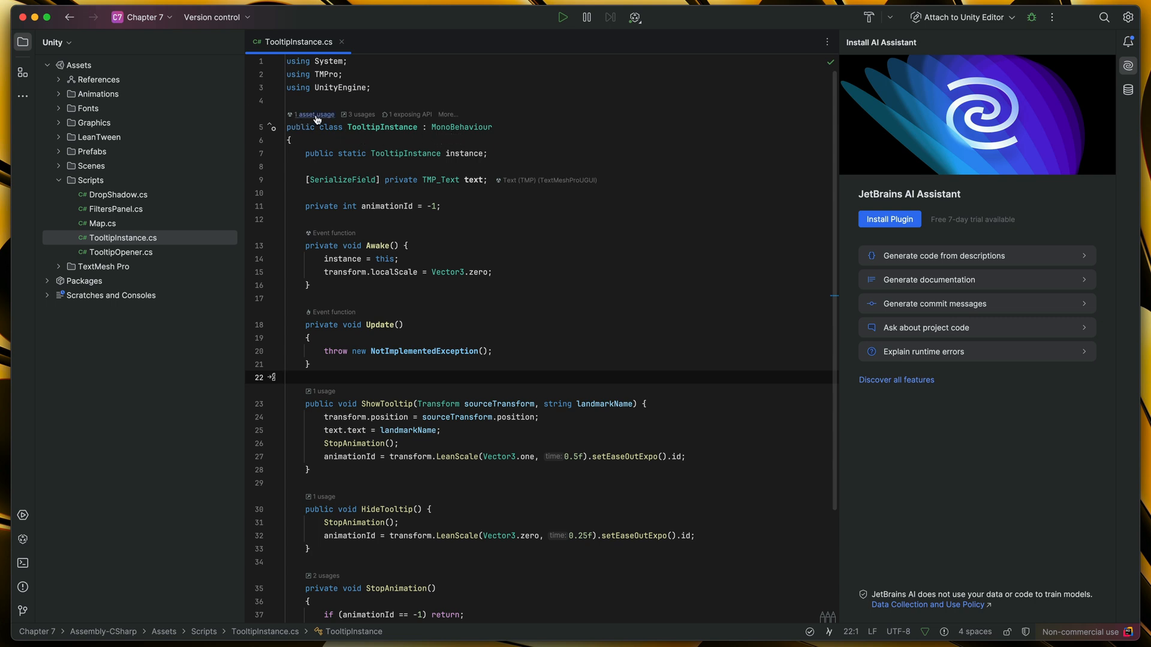
pyautogui.click(314, 115)
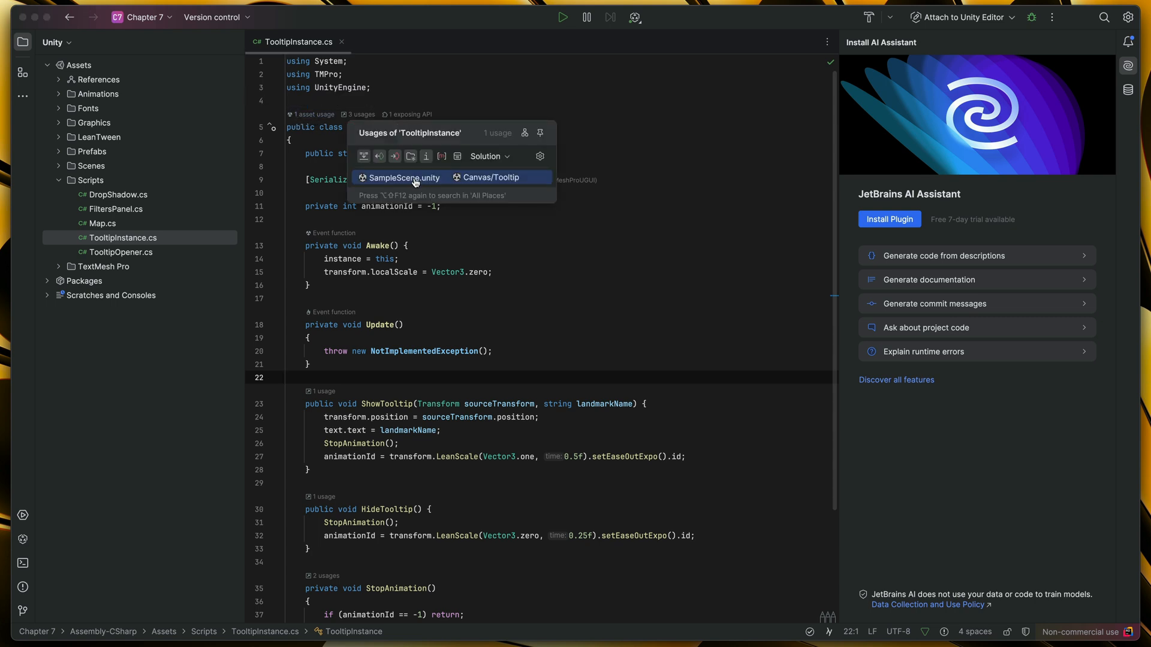
pyautogui.moveTo(519, 178)
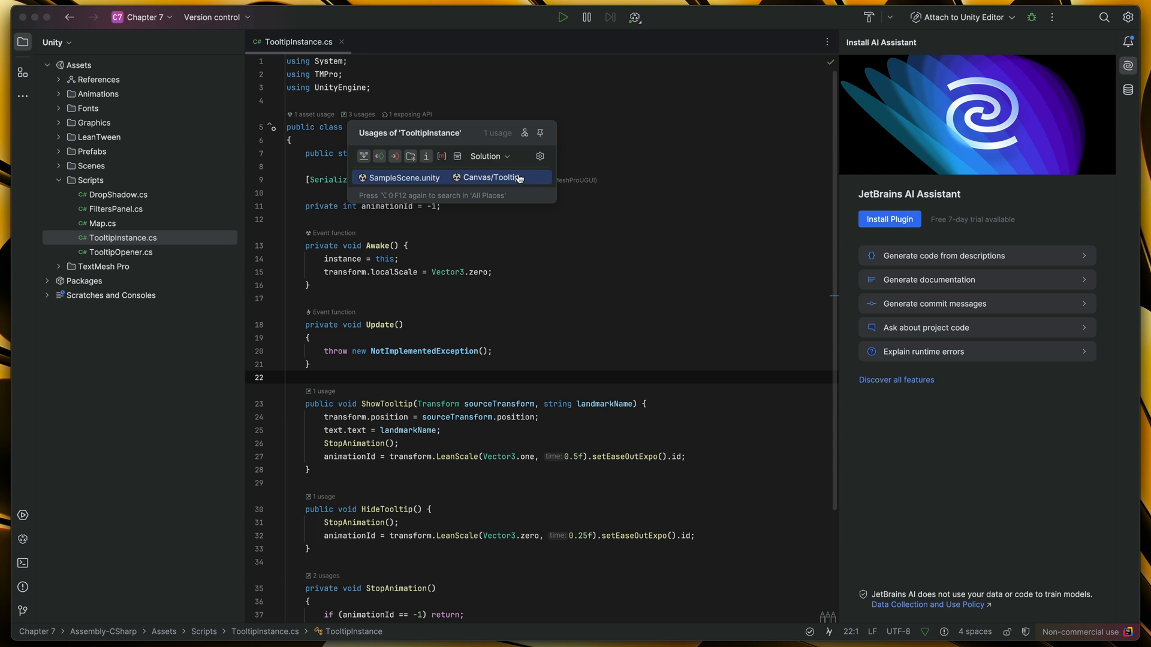
pyautogui.moveTo(474, 183)
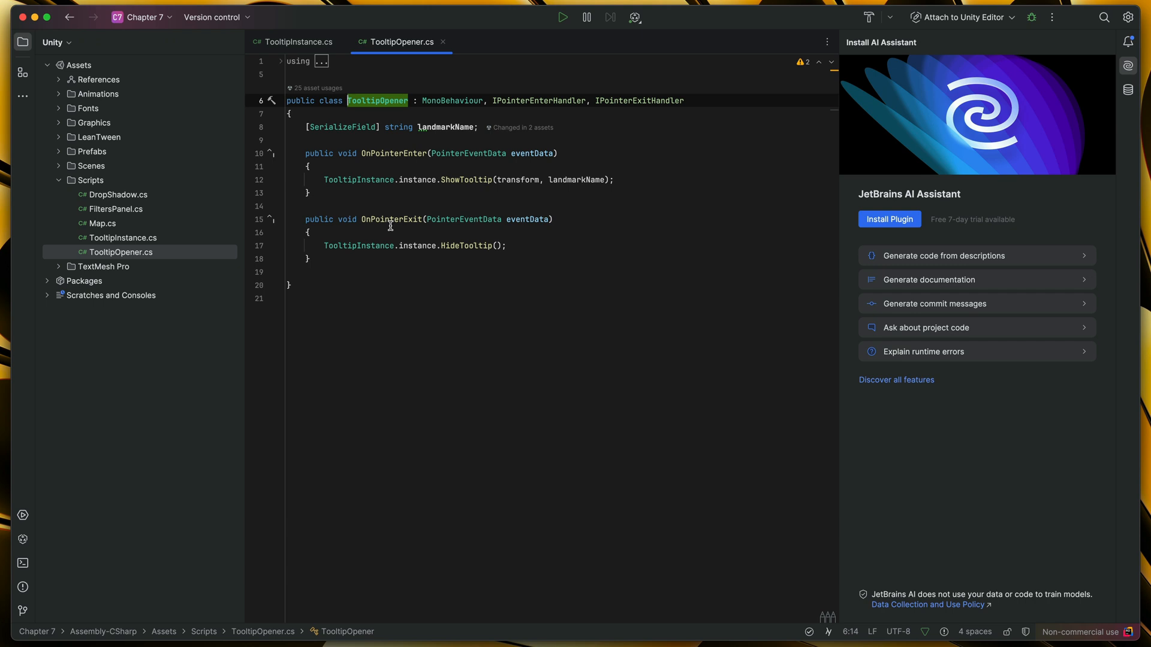
# - List TooltipOpener's asset usages and show them in Unity's Usages Window
pyautogui.click(317, 88)
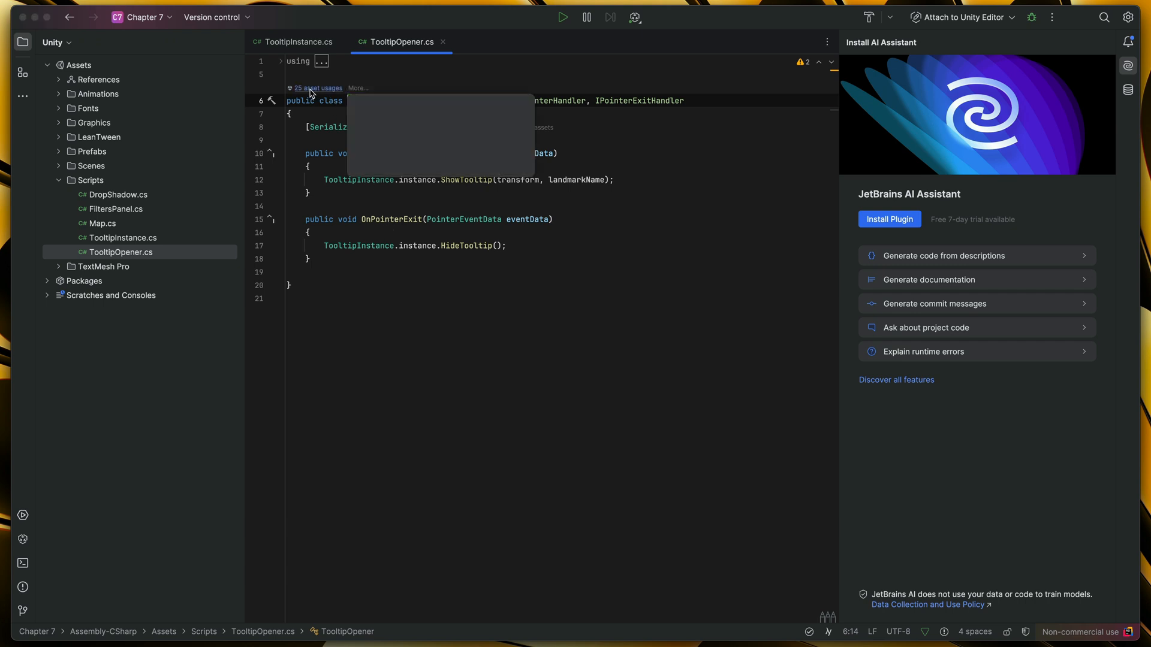
pyautogui.click(317, 88)
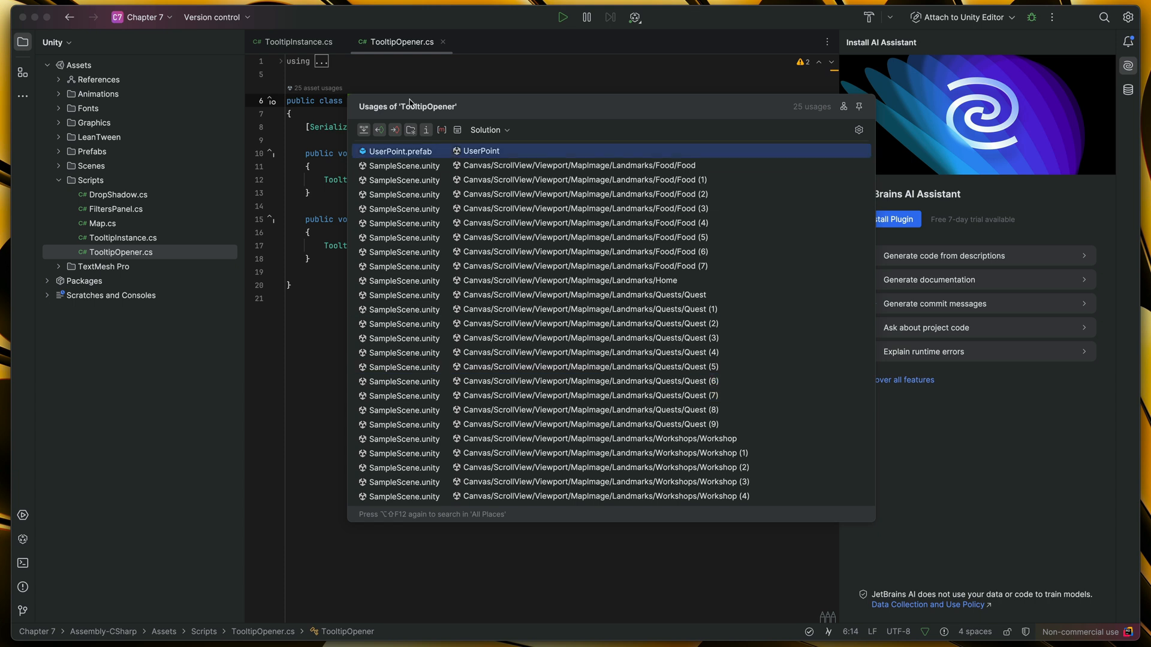
pyautogui.click(587, 337)
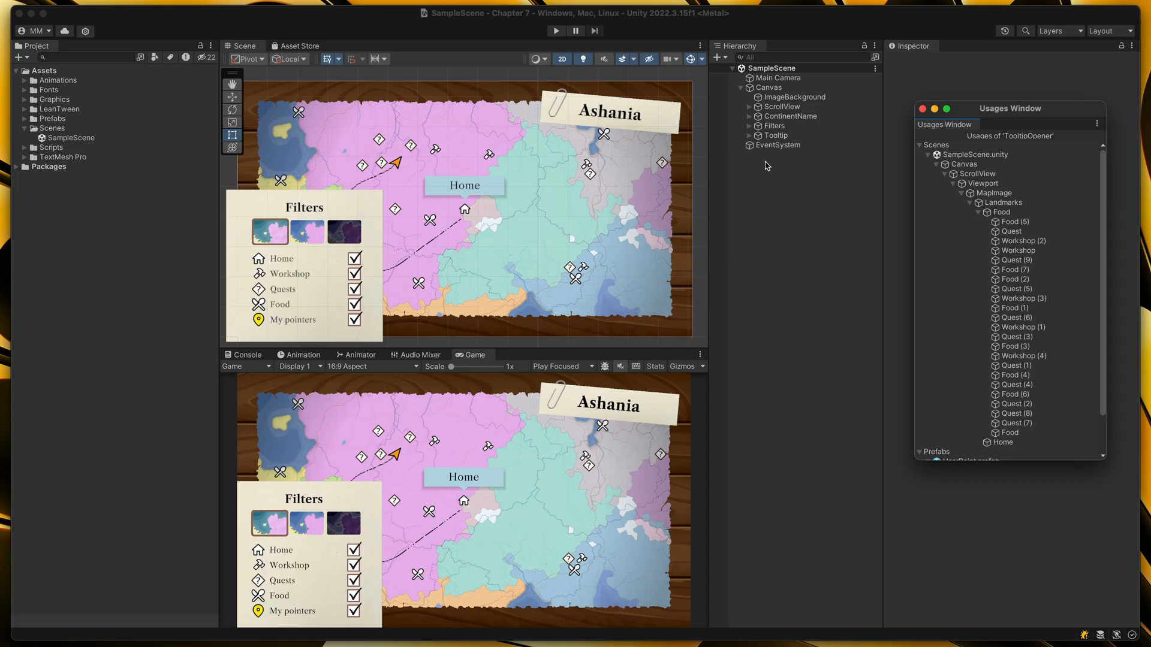
pyautogui.moveTo(1047, 213)
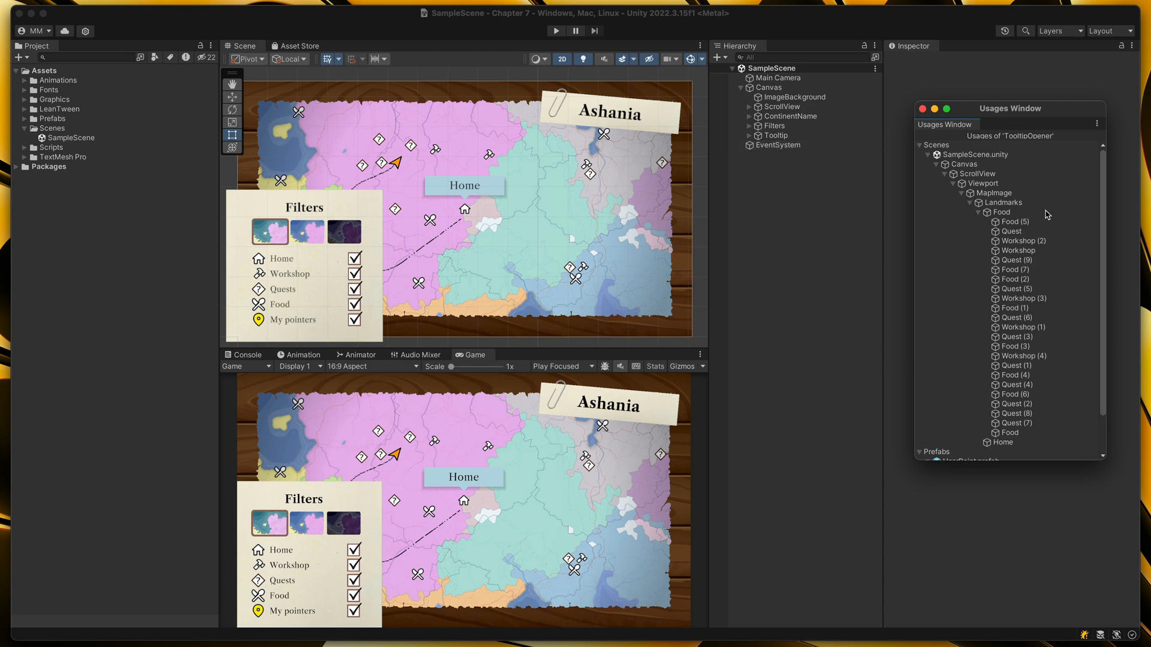
# - Dock the Usages Window beside the inspector and select the Quest (6) and Quest (7) landmarks
pyautogui.moveTo(1009, 108); pyautogui.dragTo(965, 108)
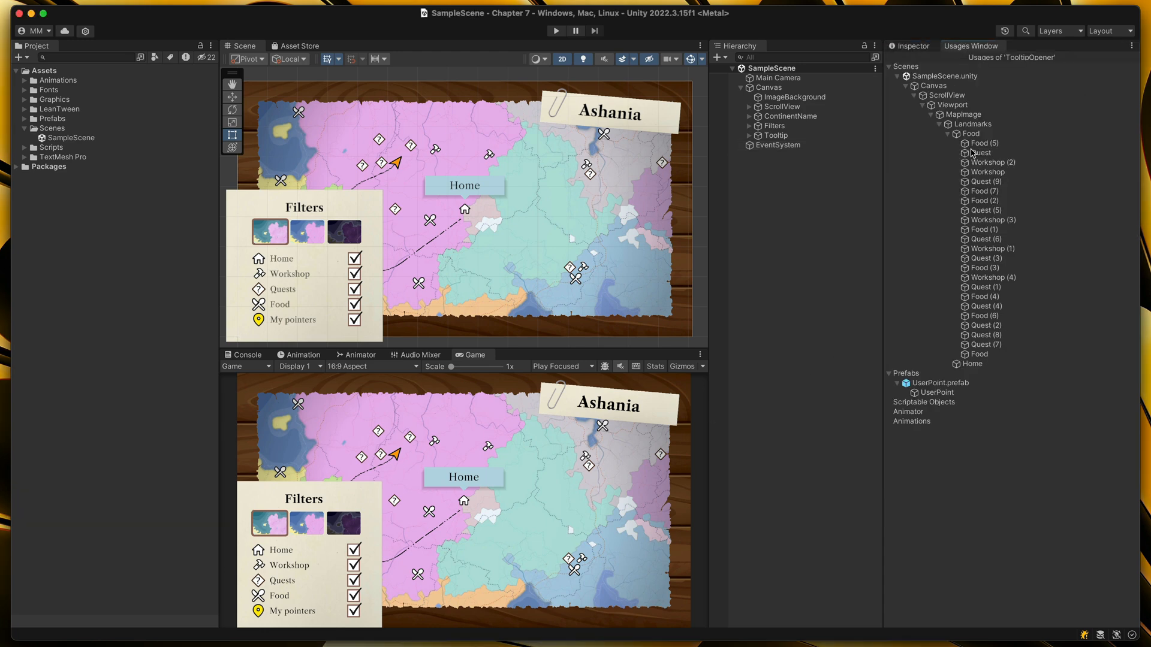
pyautogui.click(985, 239)
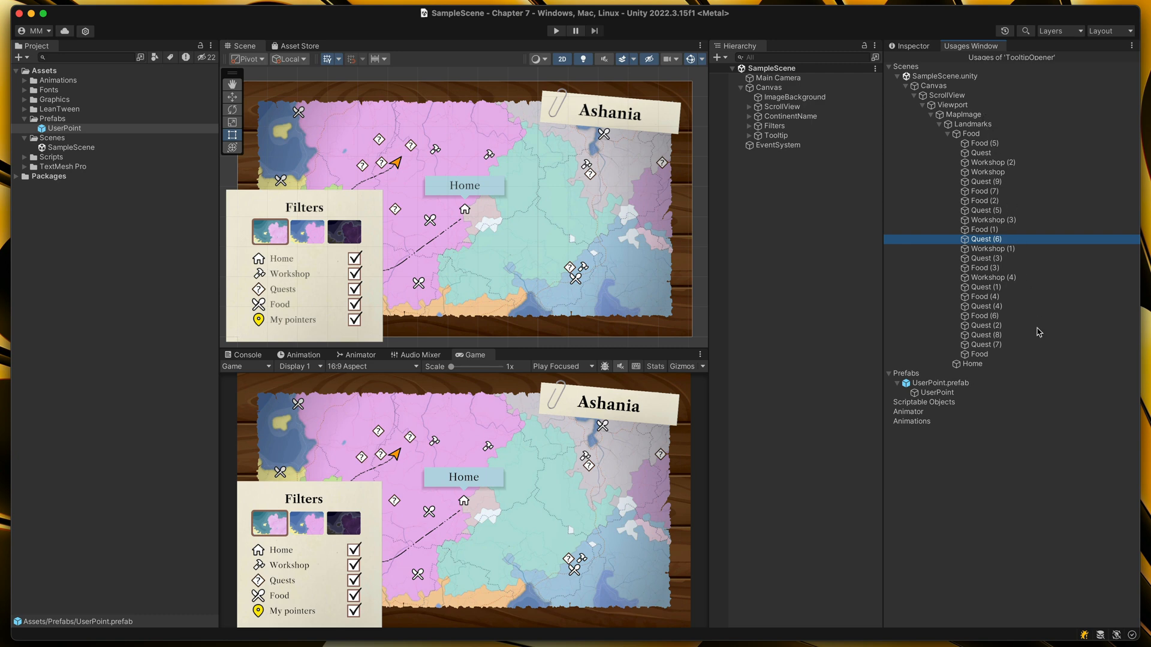
pyautogui.moveTo(978, 151)
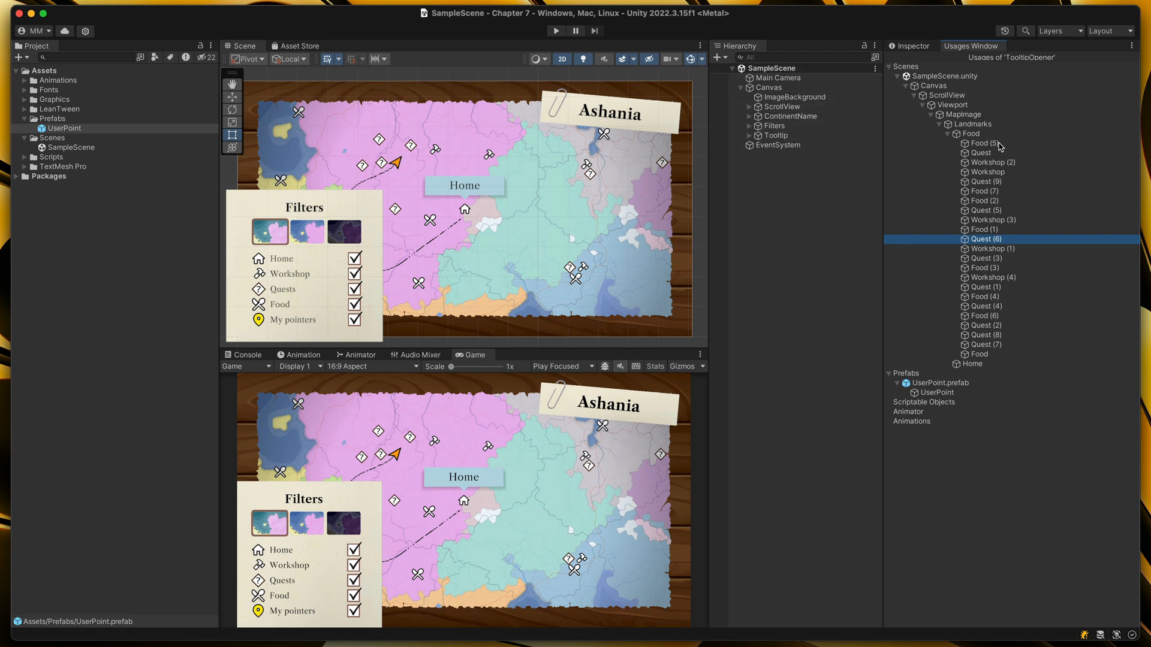
pyautogui.click(987, 344)
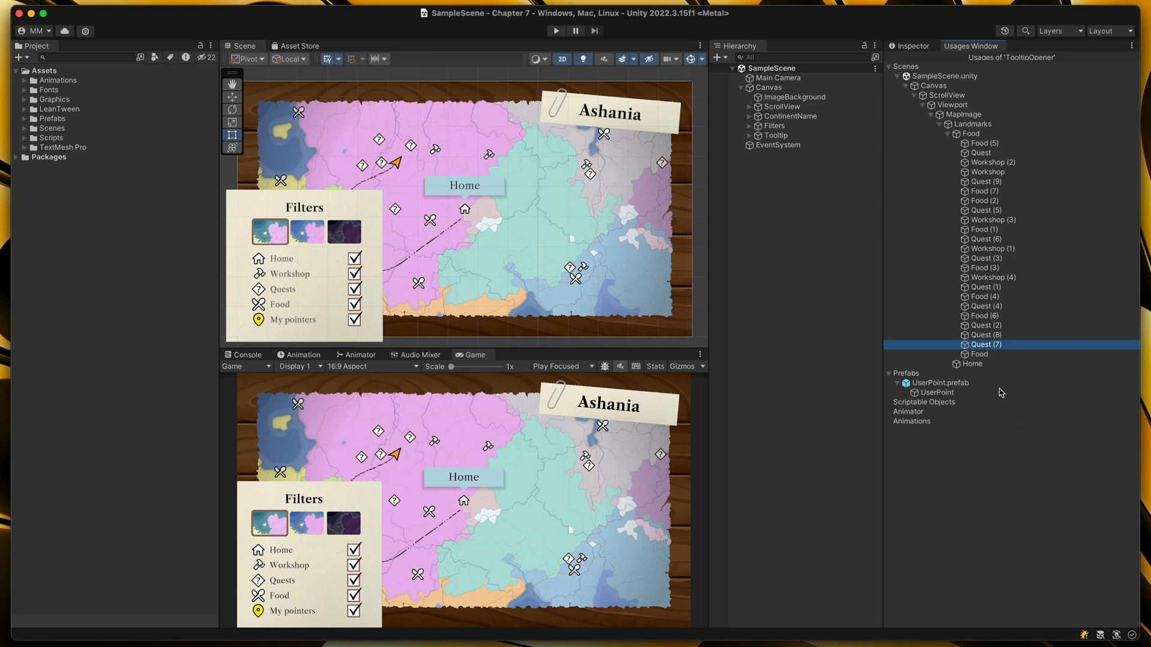
pyautogui.moveTo(942, 389)
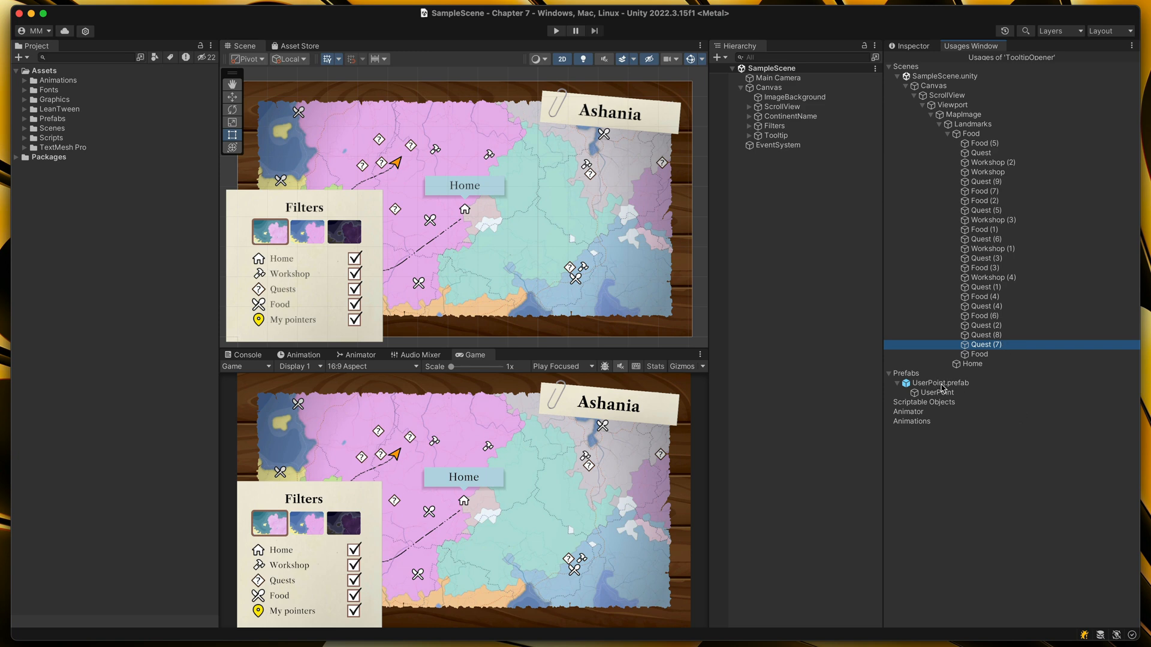
pyautogui.click(936, 392)
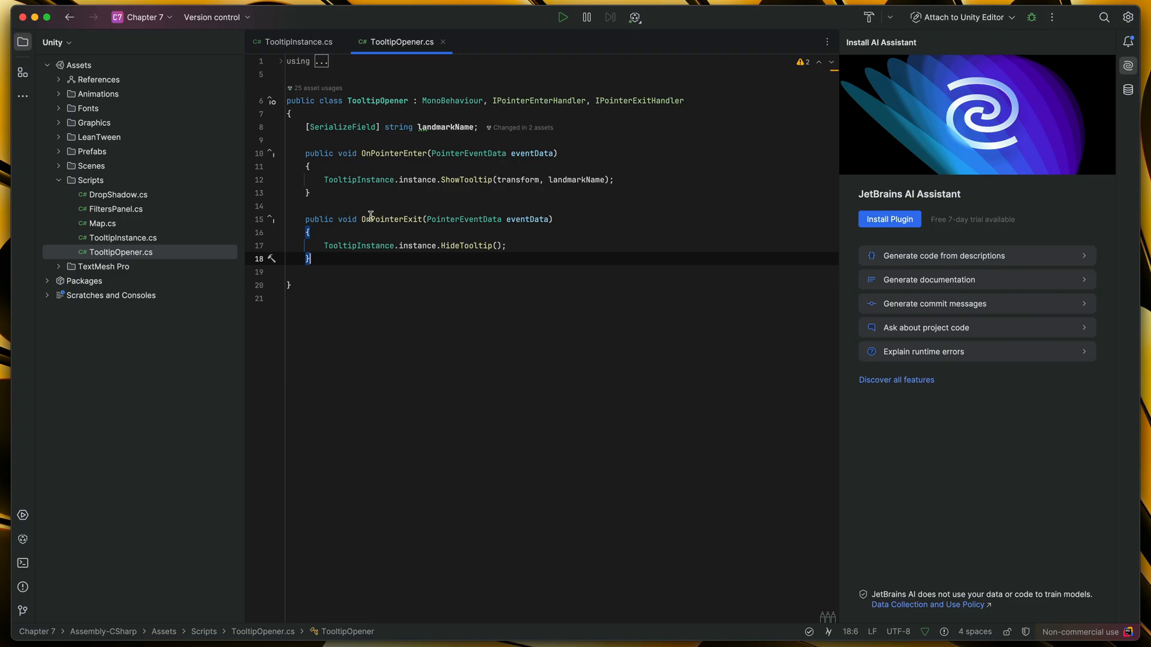
pyautogui.press('enter')
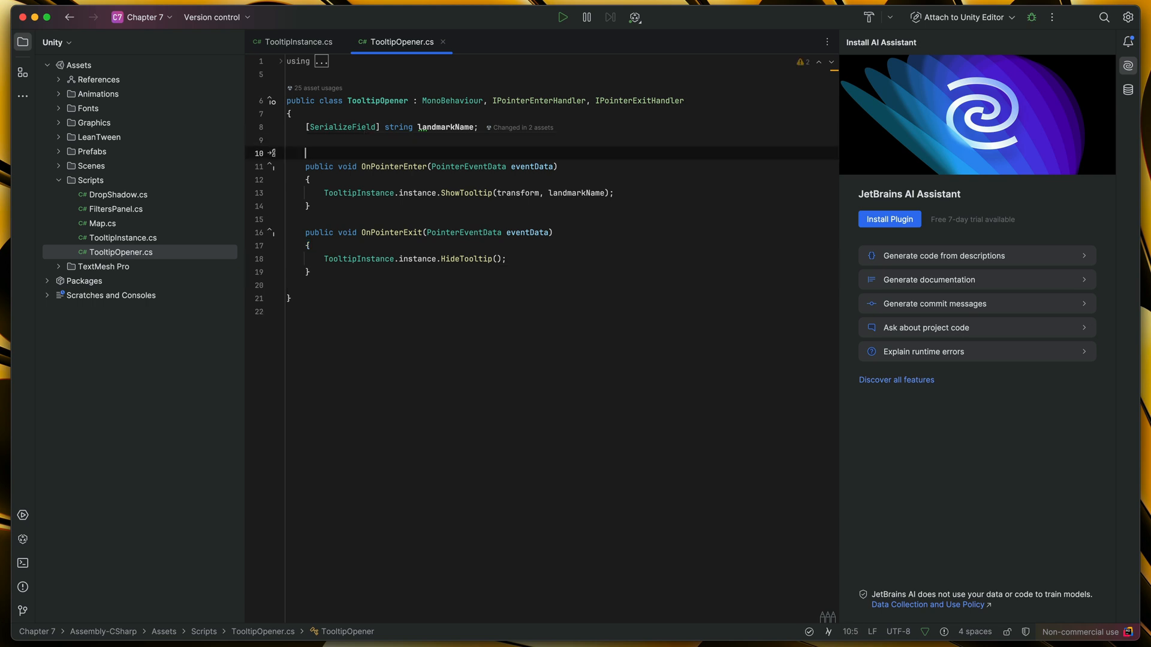
pyautogui.write('s')
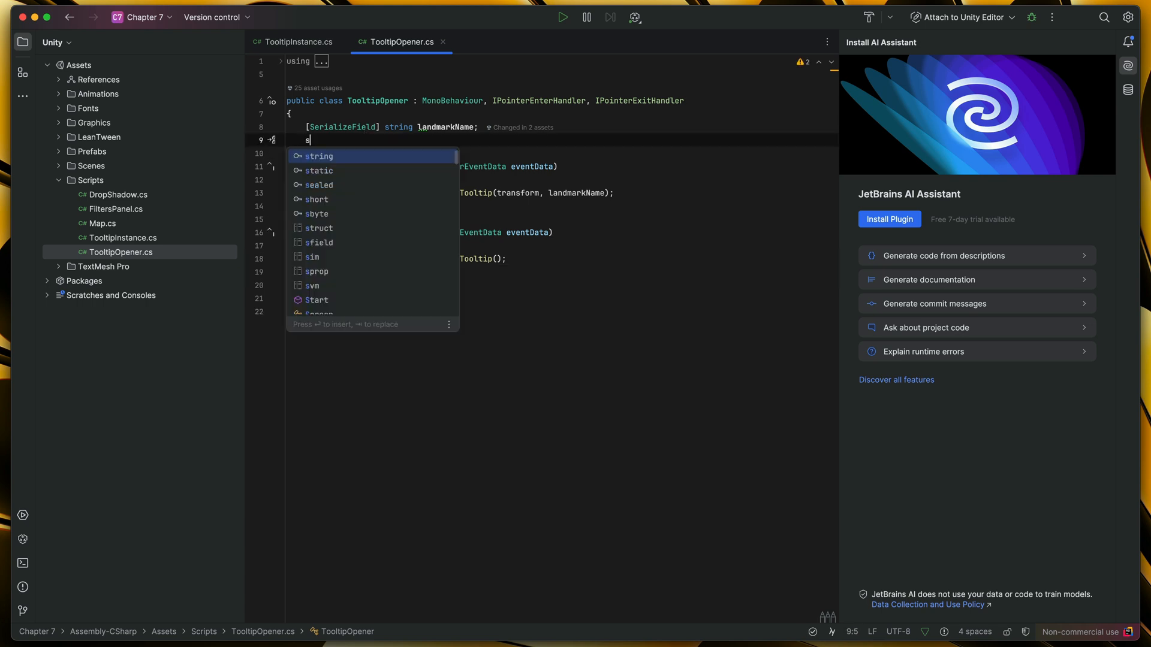
pyautogui.write('[SerializeField] private TYPE type;')
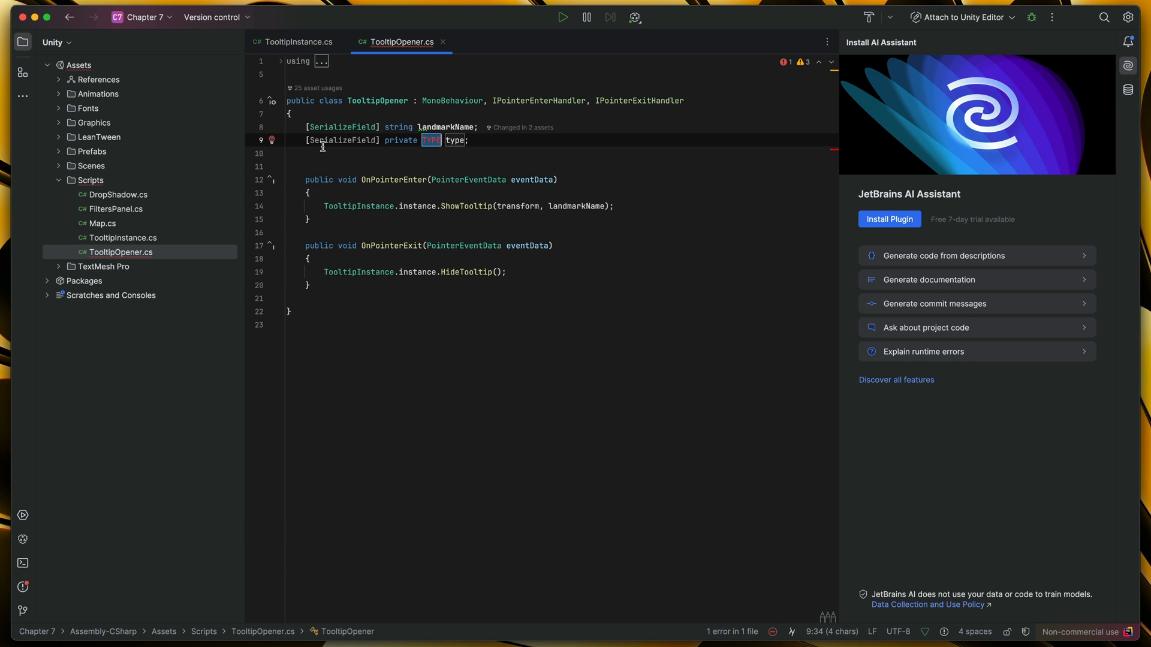
pyautogui.write('string')
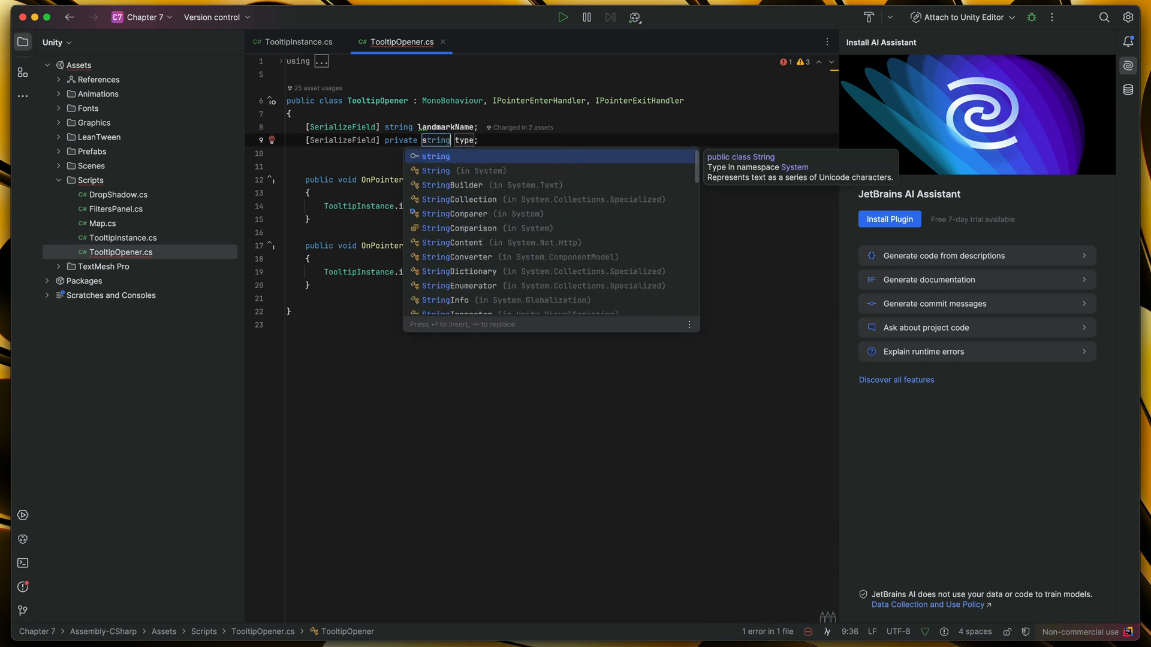
pyautogui.write('text')
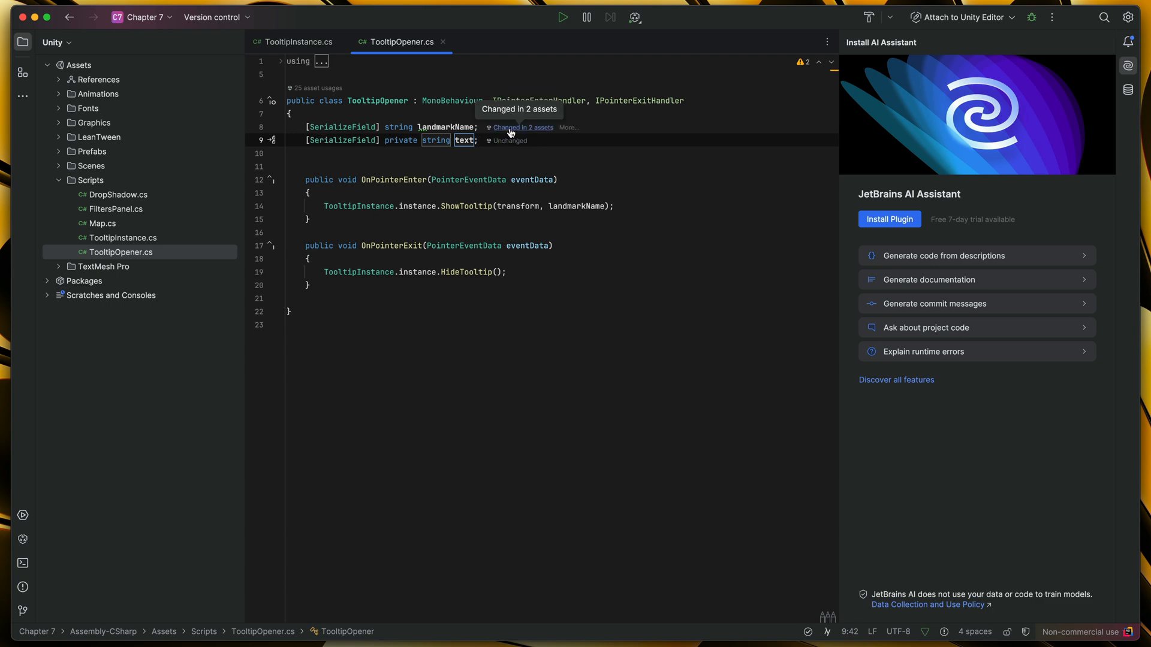
pyautogui.click(522, 127)
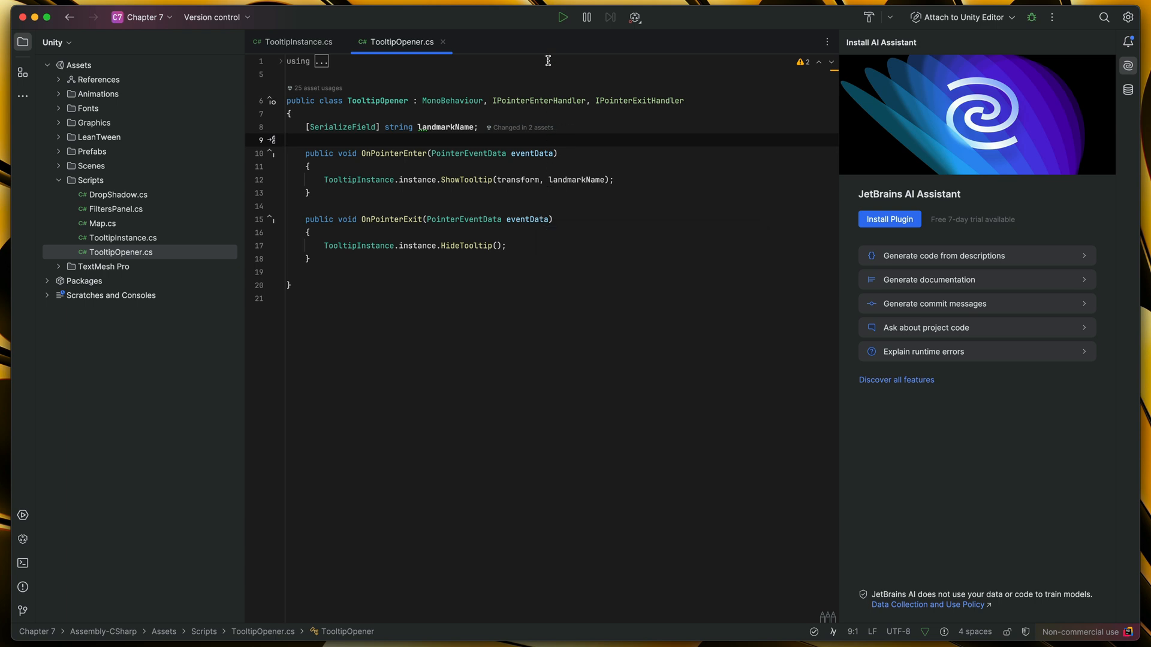
pyautogui.moveTo(562, 16)
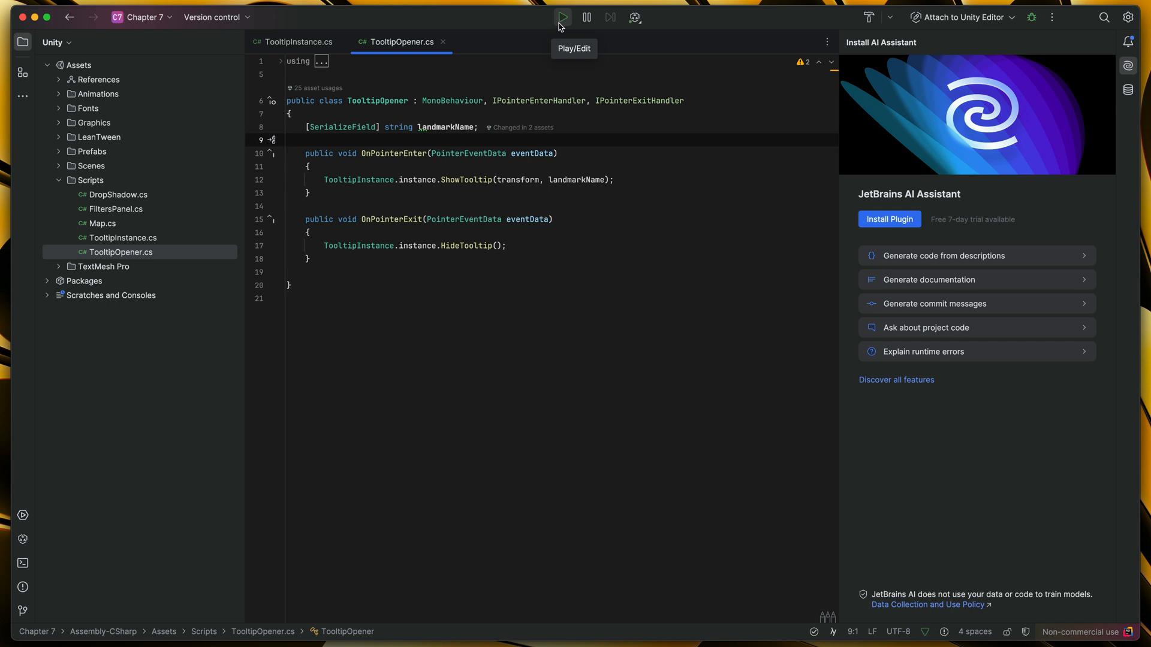
pyautogui.moveTo(1124, 208)
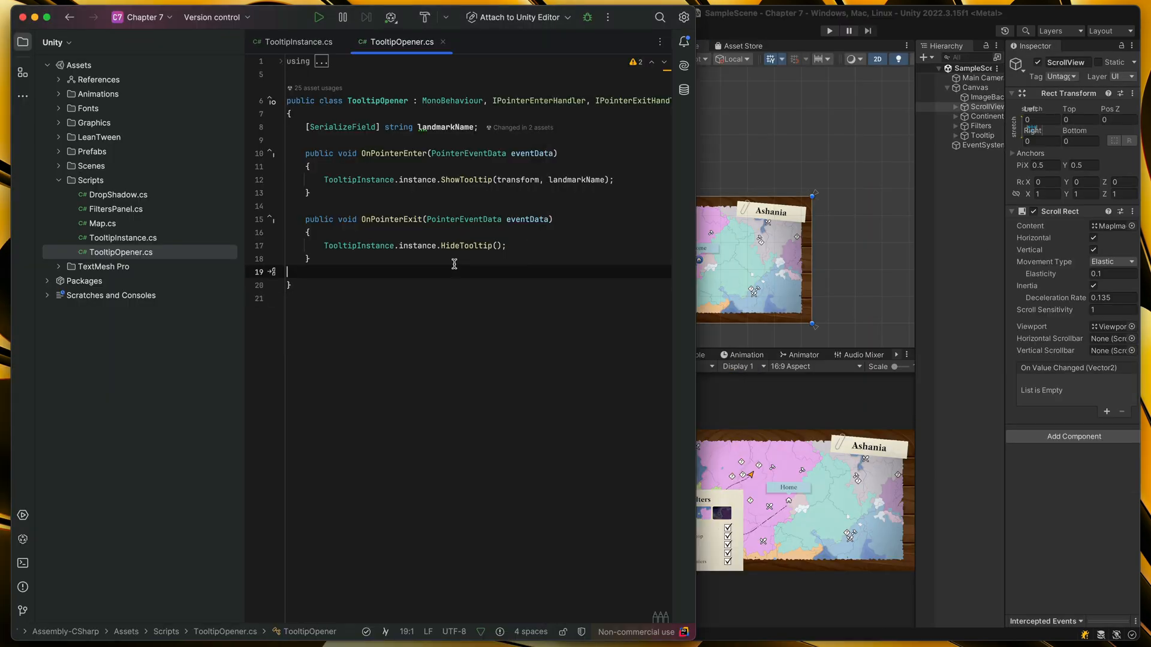
# - Check the running Unity scene reporting NotImplementedException, then return to Rider
pyautogui.click(318, 17)
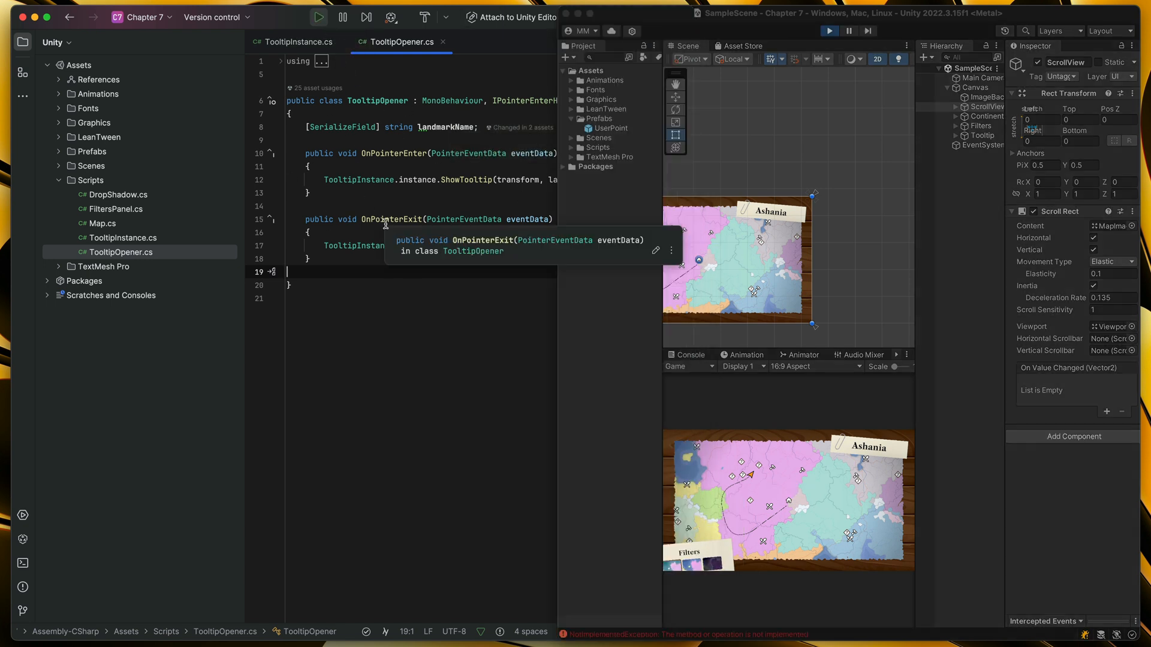
pyautogui.moveTo(879, 134)
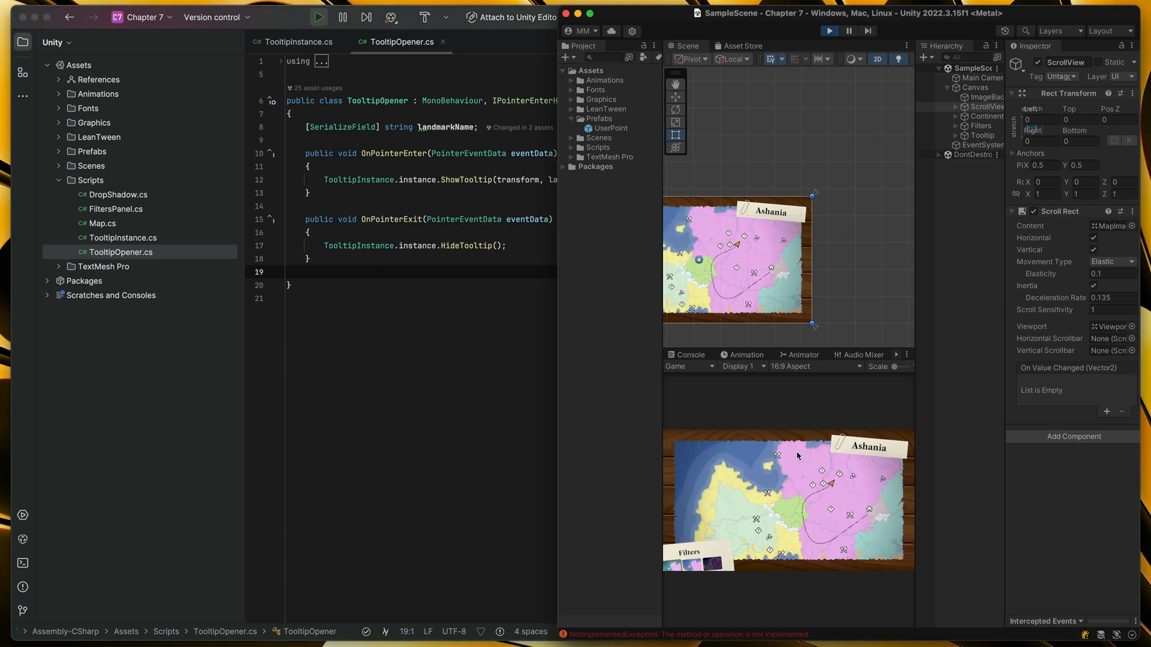
pyautogui.click(986, 126)
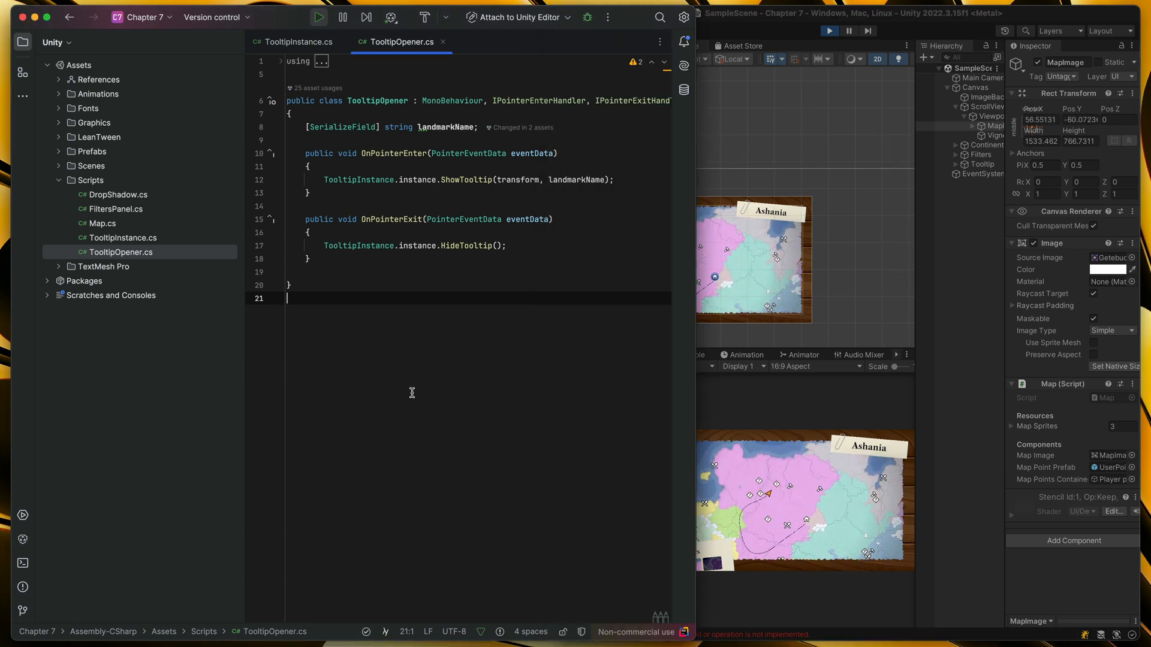
pyautogui.moveTo(382, 334)
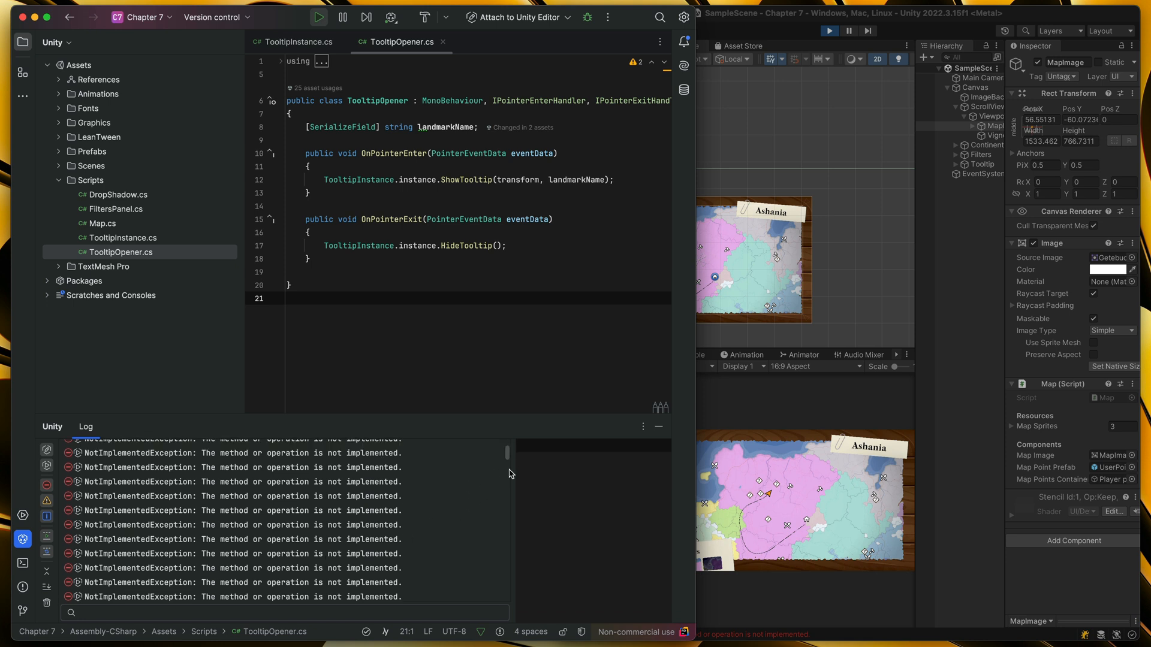
# - Scroll through the repeated NotImplementedException entries in Rider's Unity log
pyautogui.scroll(-3)
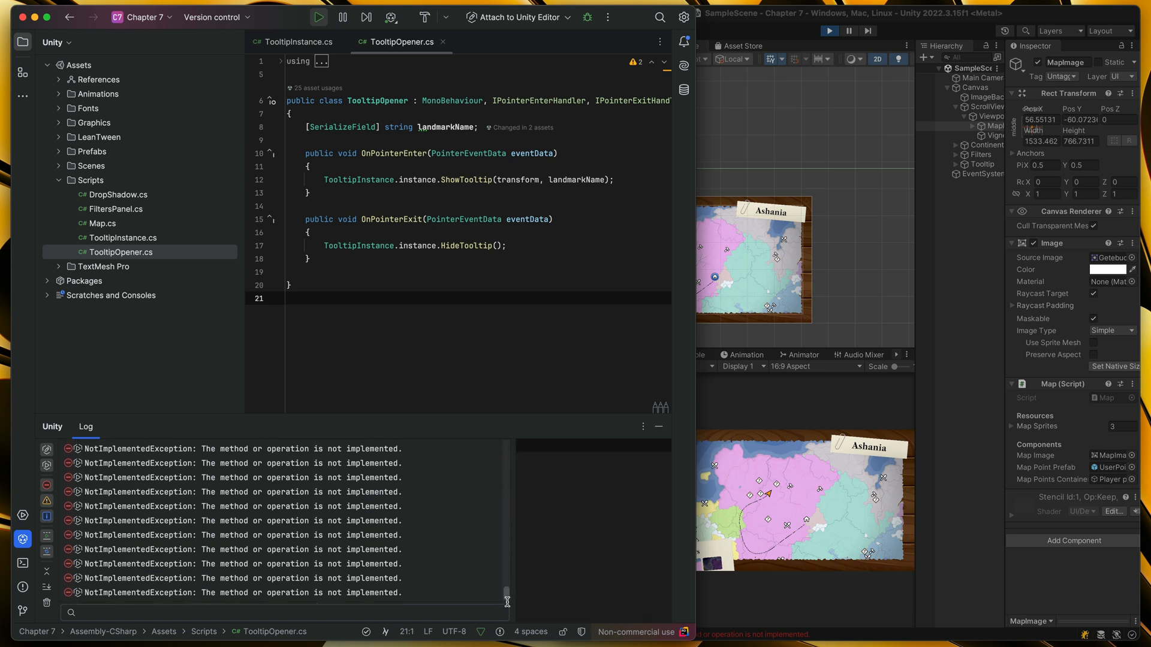
pyautogui.scroll(3)
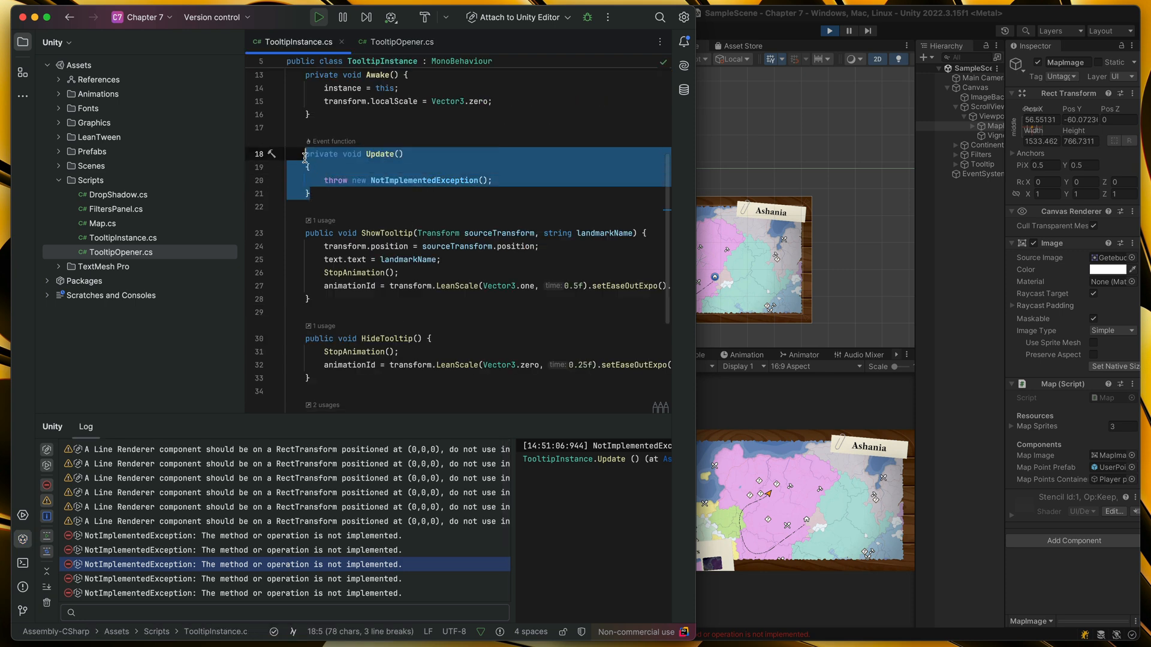
pyautogui.moveTo(446, 241)
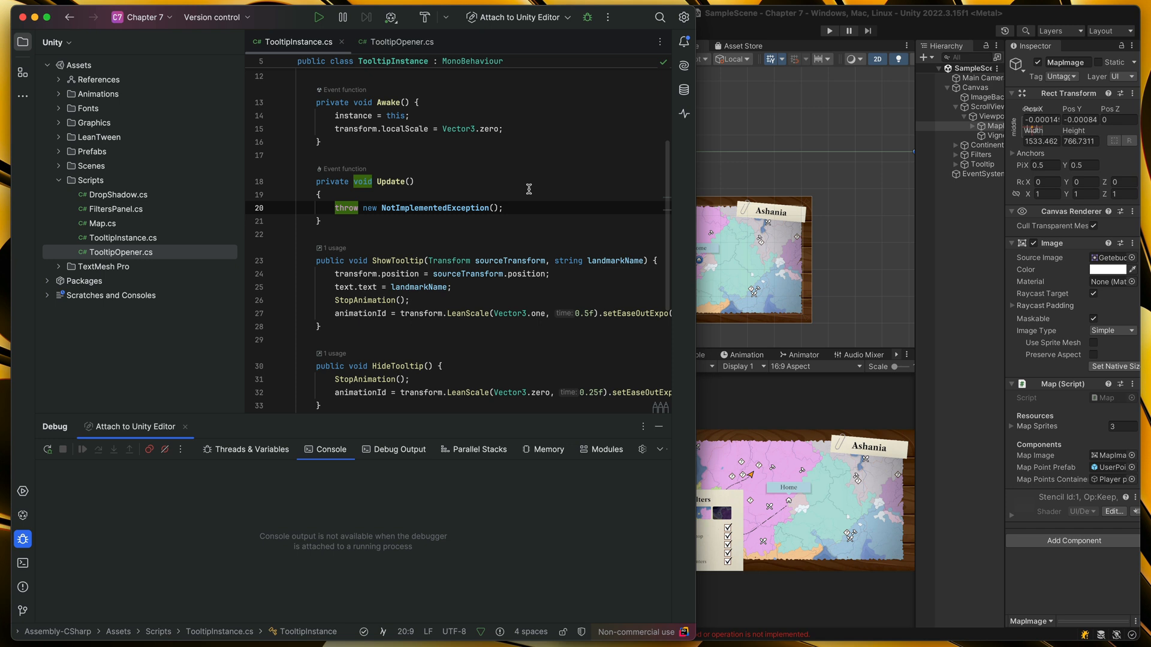
# - Attach the debugger to the Unity editor, break on the NotImplementedException, then stop the session
pyautogui.click(318, 194)
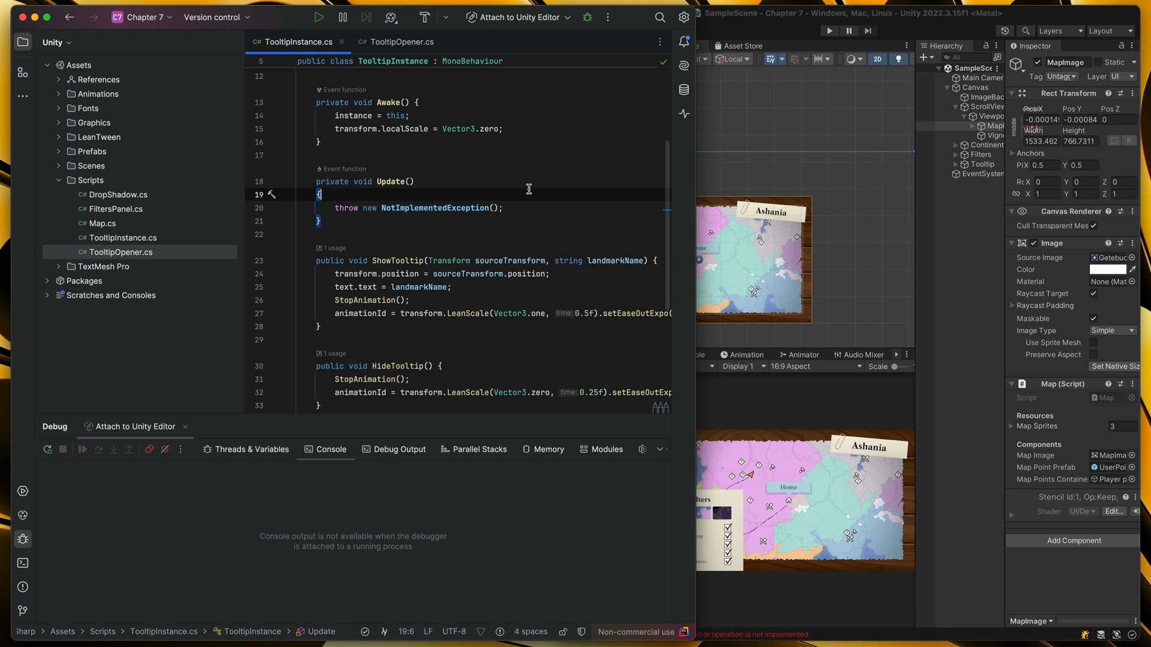
pyautogui.moveTo(579, 66)
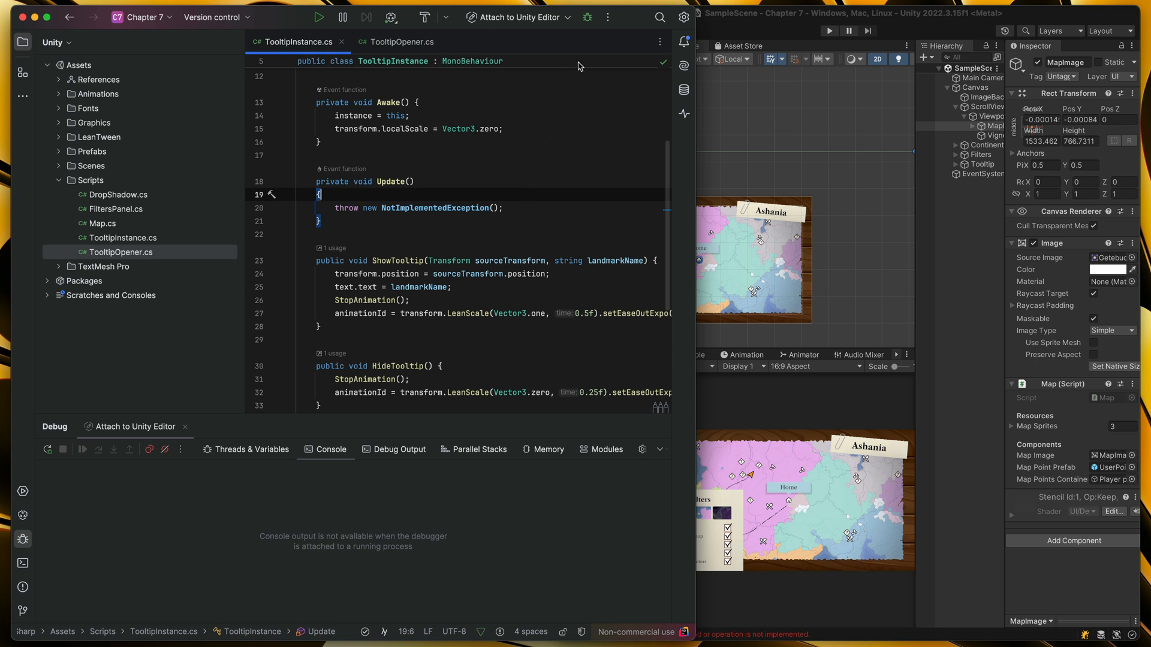
pyautogui.moveTo(586, 17)
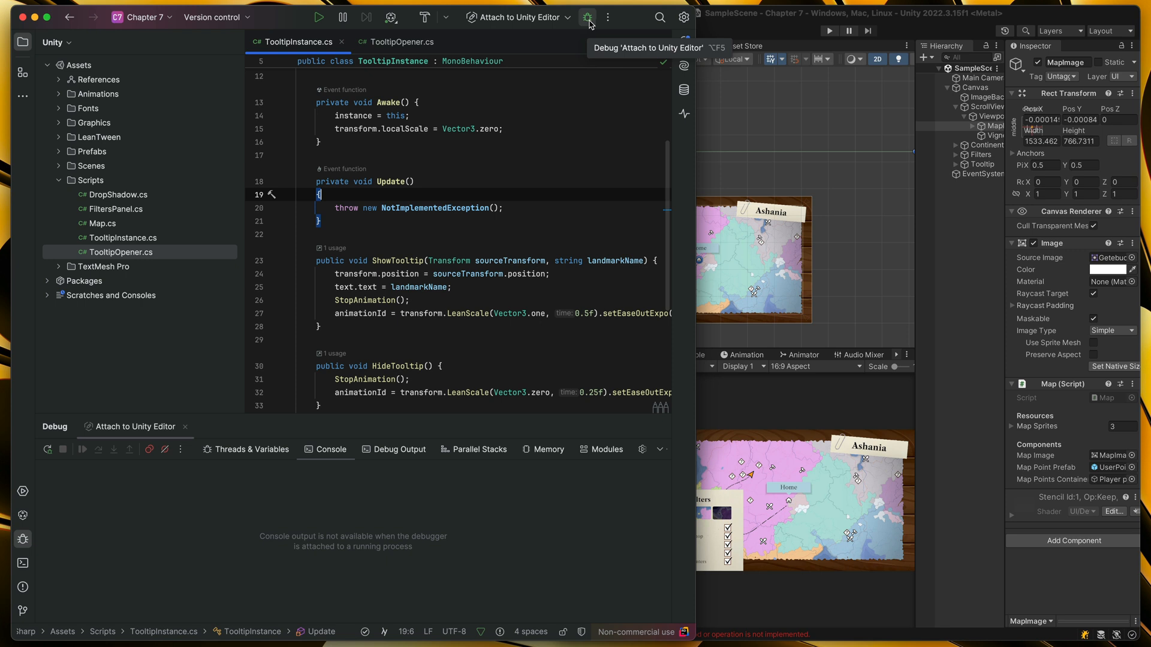
pyautogui.click(588, 17)
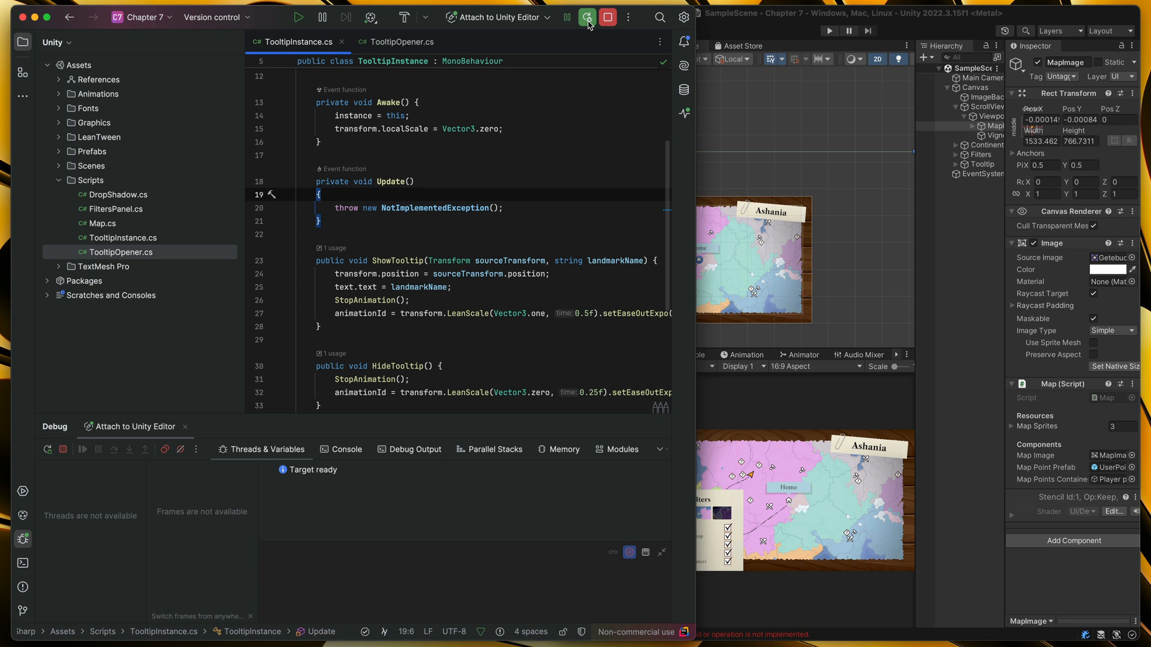
pyautogui.moveTo(428, 179)
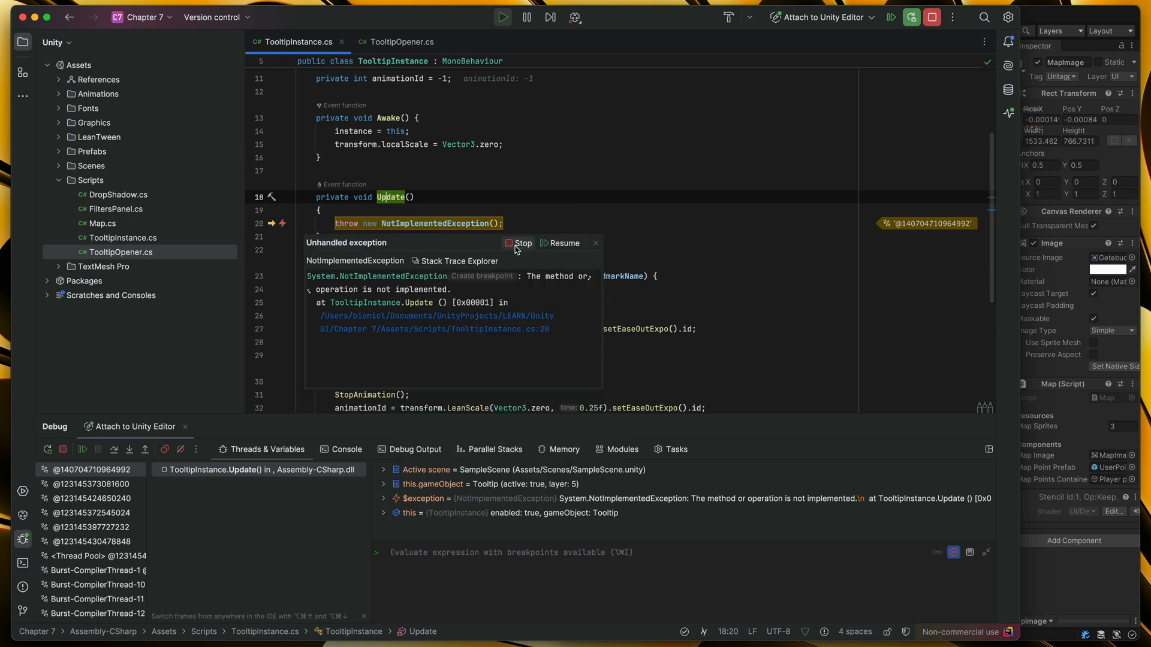
pyautogui.click(558, 243)
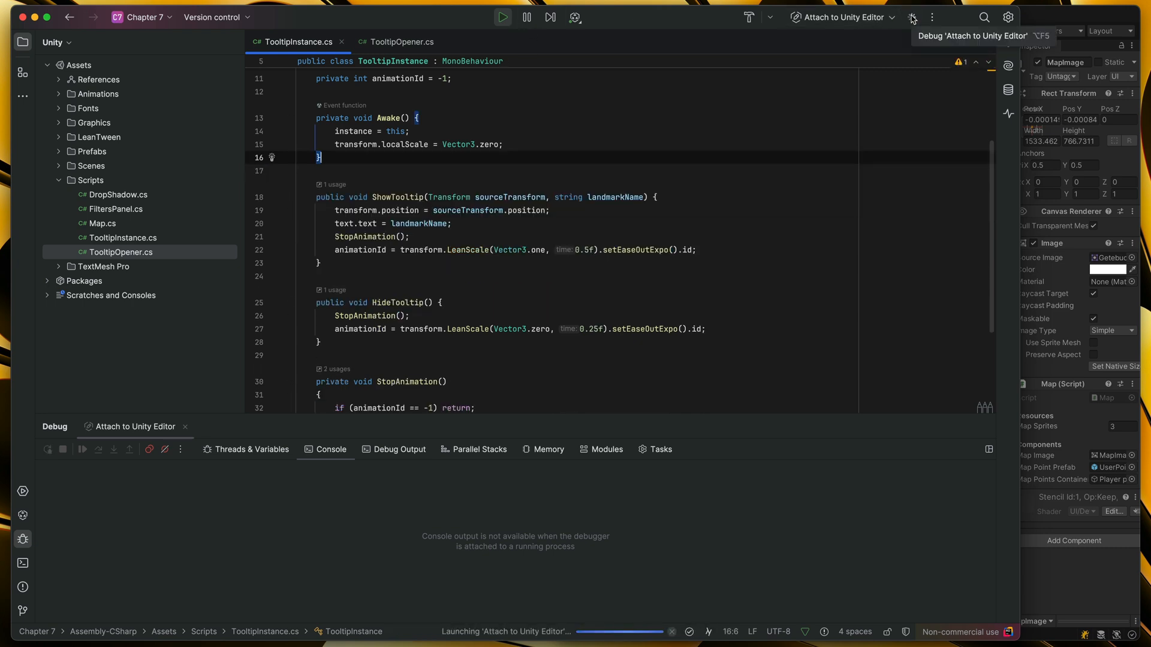
# - Reattach to the Unity editor and expand the tooltip's RectTransform properties in ShowTooltip
pyautogui.click(911, 16)
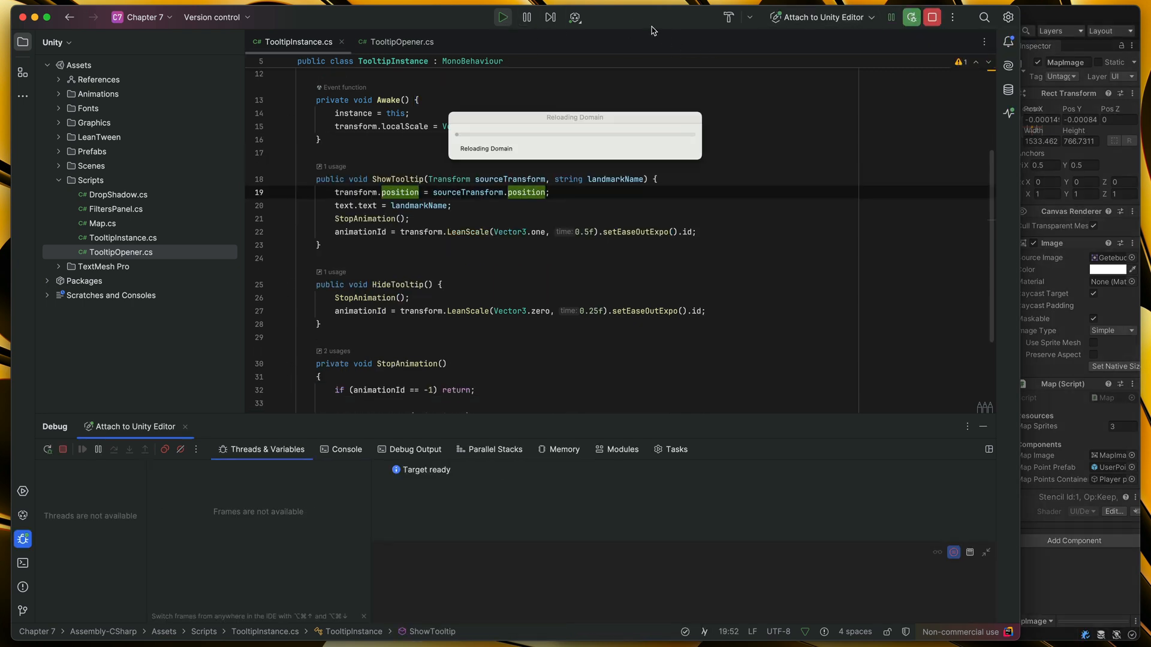
pyautogui.moveTo(648, 28)
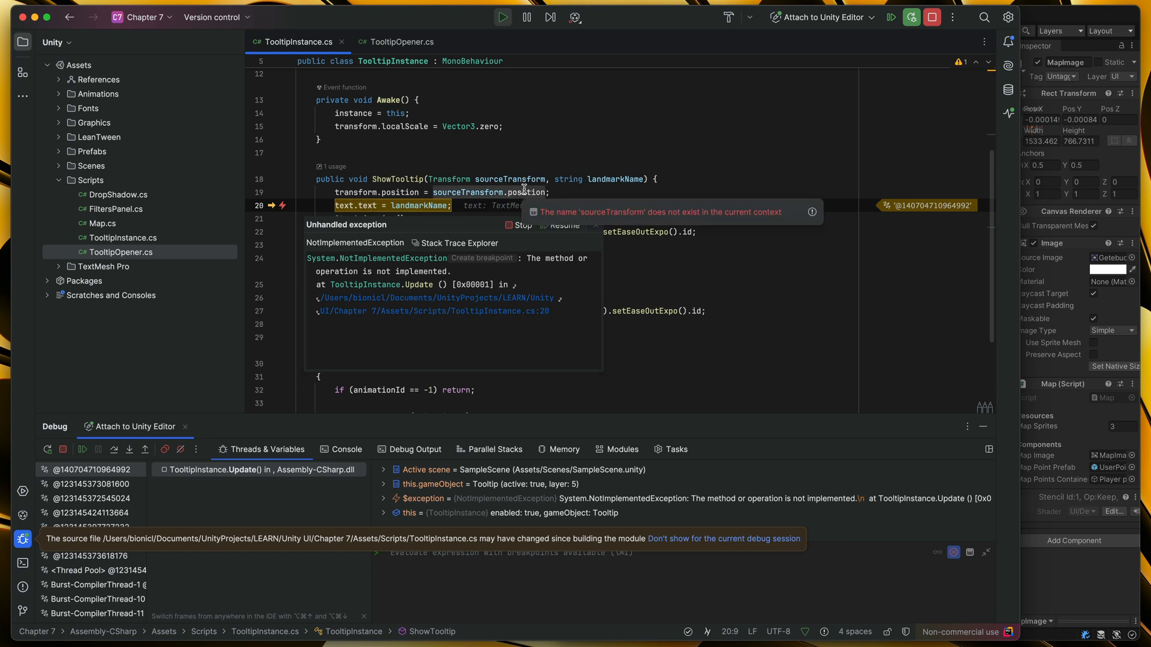
pyautogui.moveTo(395, 192)
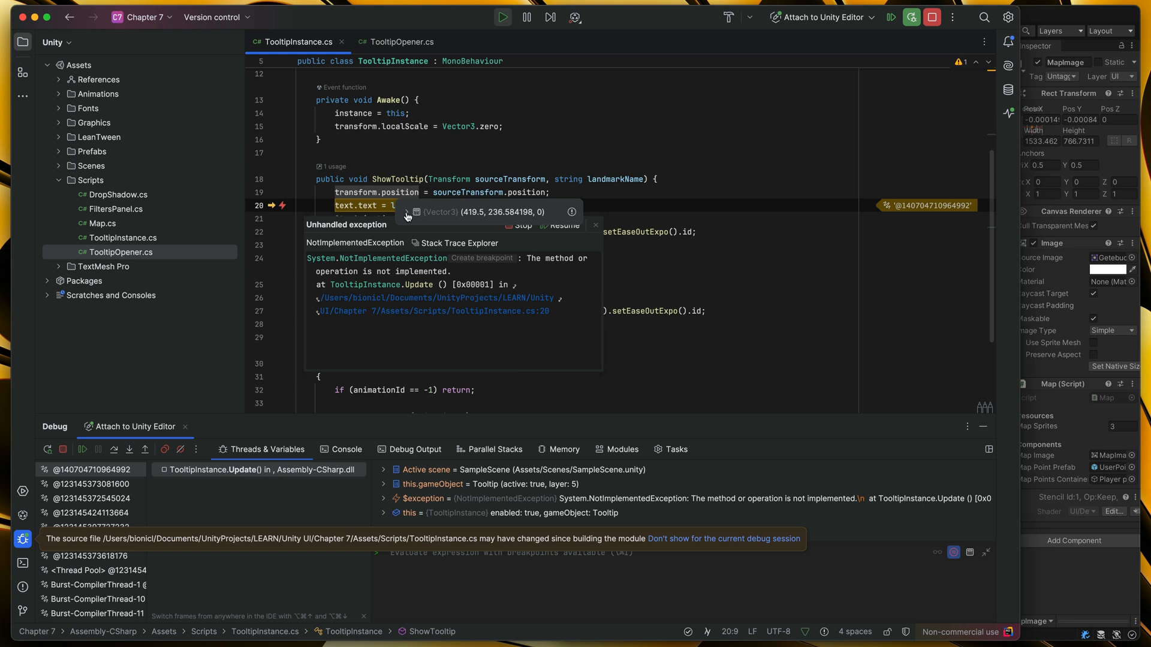
pyautogui.moveTo(547, 215)
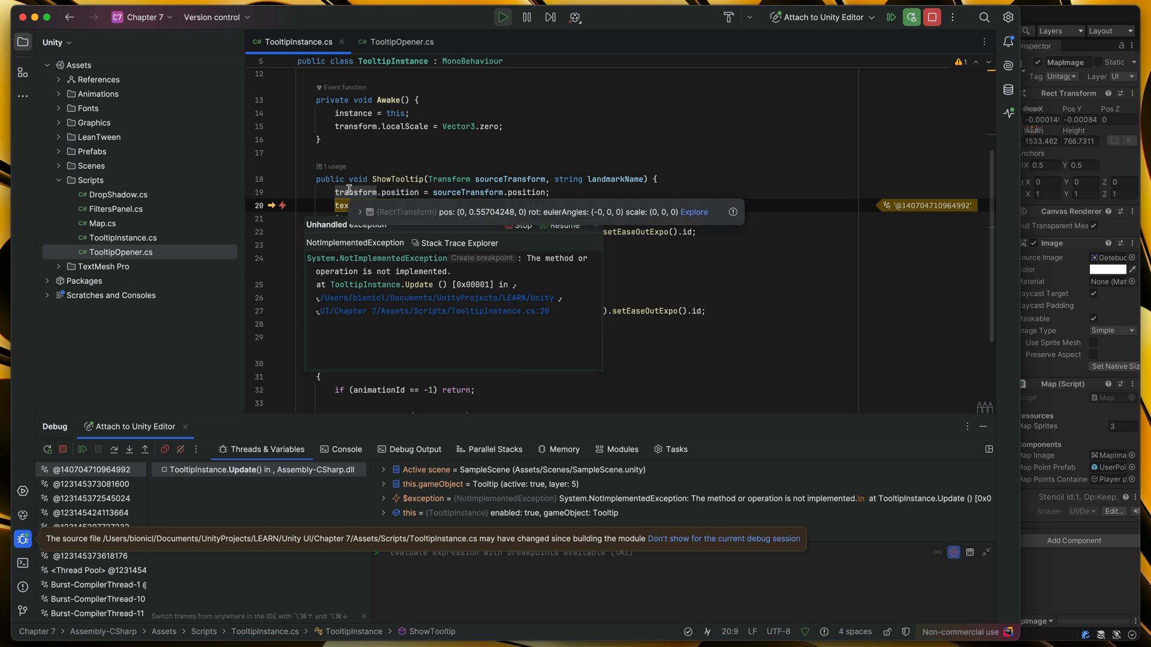
pyautogui.click(360, 209)
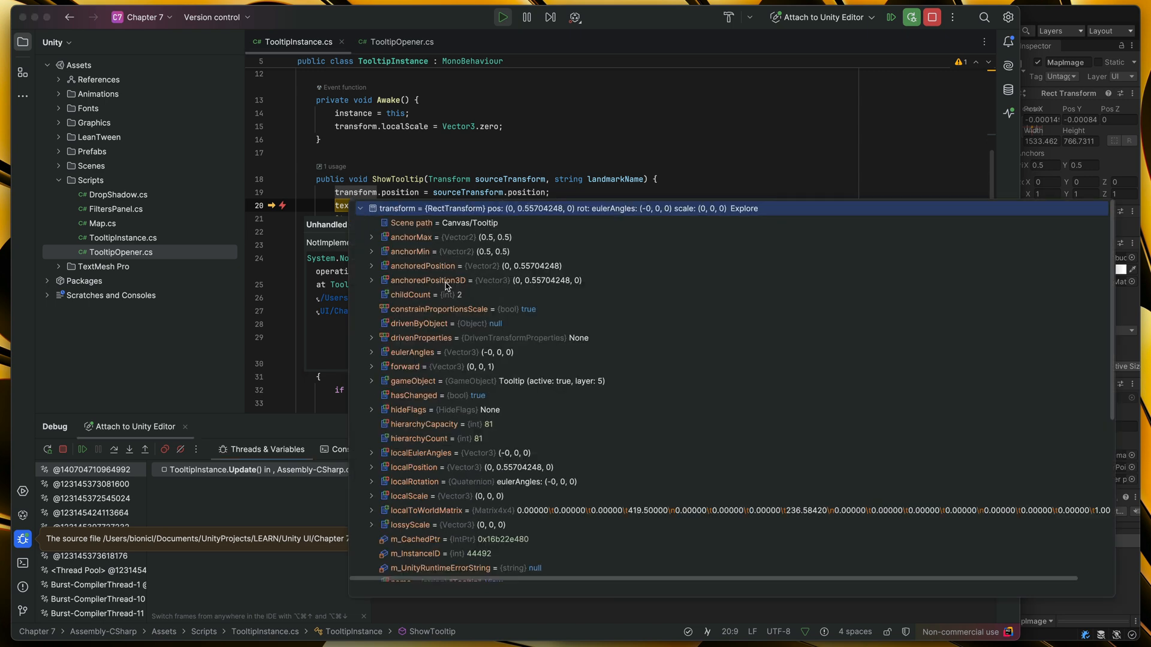
pyautogui.scroll(-3)
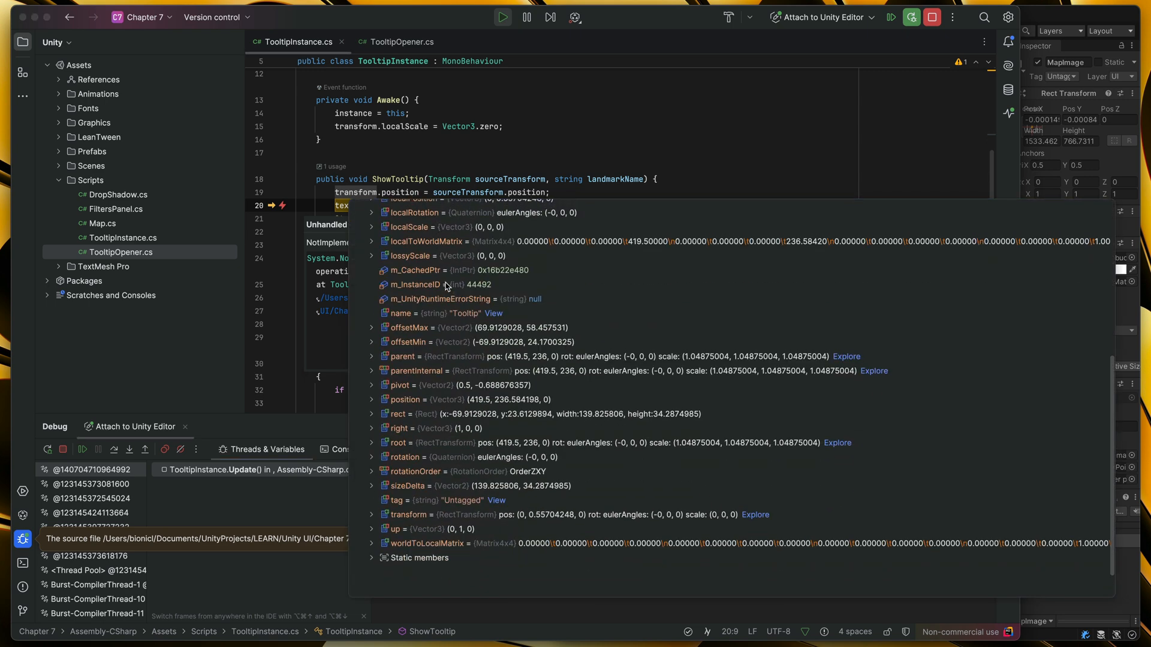